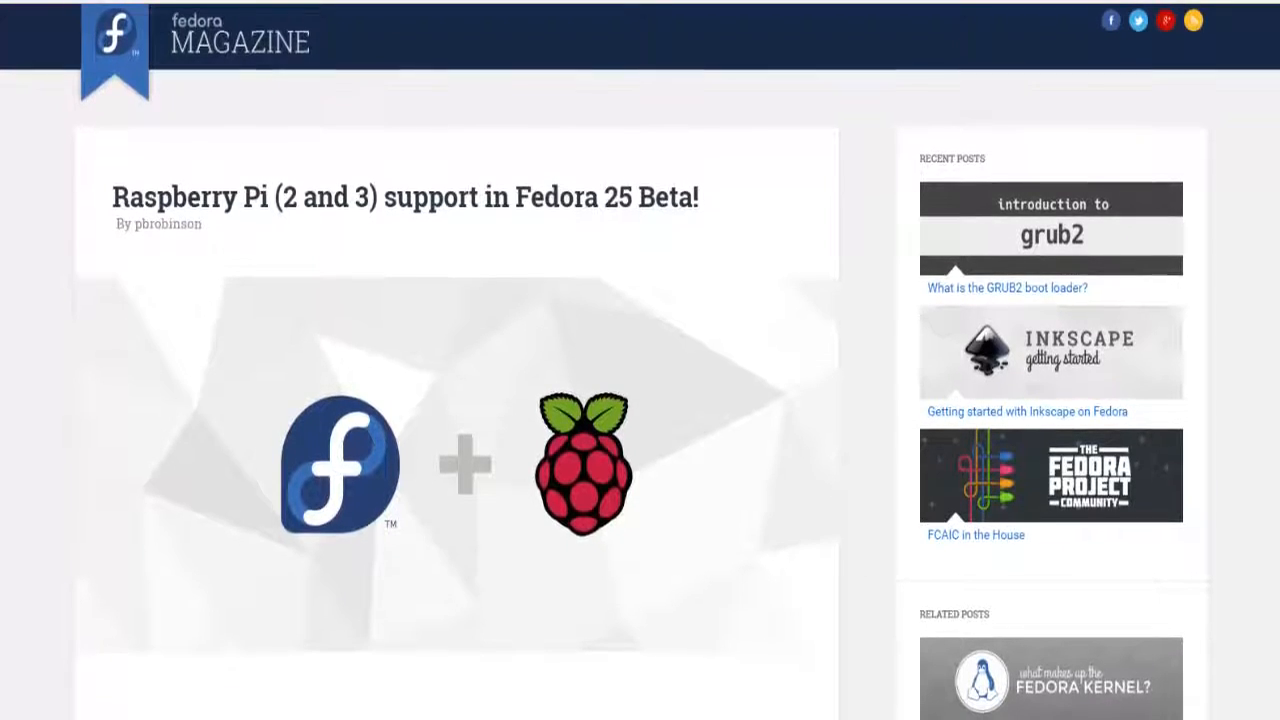
Scroll through the Fedora Magazine Raspberry Pi article down to its Getting help section
scroll(down, 3)
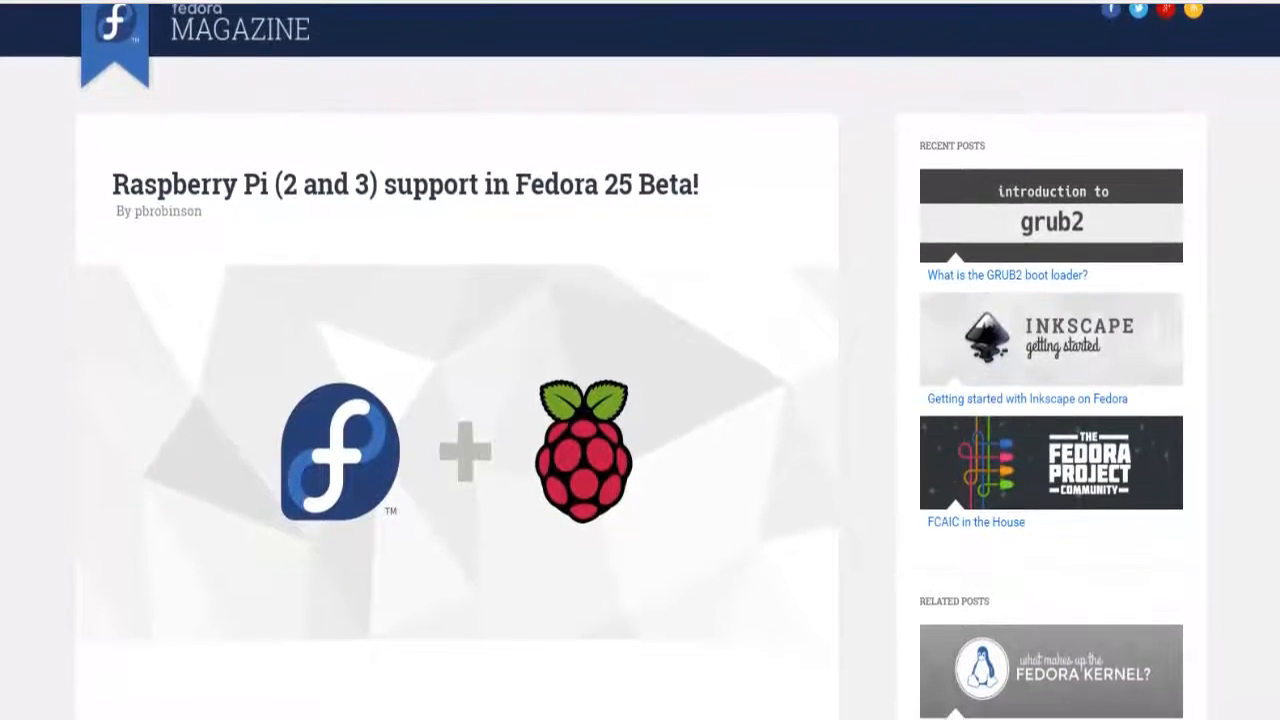
scroll(down, 3)
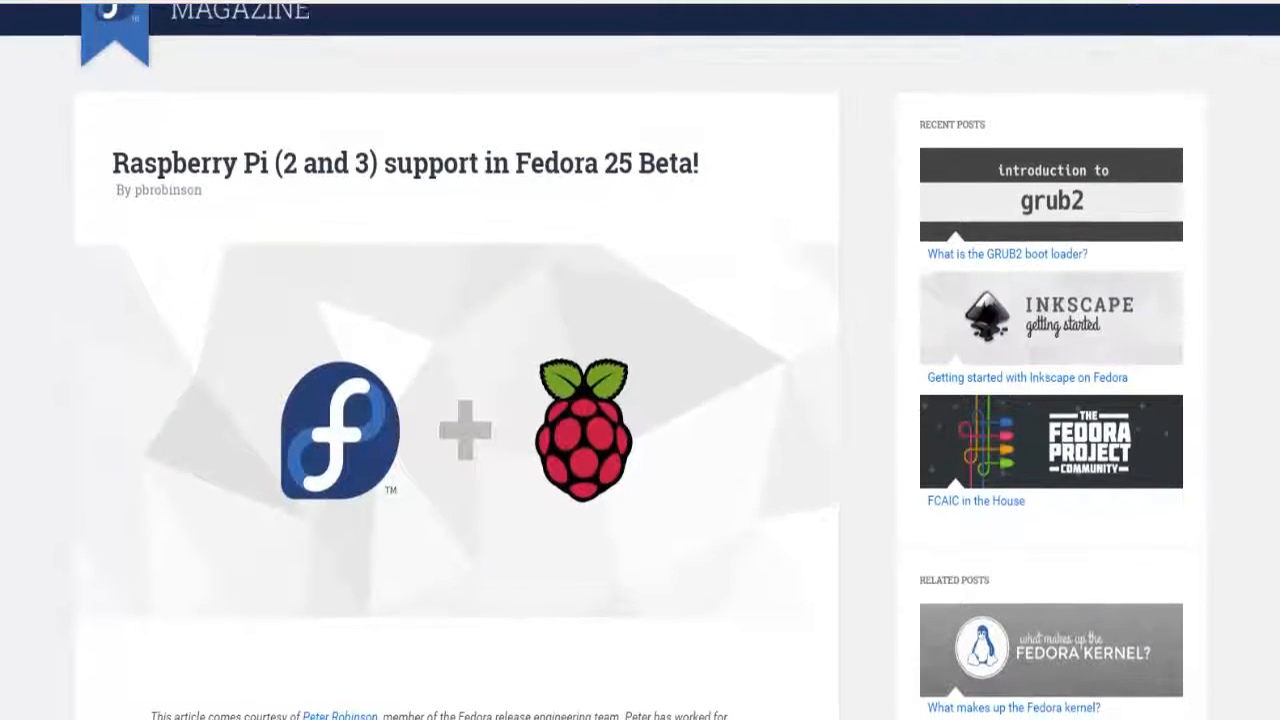
scroll(down, 3)
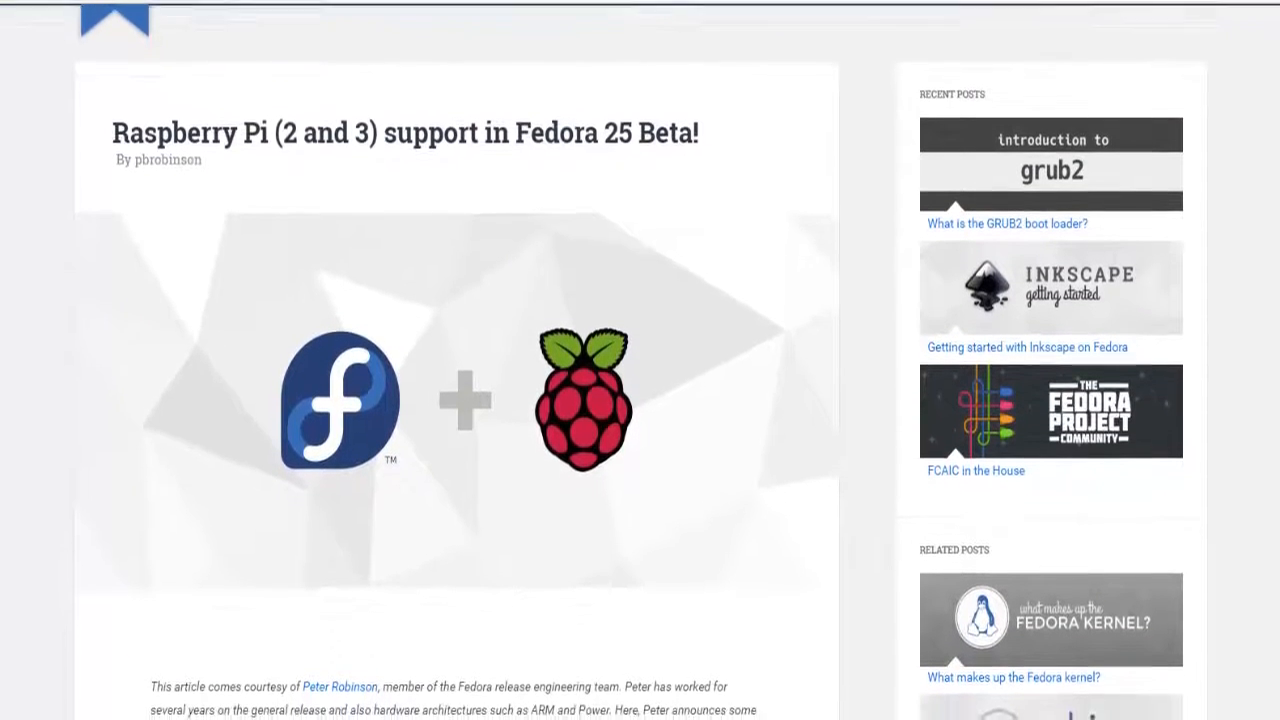
scroll(down, 3)
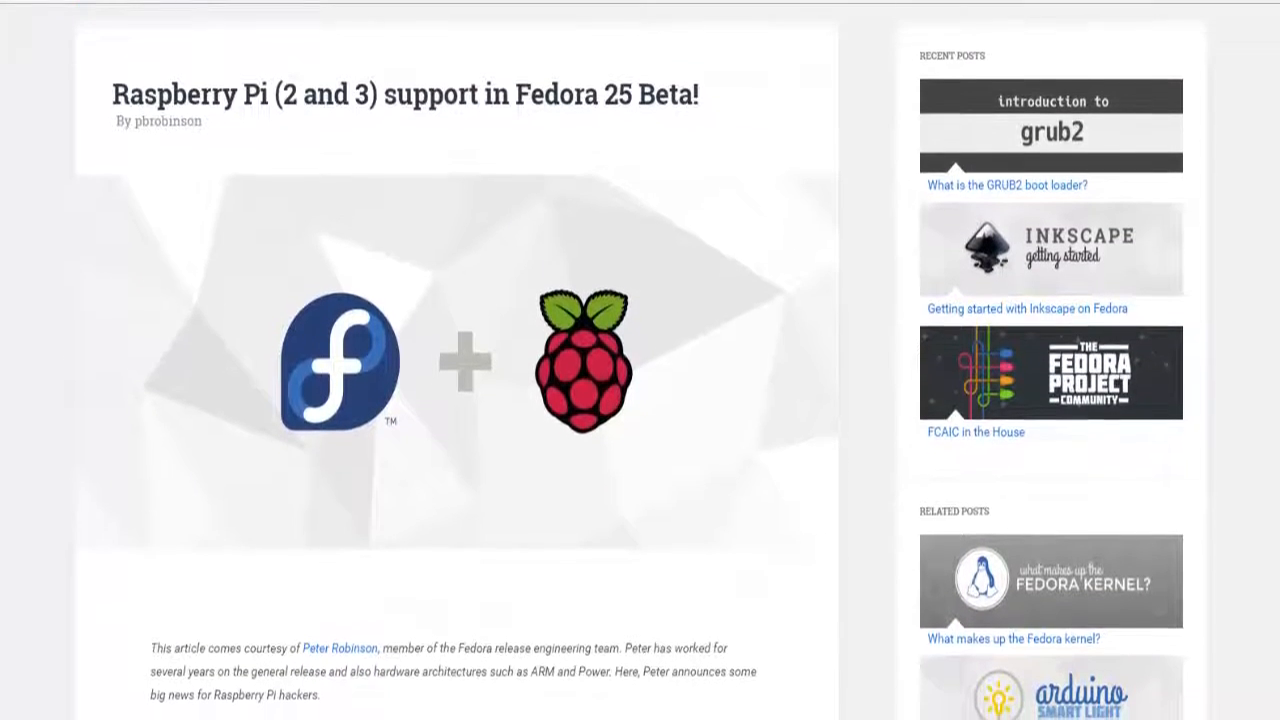
scroll(down, 3)
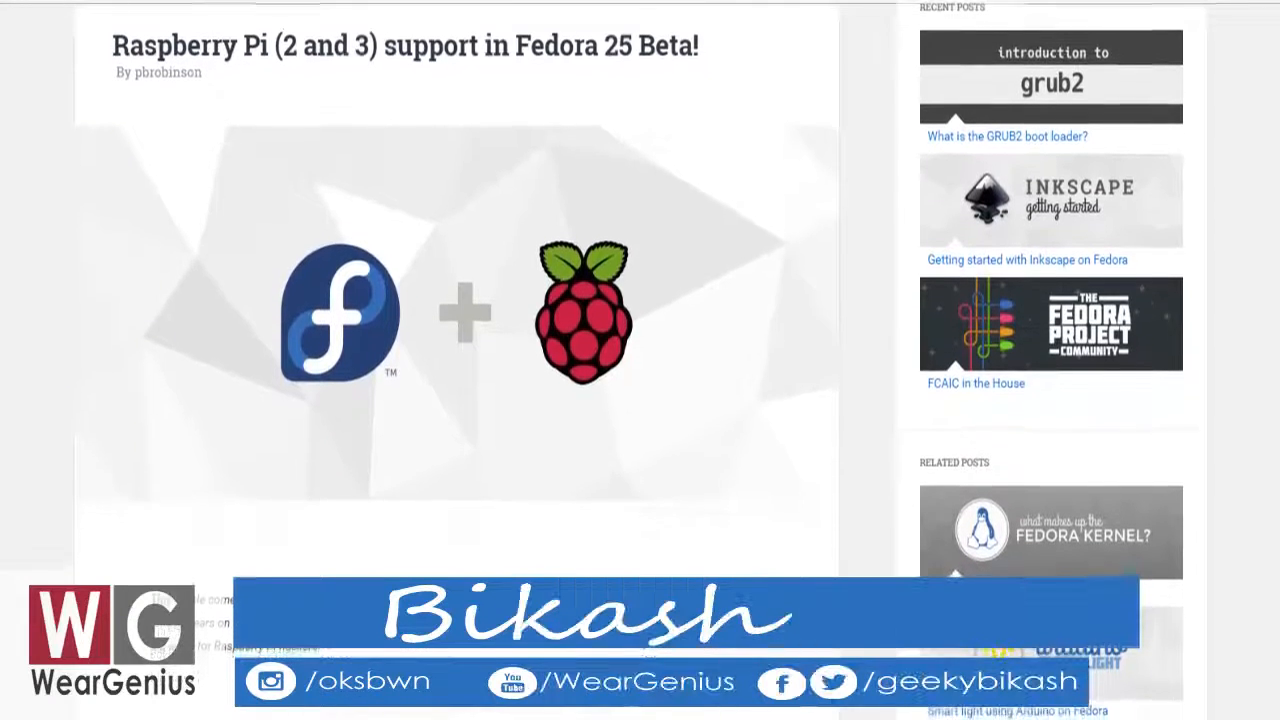
scroll(down, 3)
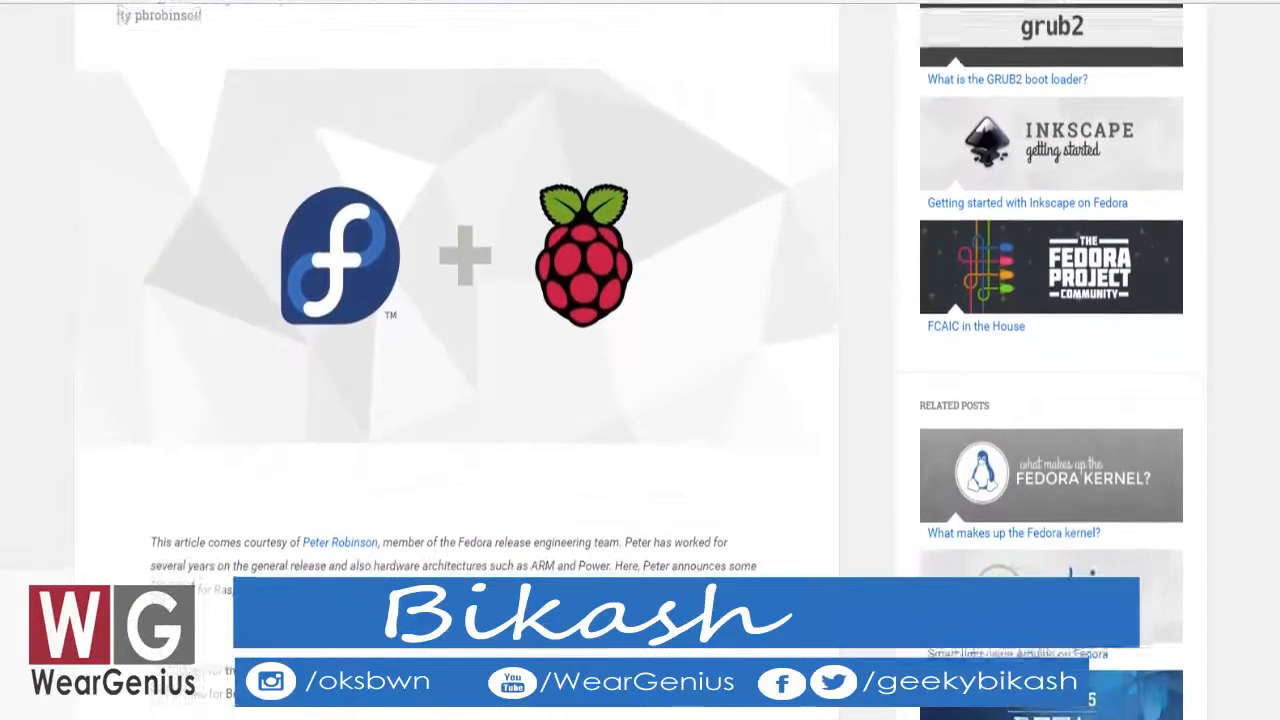
scroll(down, 3)
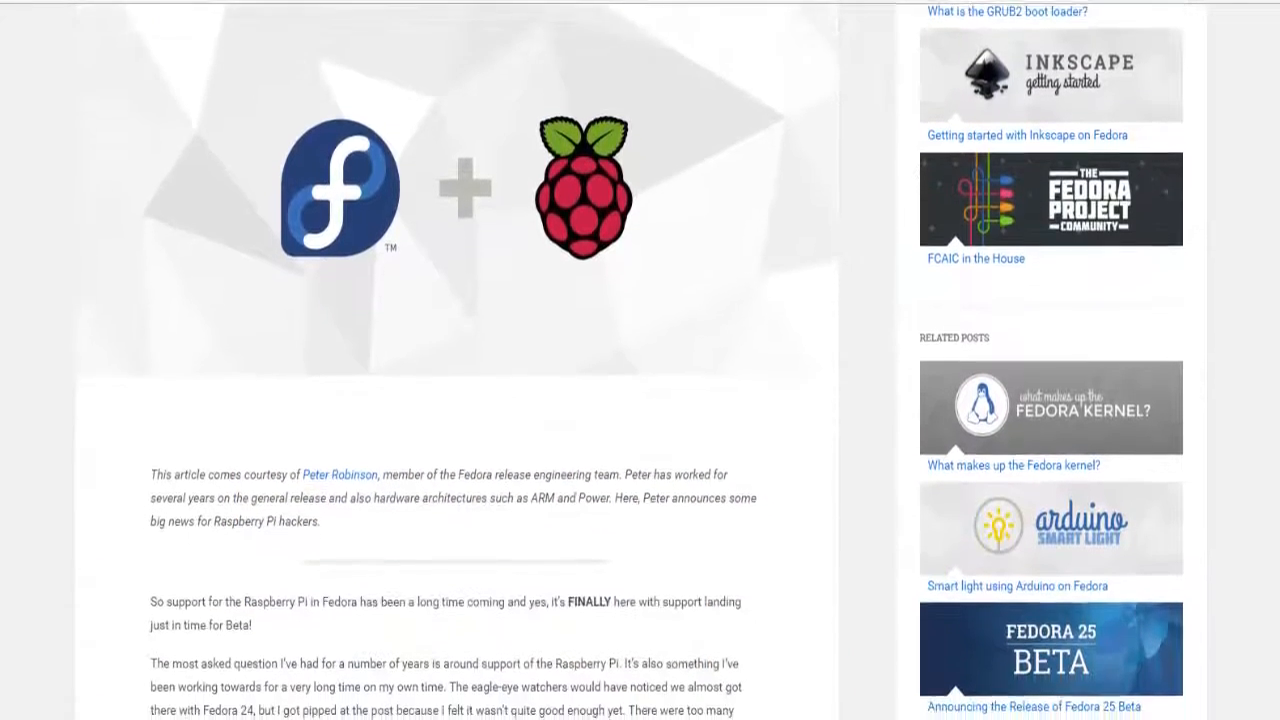
scroll(down, 3)
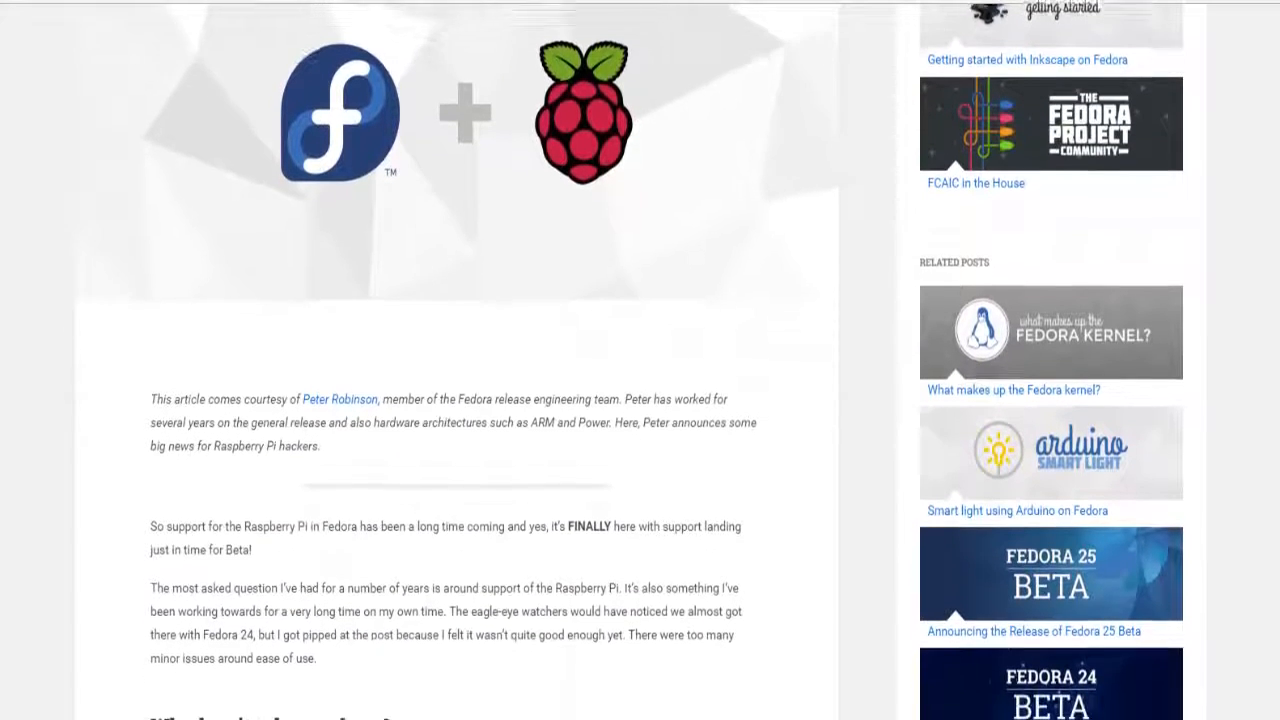
scroll(down, 3)
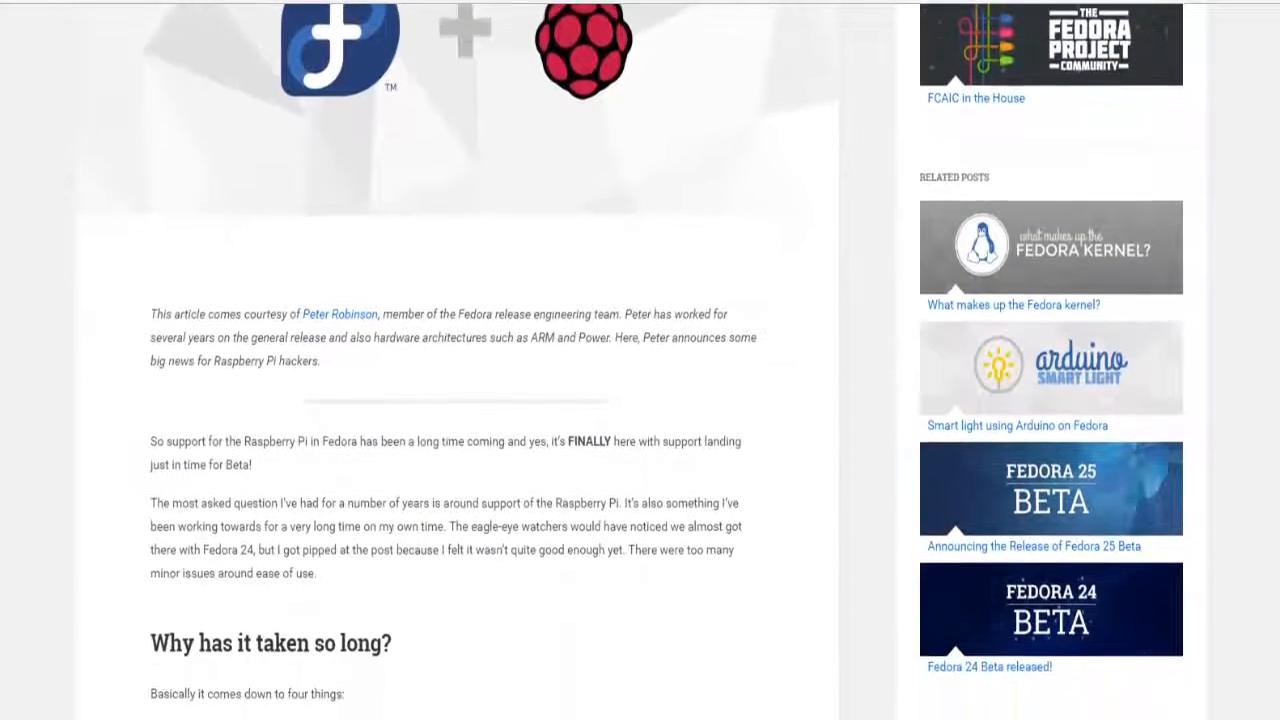
scroll(down, 3)
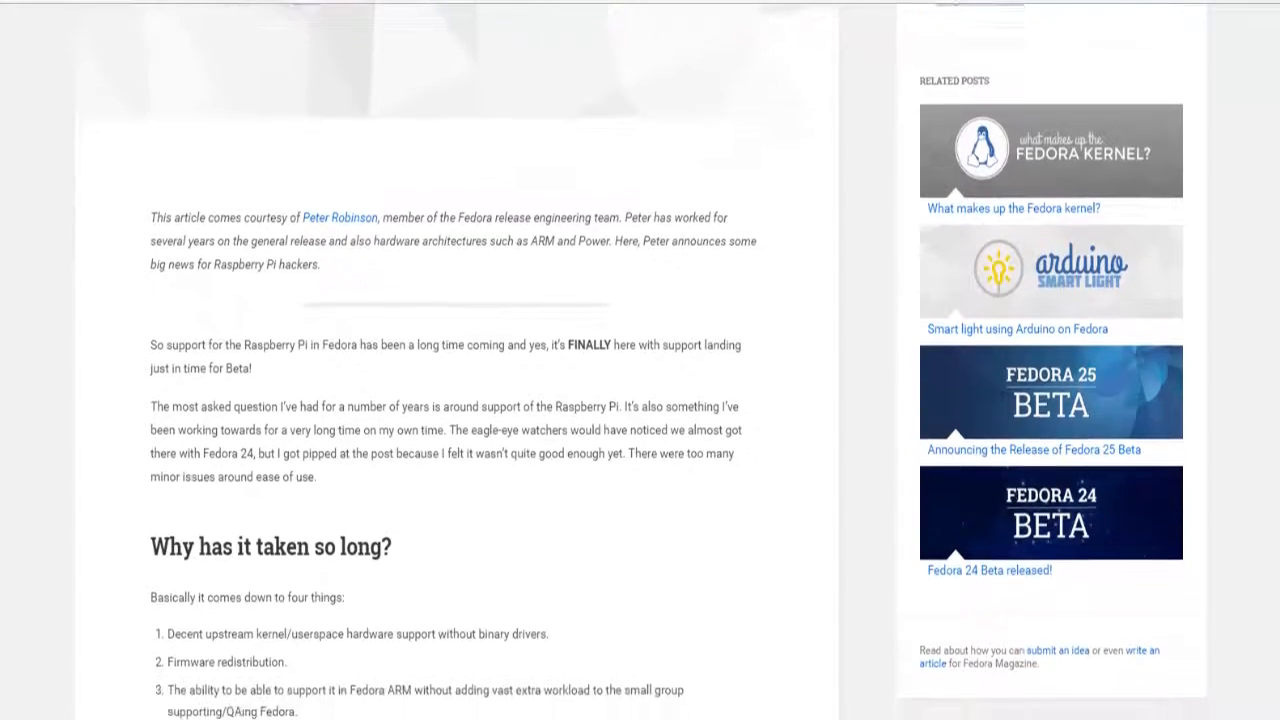
scroll(down, 3)
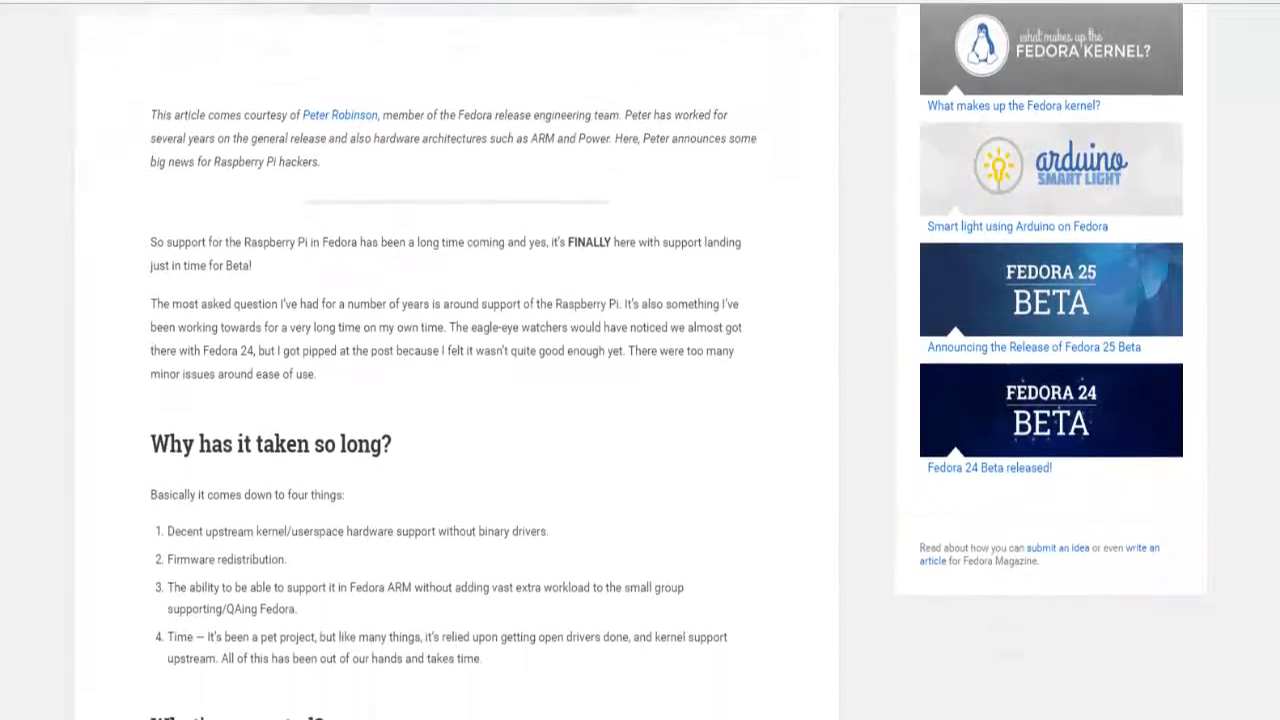
scroll(down, 3)
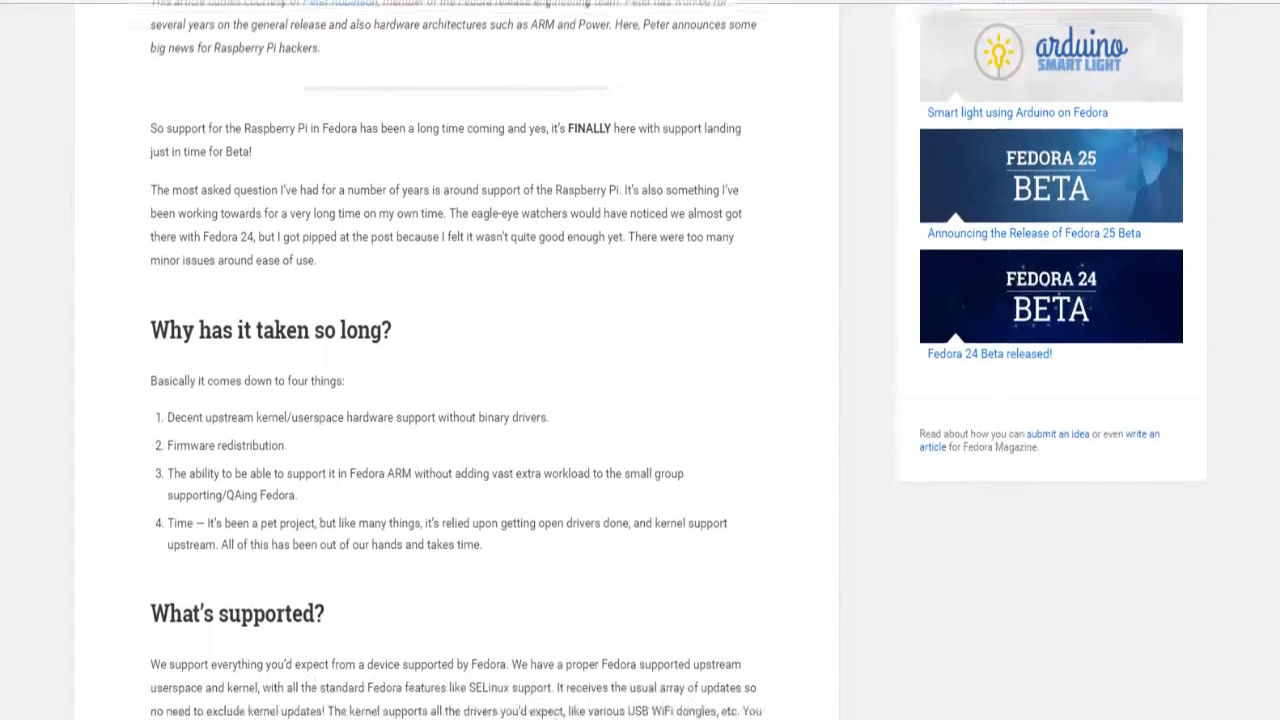
scroll(down, 3)
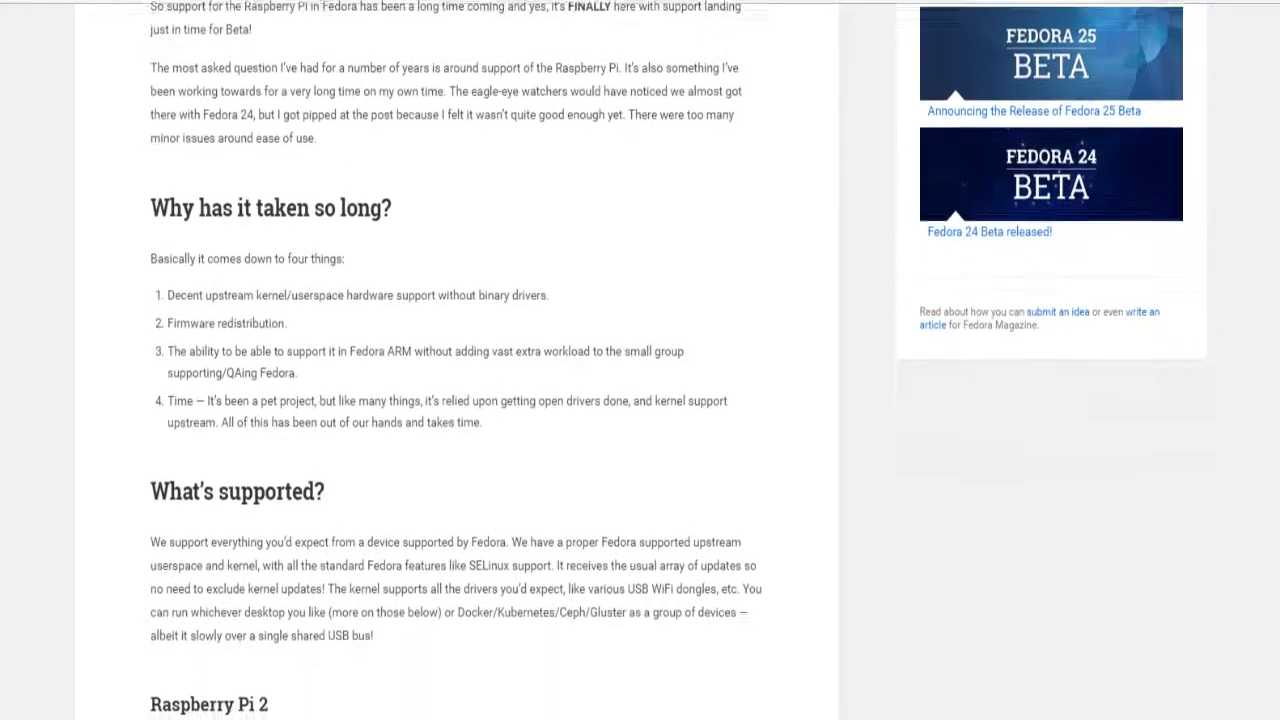
scroll(down, 3)
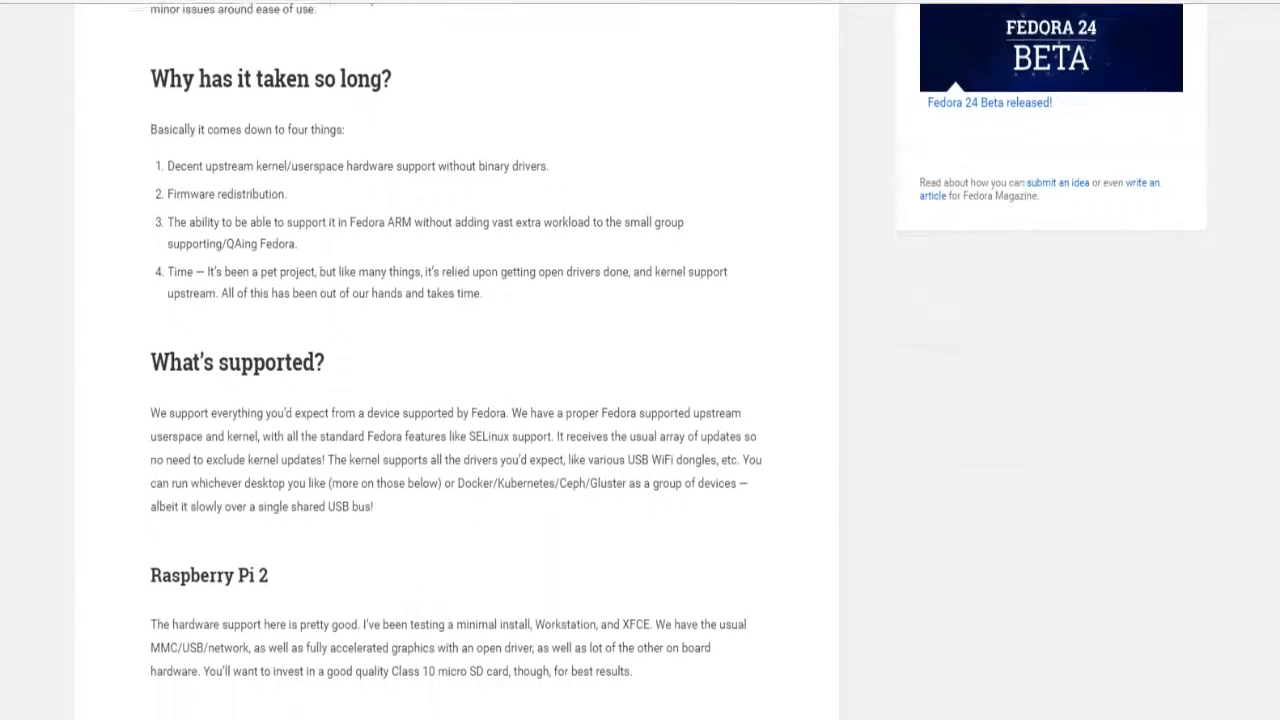
scroll(down, 3)
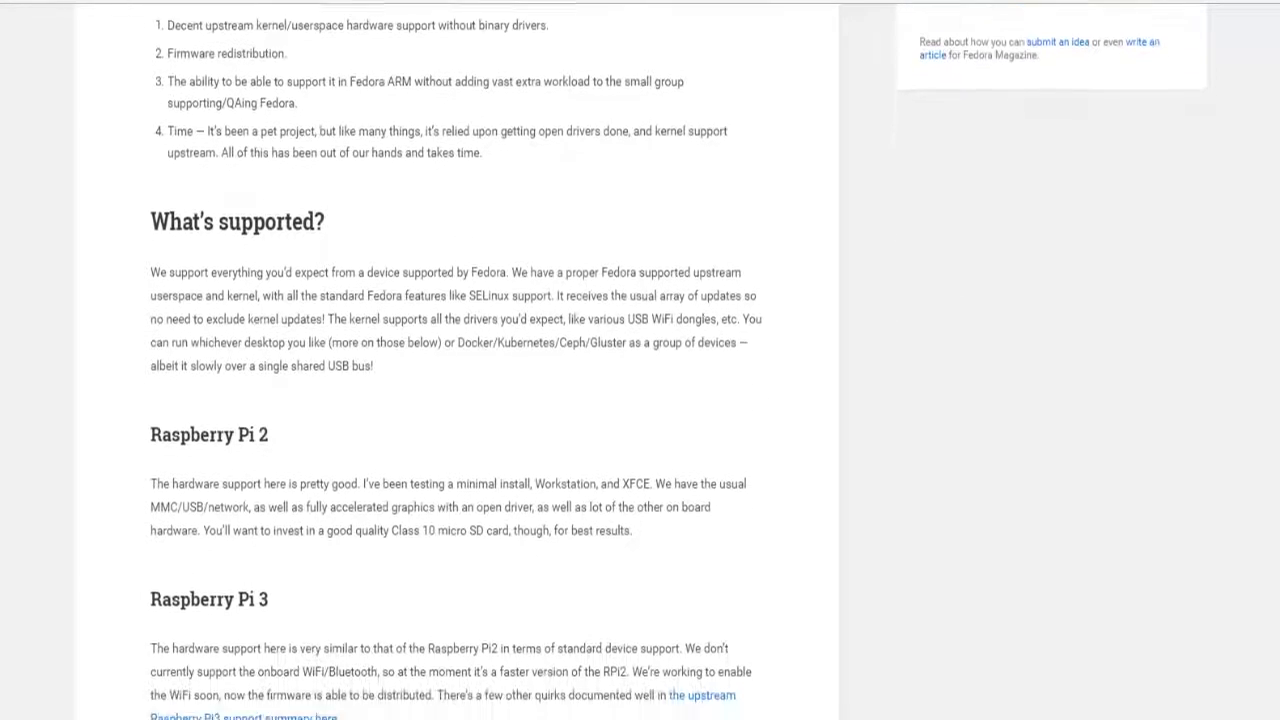
scroll(down, 3)
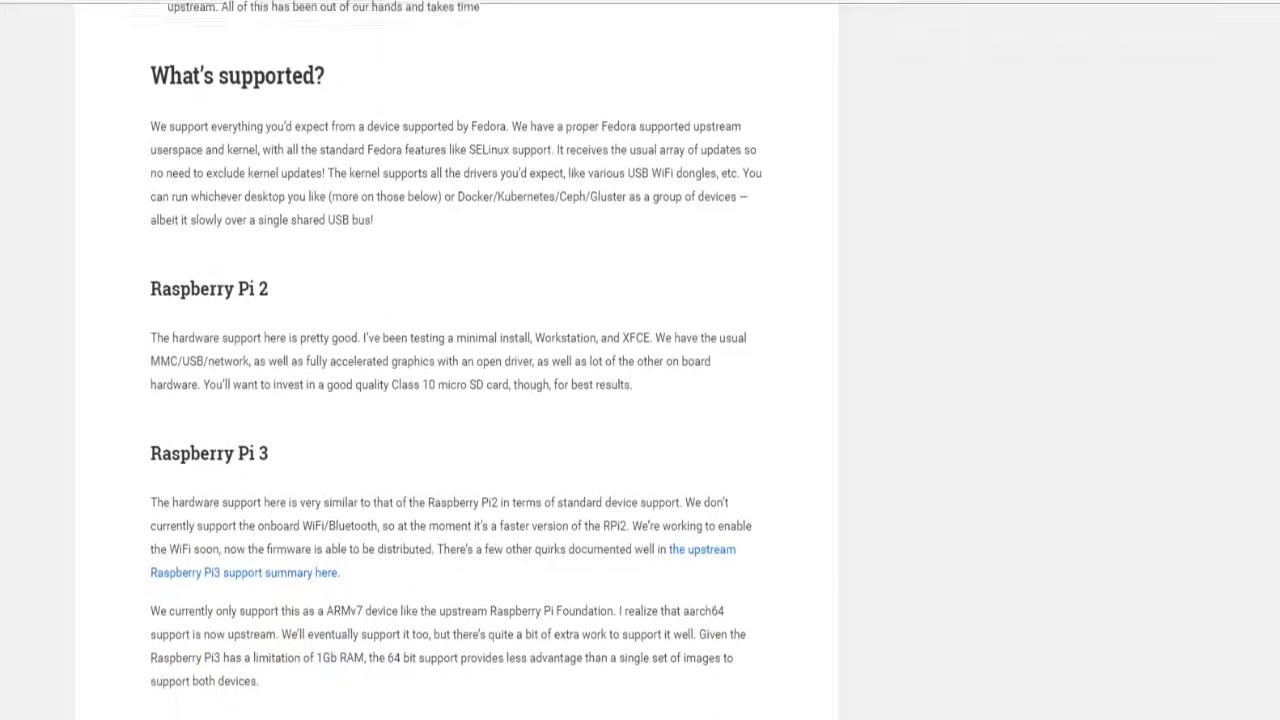
scroll(down, 3)
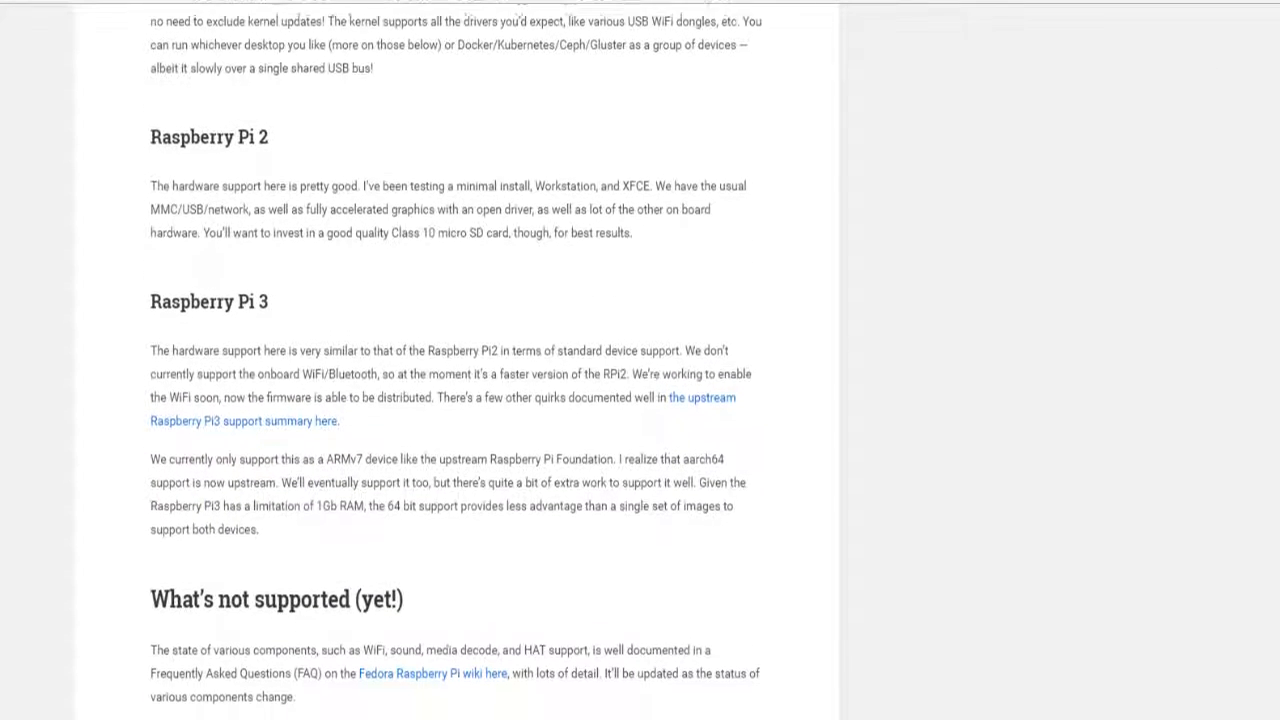
scroll(down, 3)
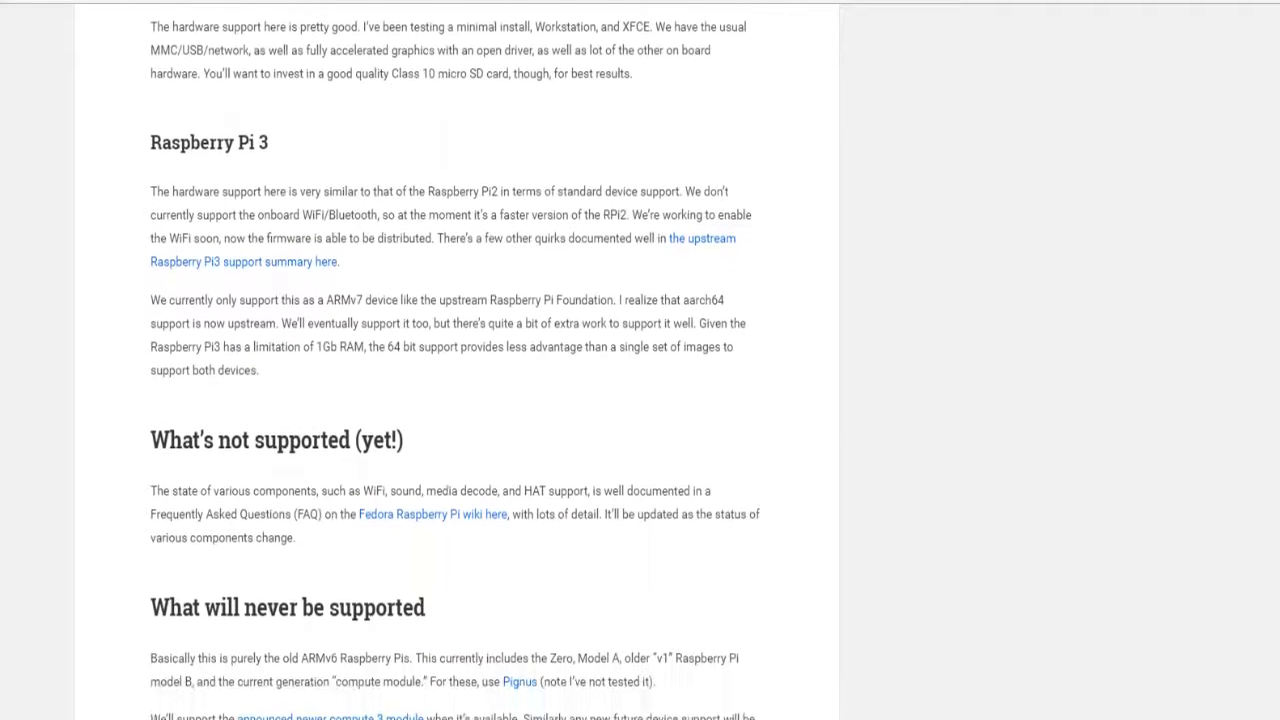
scroll(down, 3)
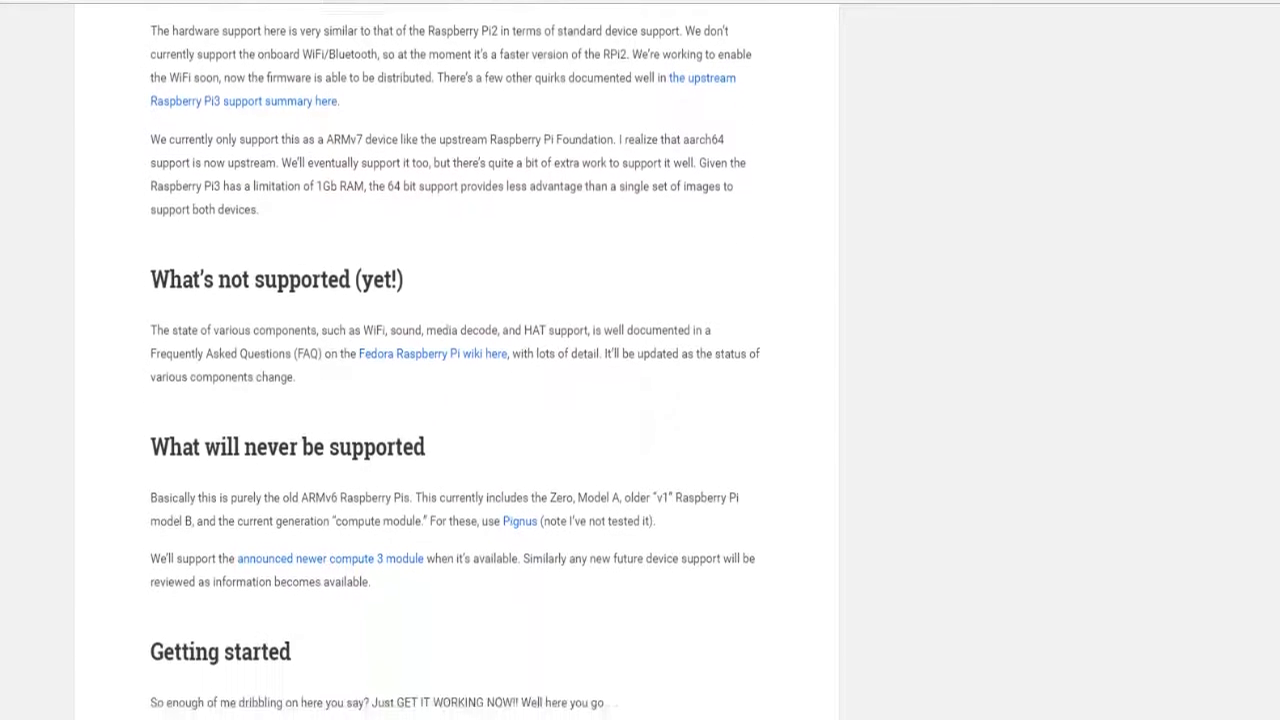
scroll(down, 3)
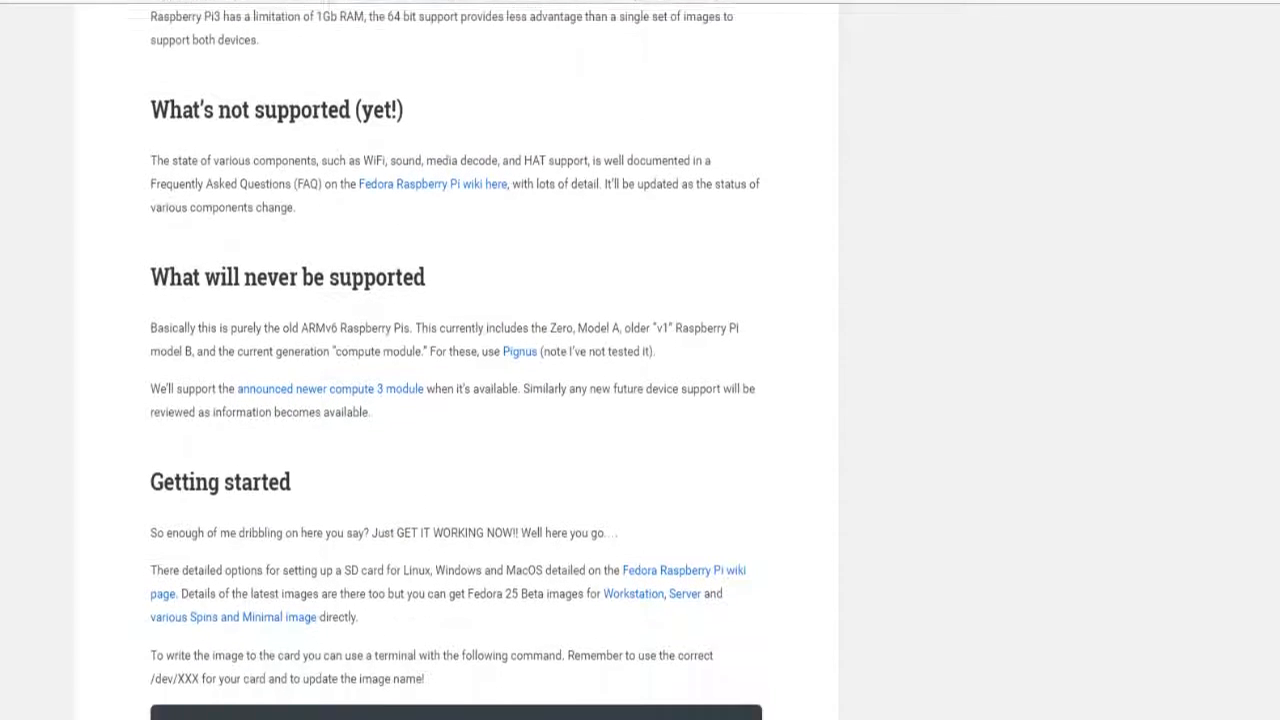
scroll(down, 3)
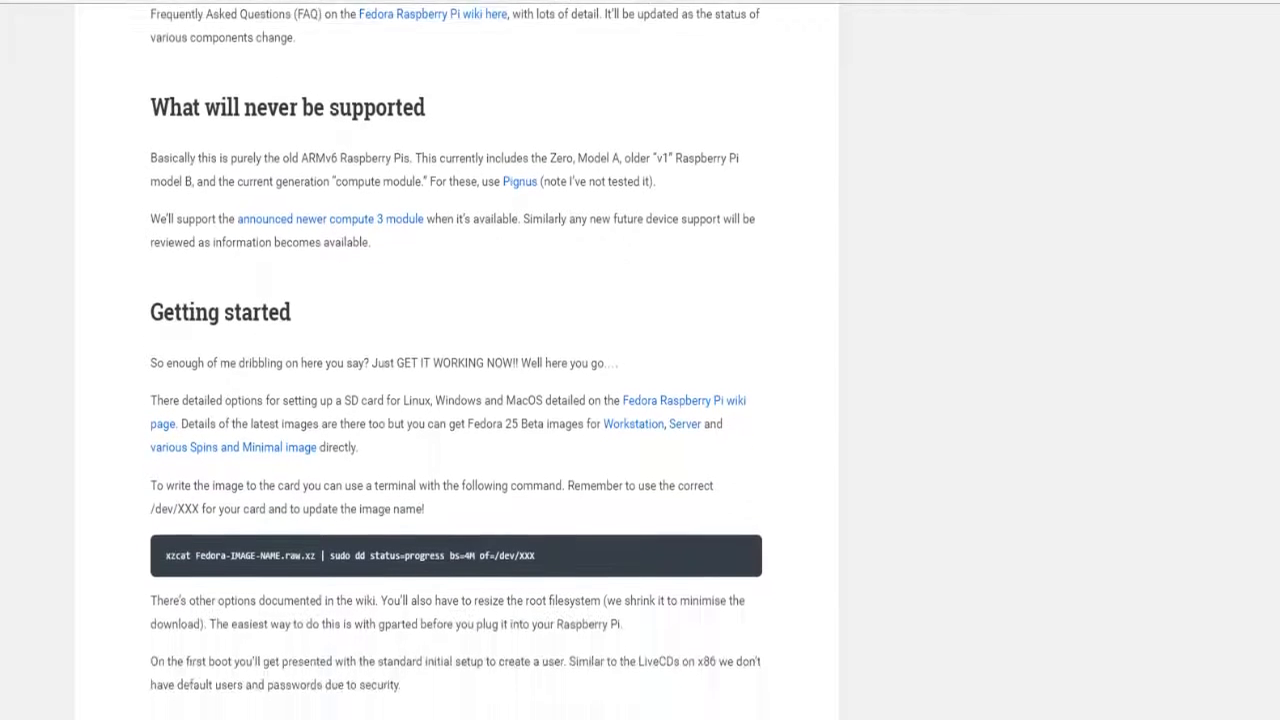
scroll(down, 3)
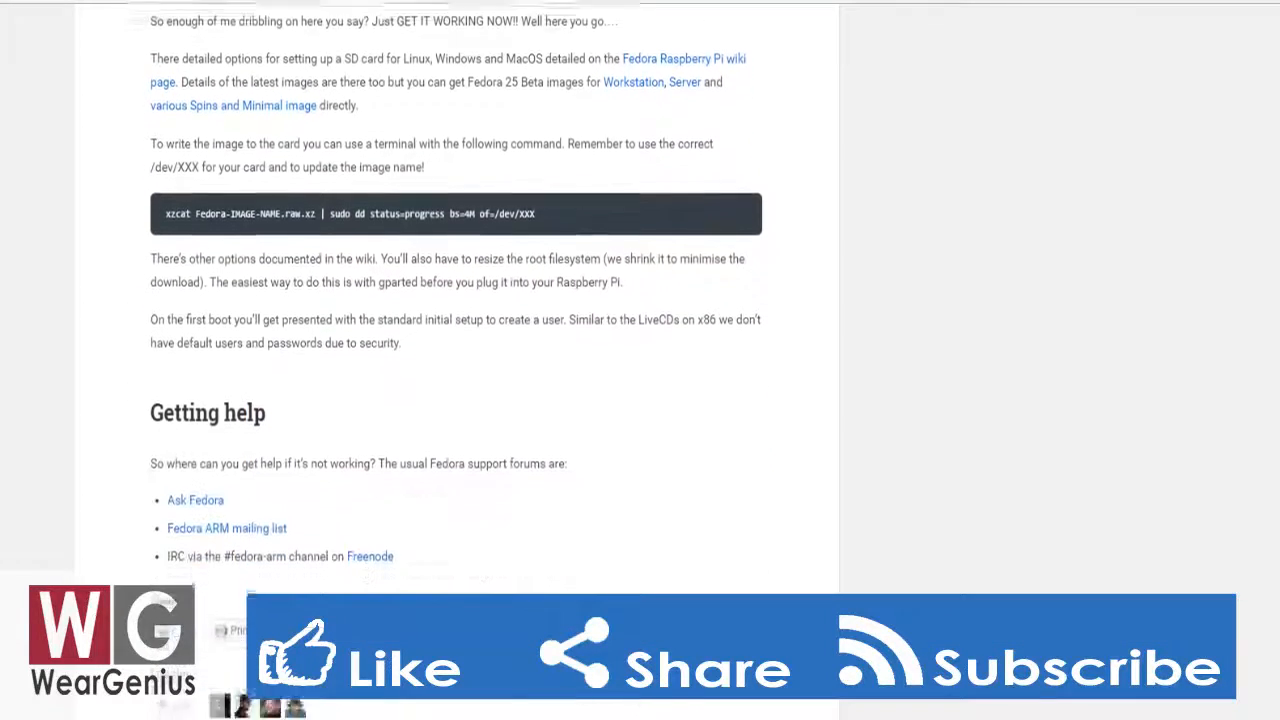
scroll(down, 3)
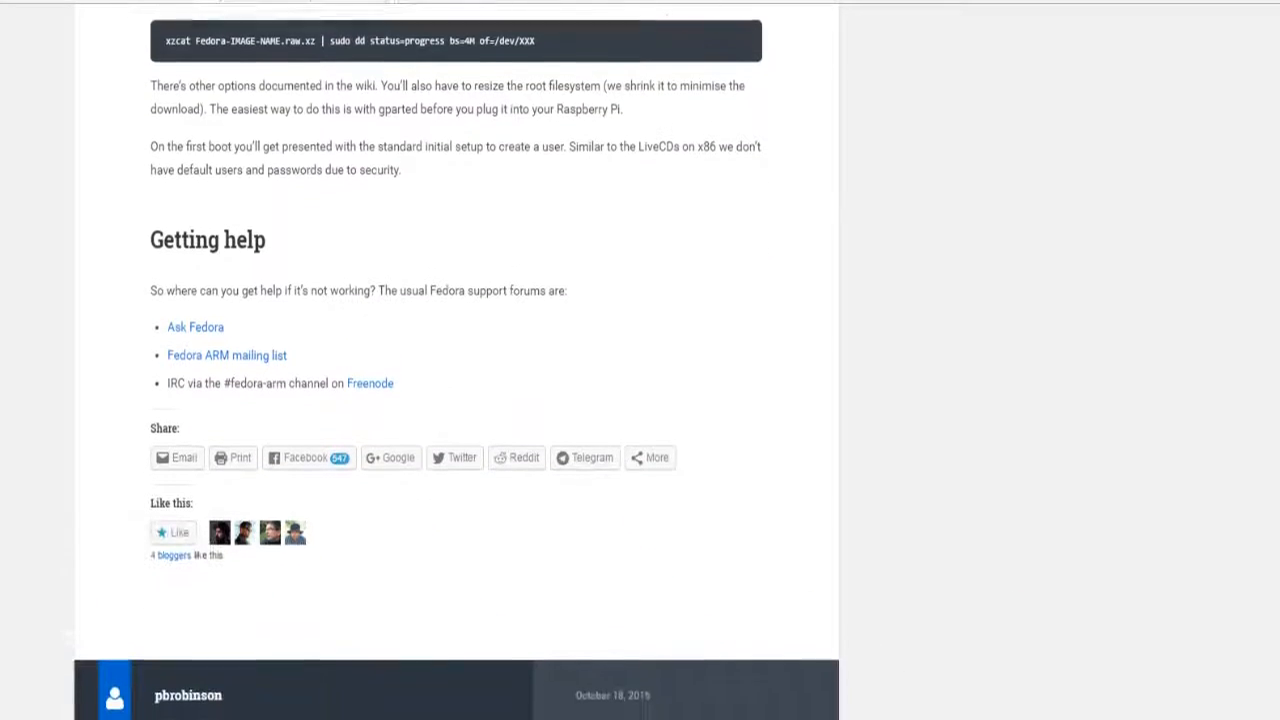
scroll(down, 3)
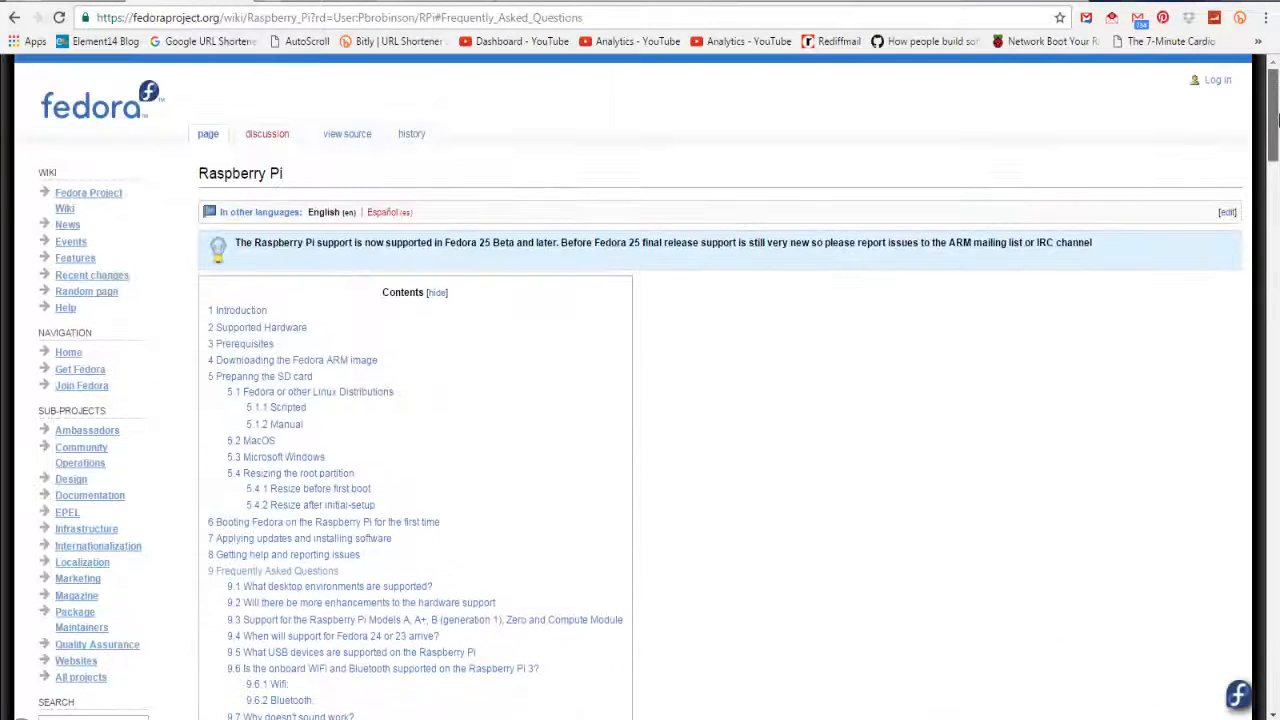
Scroll the Raspberry Pi wiki to 'Downloading the Fedora ARM image' with the Fedora 25 Beta links
scroll(down, 3)
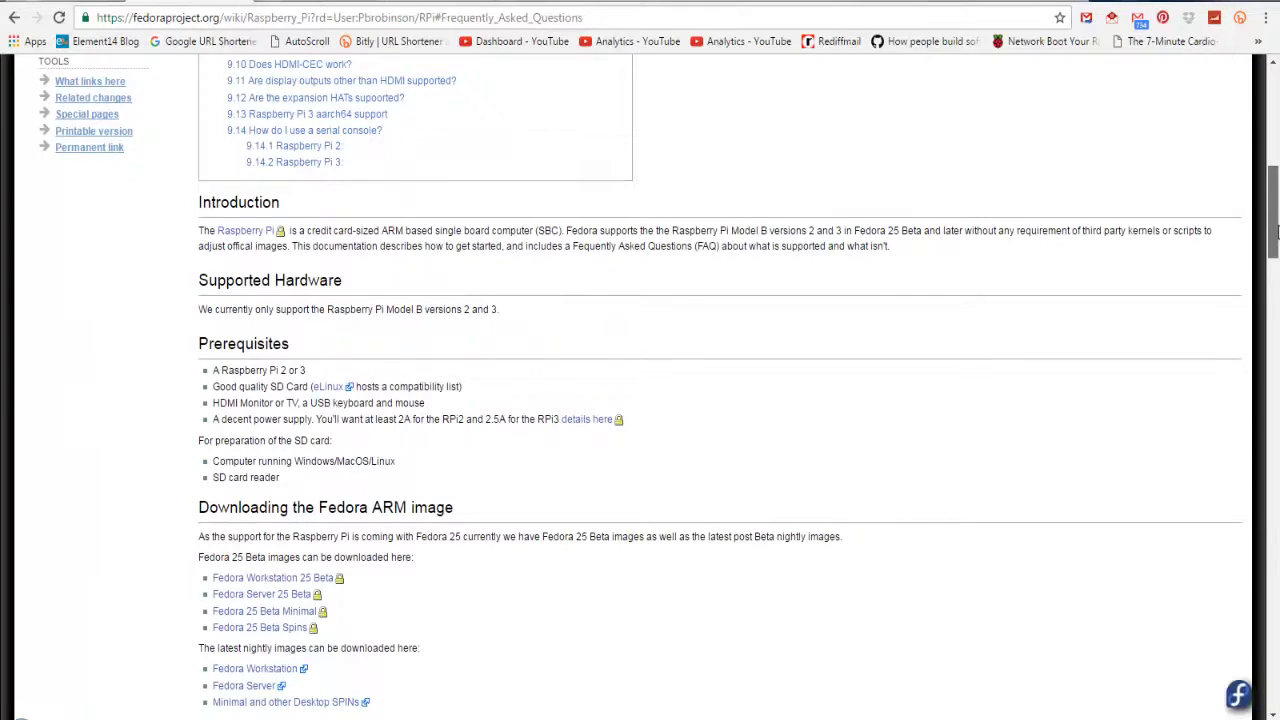
scroll(down, 3)
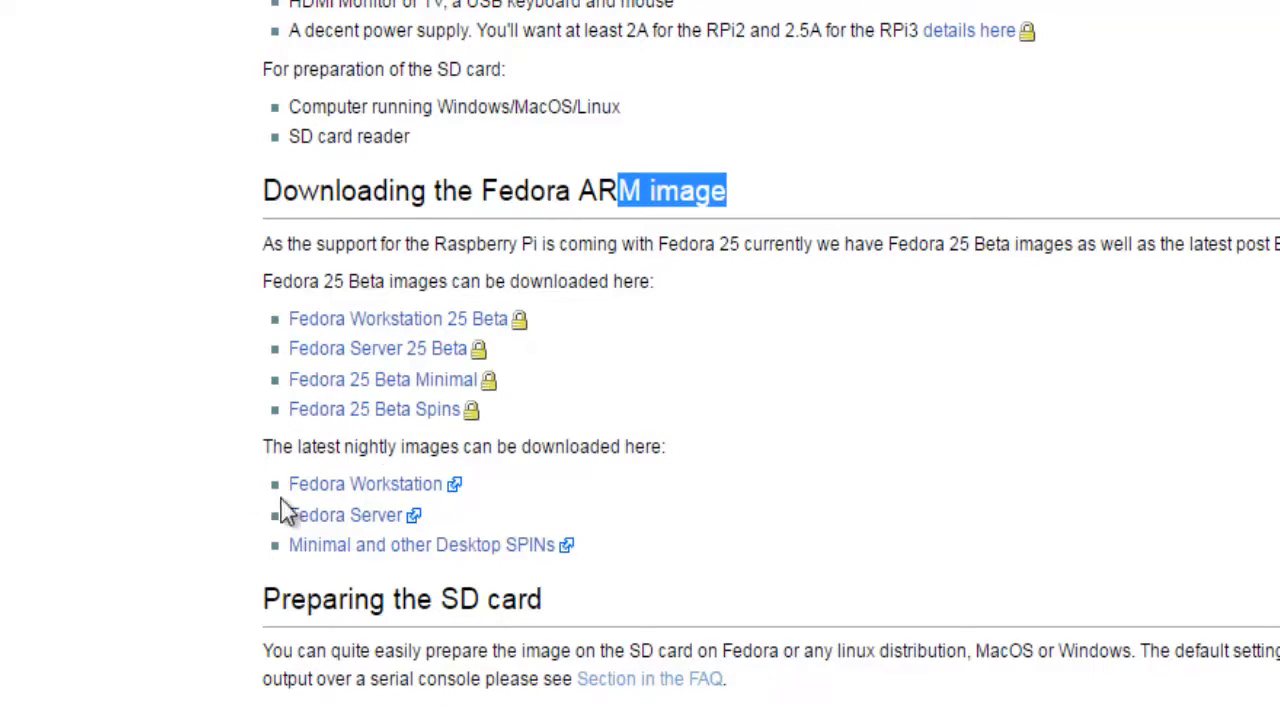
mouse_move(420, 325)
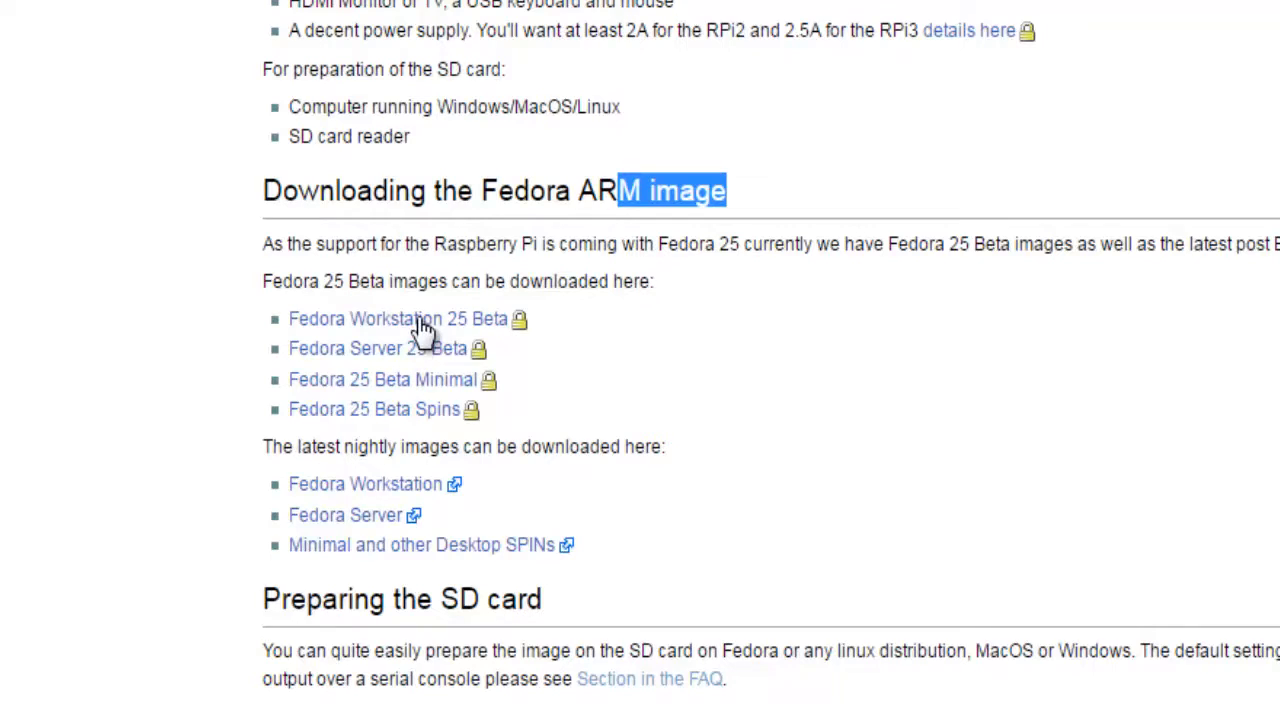
mouse_move(843, 358)
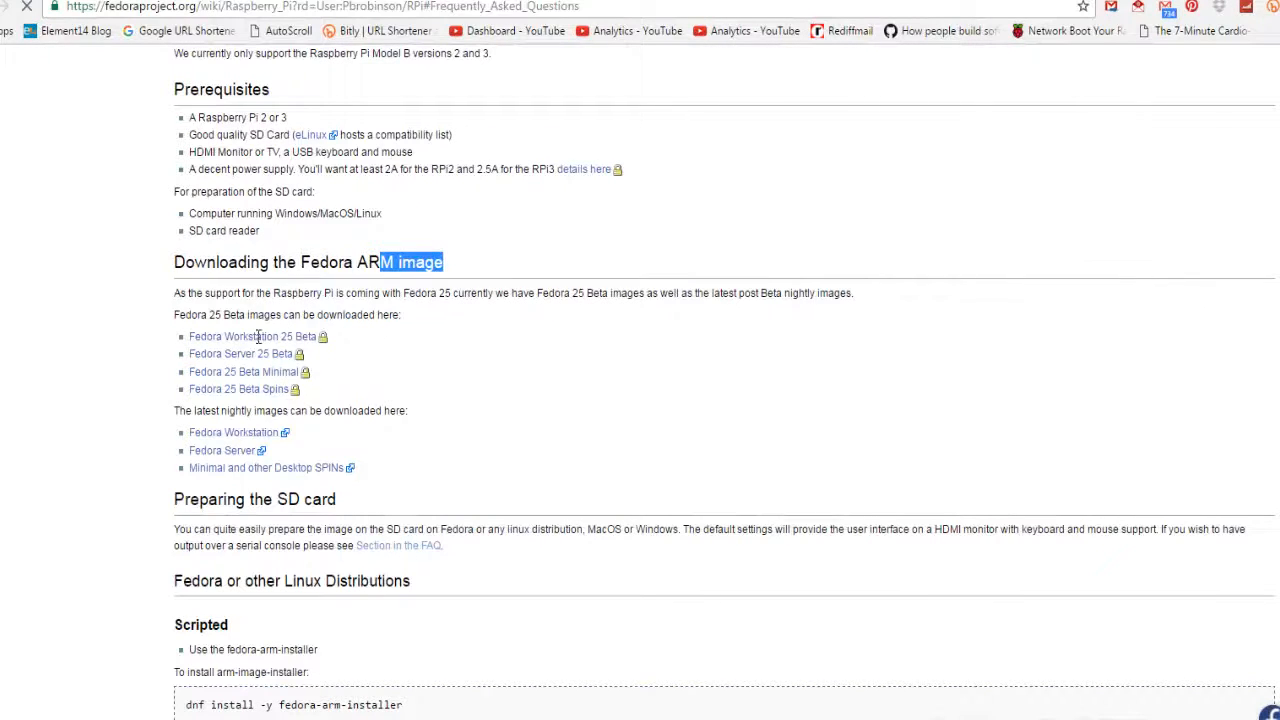
mouse_move(622, 340)
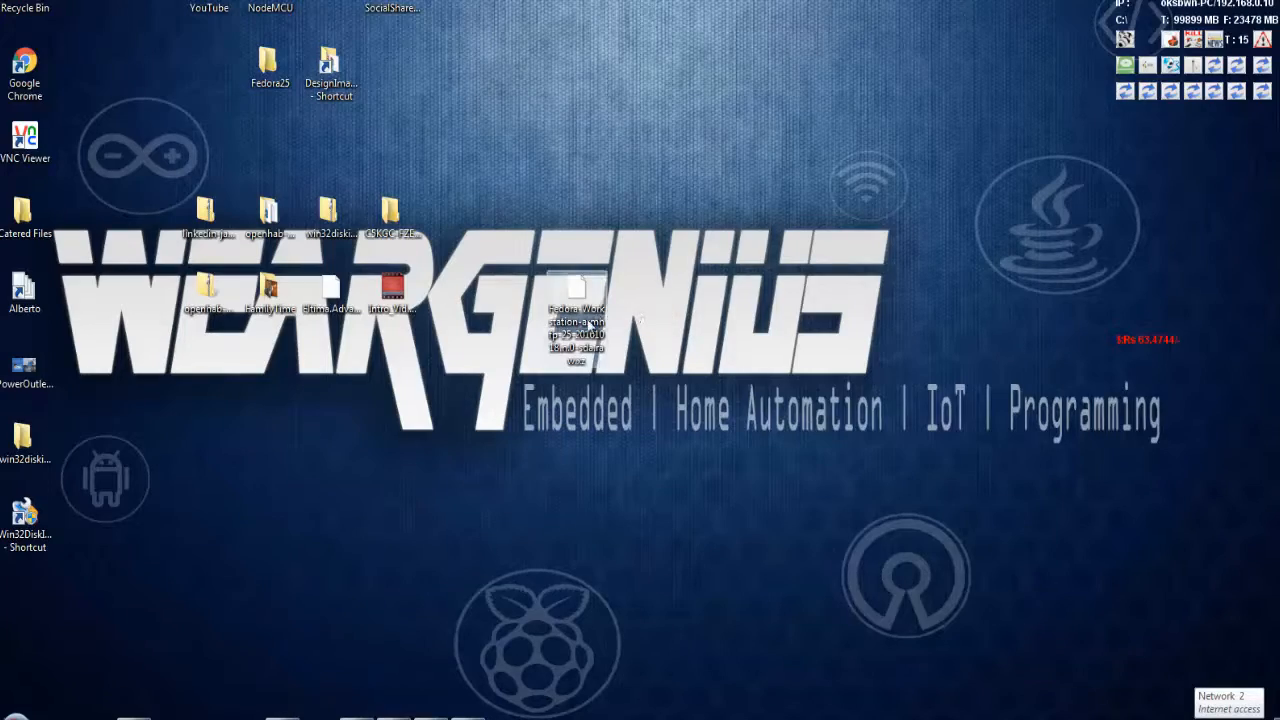
Open the context menu on the desktop .raw.xz Fedora image to extract it
right_click(576, 320)
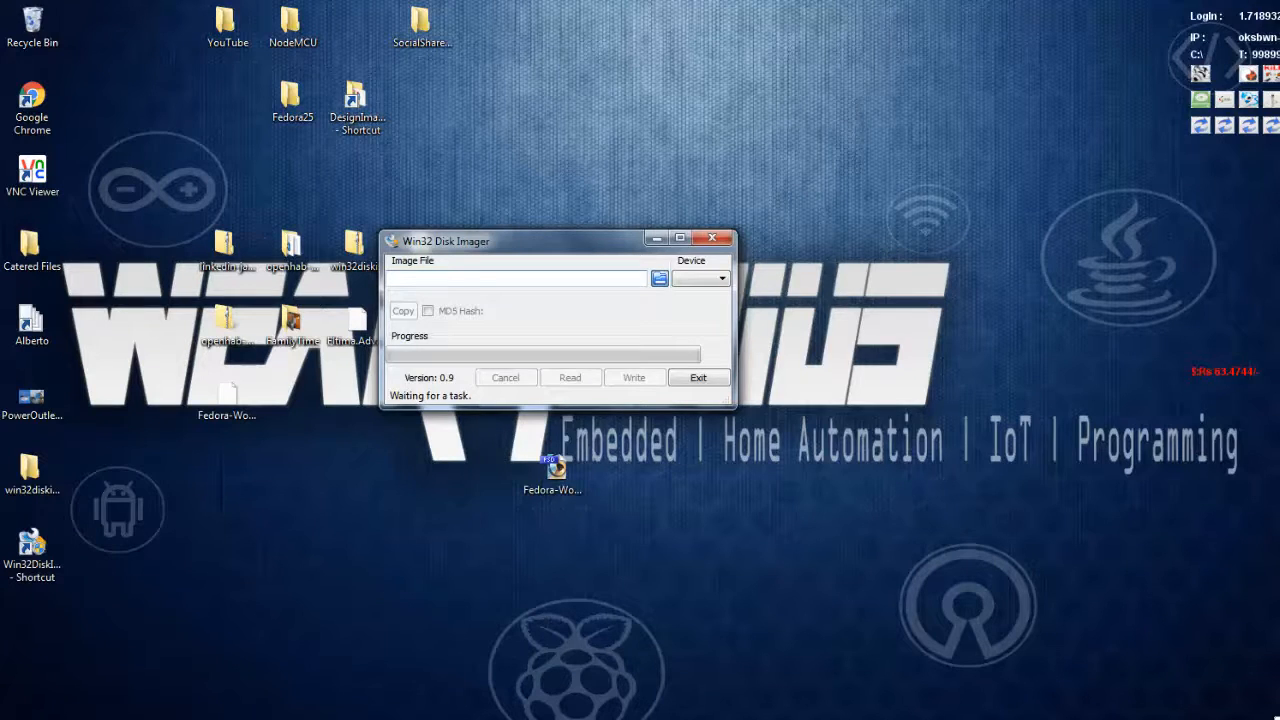
Select Fedora-Workstation-armhfp-25-20161018.n.0-sda.raw as the Win32 Disk Imager image file
click(659, 278)
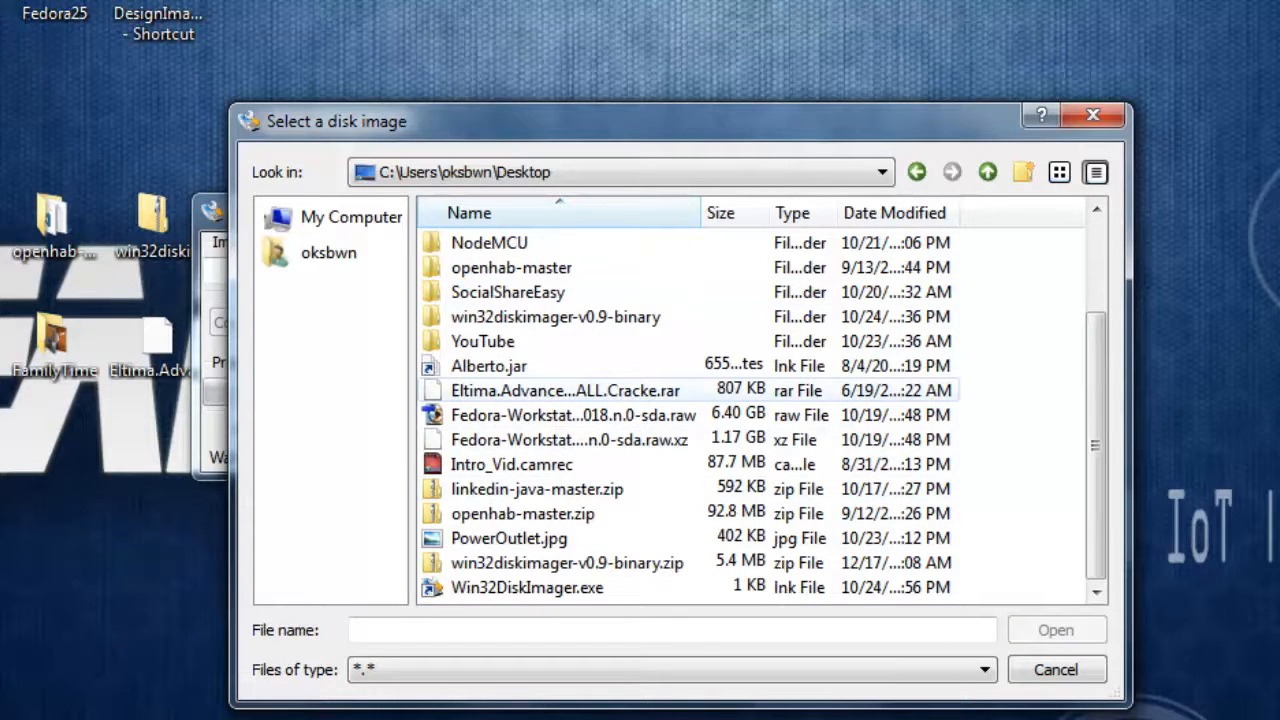
click(569, 439)
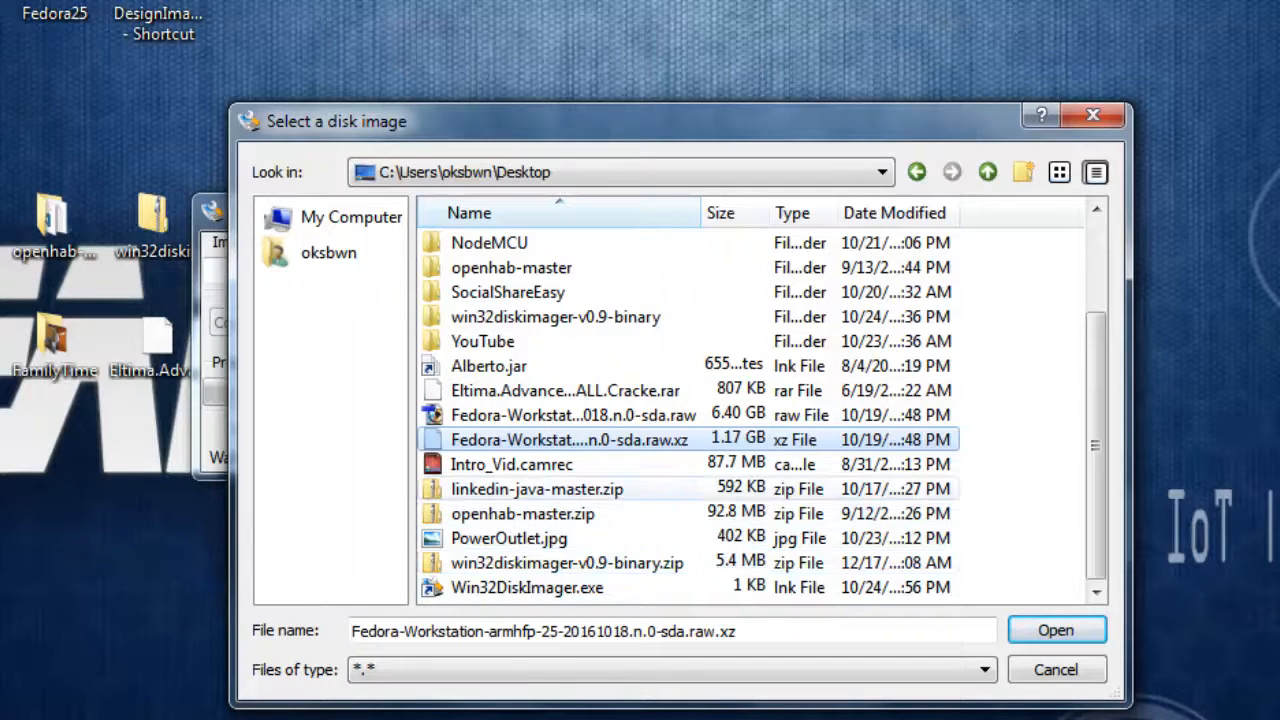
click(570, 415)
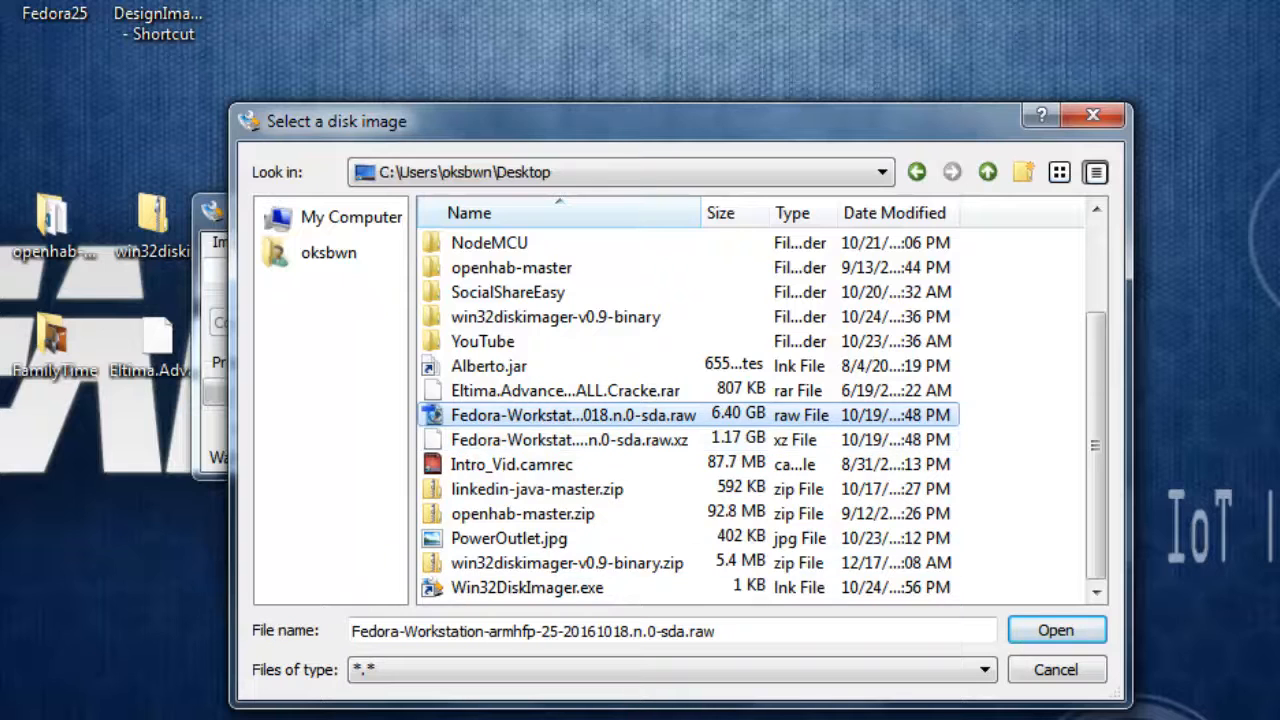
click(1055, 629)
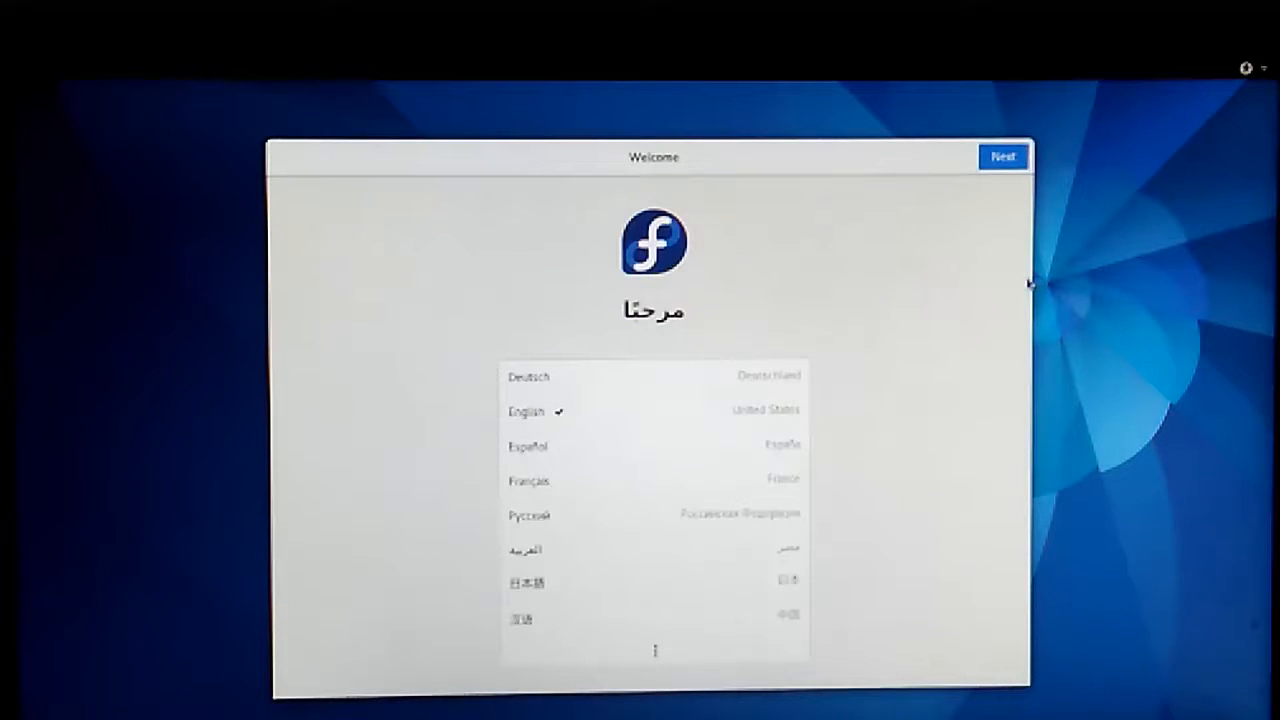
Accept English language, English (US) keyboard and default privacy settings
click(1002, 157)
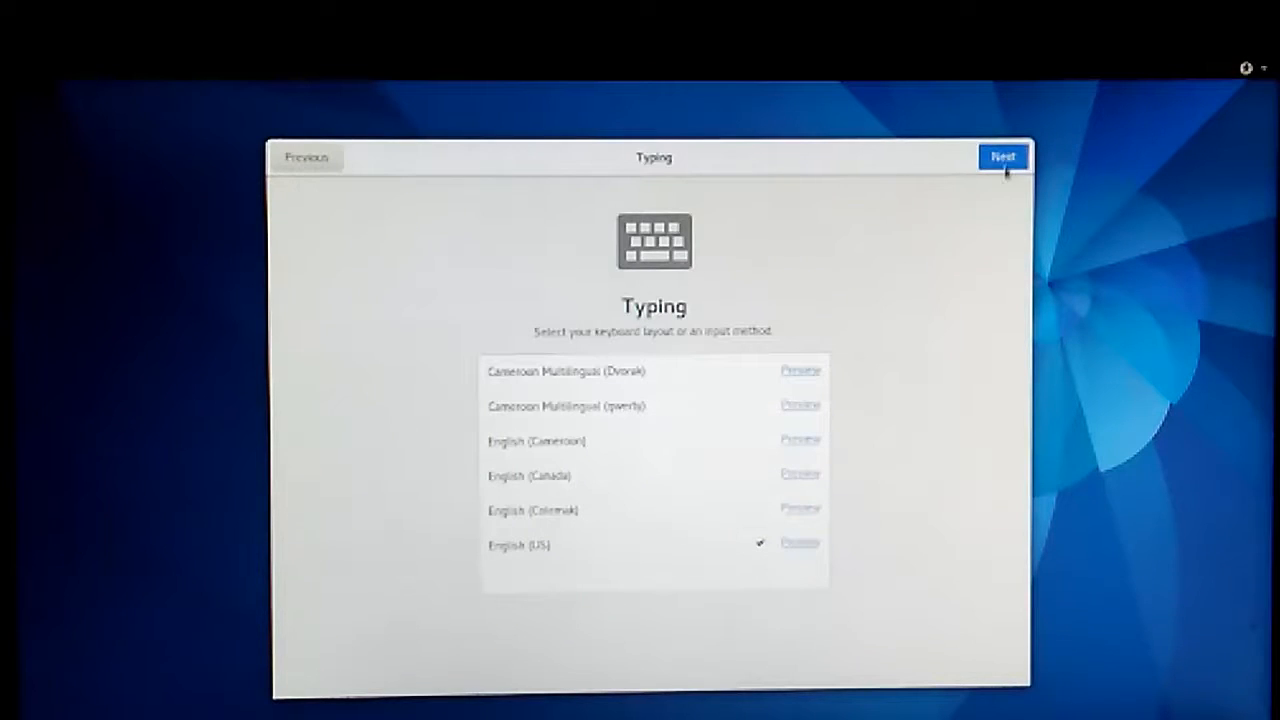
click(1002, 157)
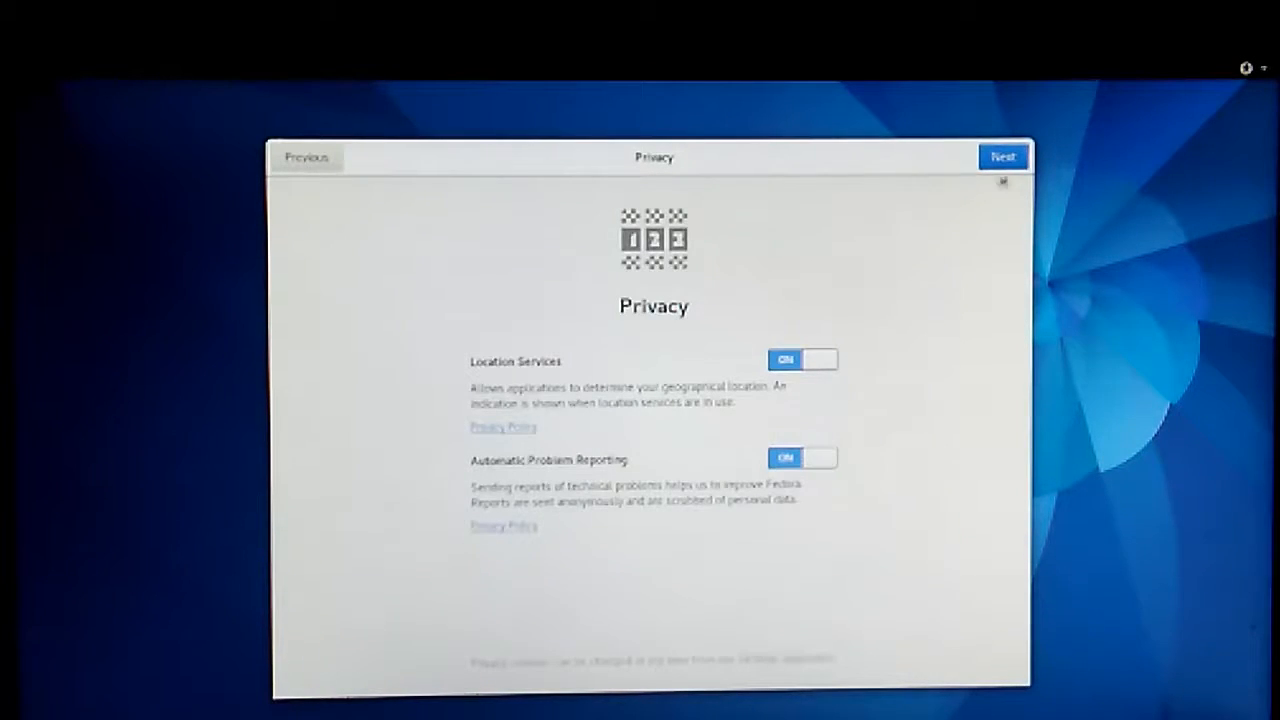
click(1002, 157)
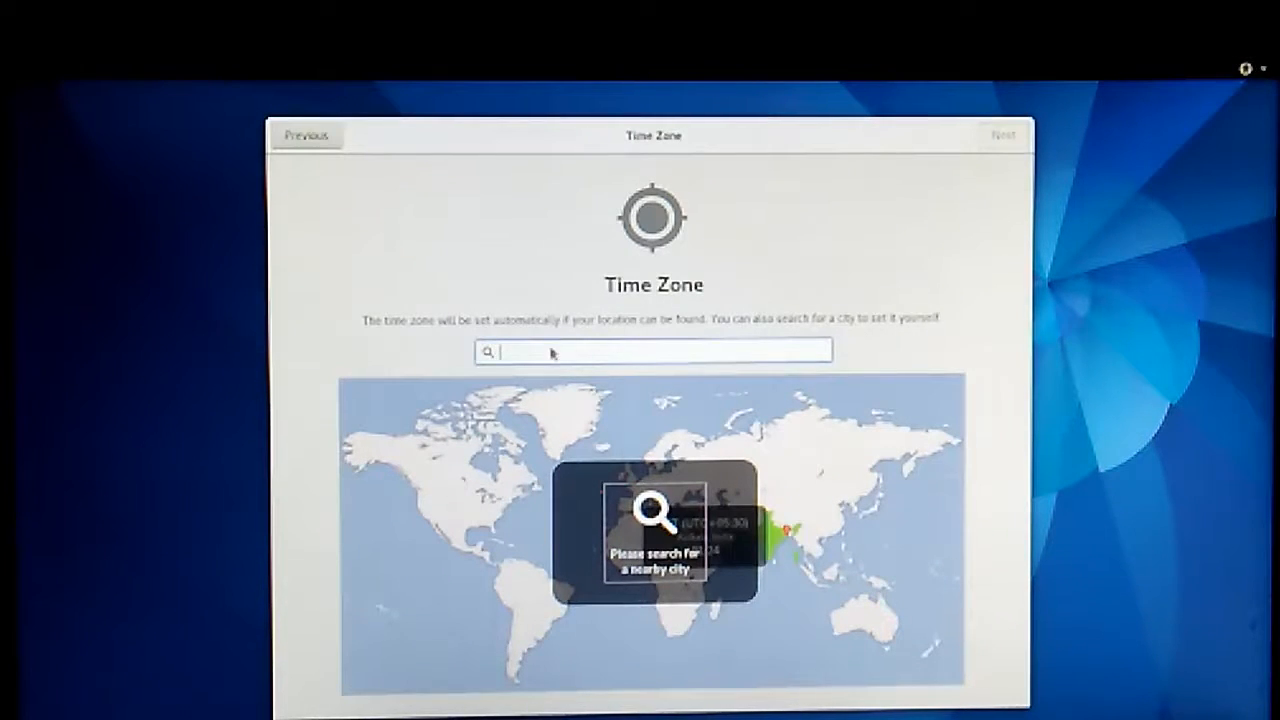
Set the time zone to Kolkata, India and skip proprietary software sources
text(kol)
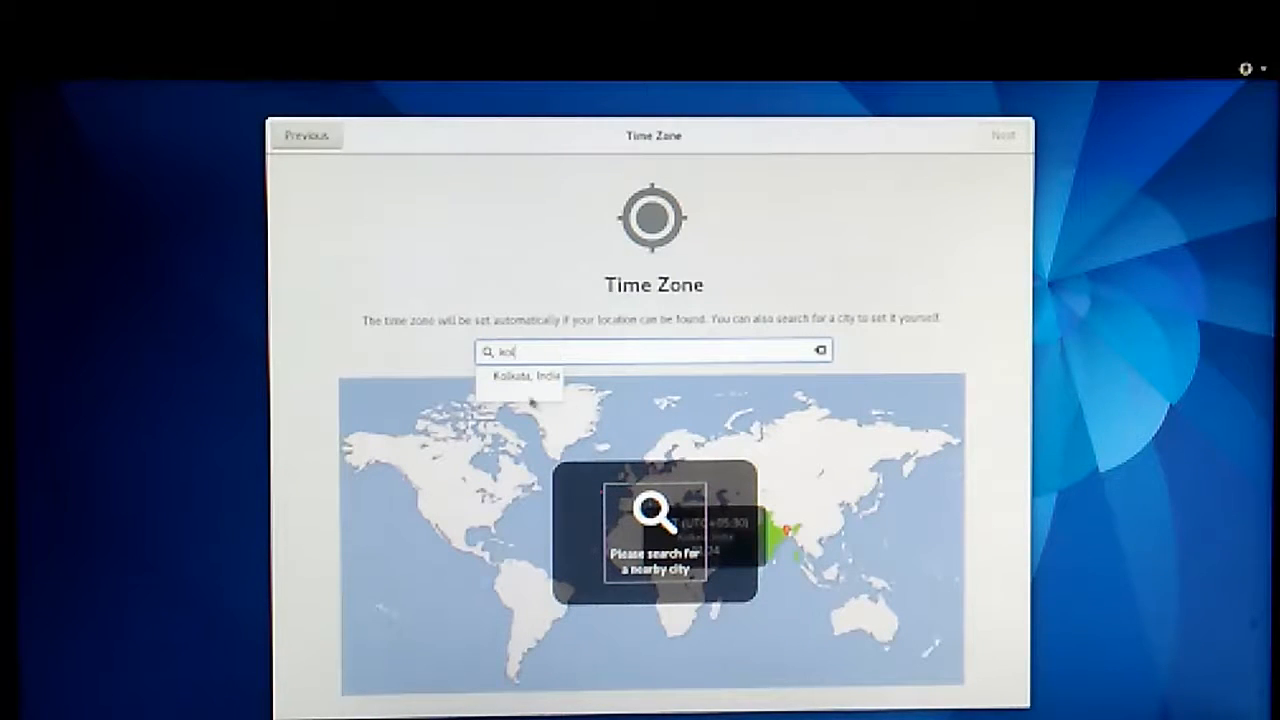
click(519, 378)
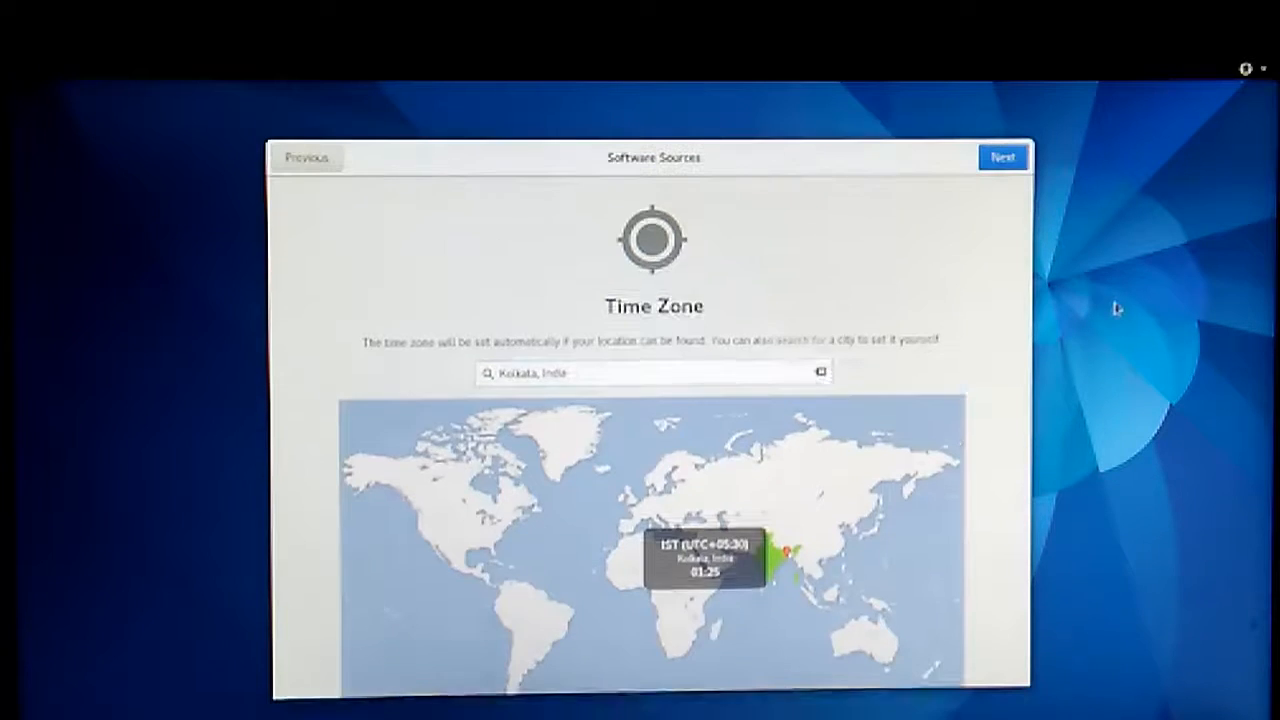
click(1002, 157)
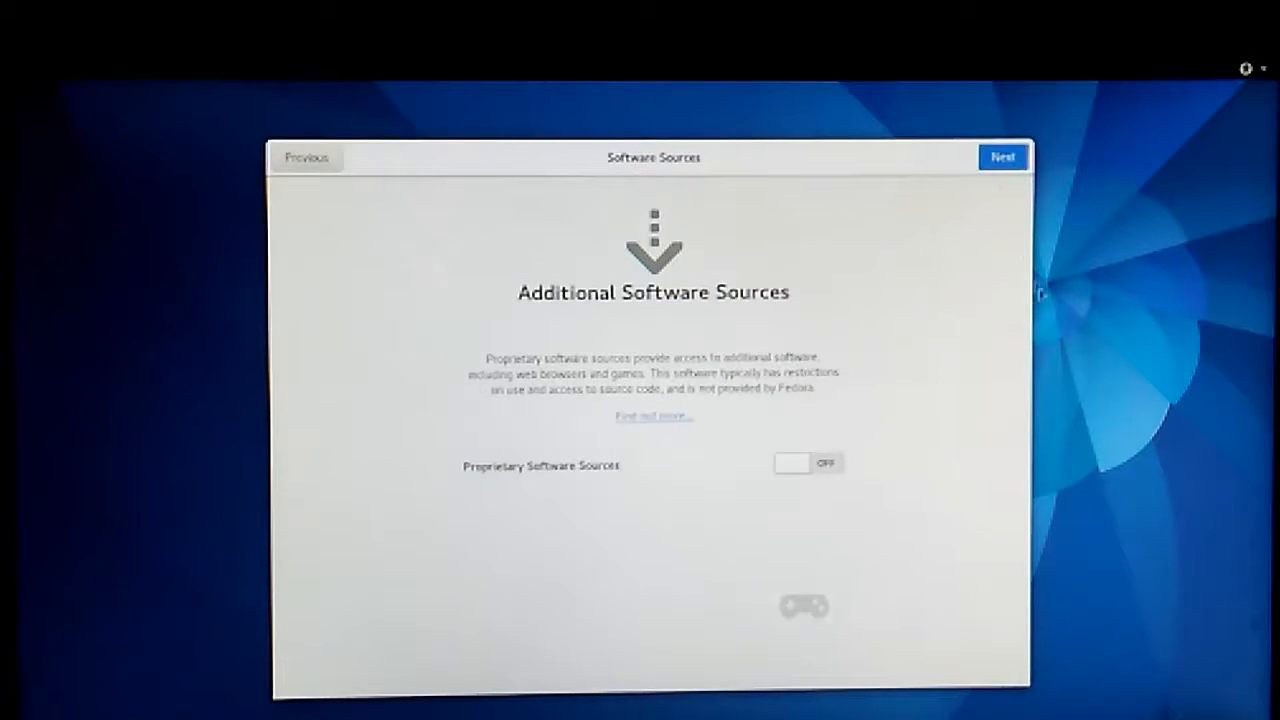
click(1002, 157)
text(WearGenius)
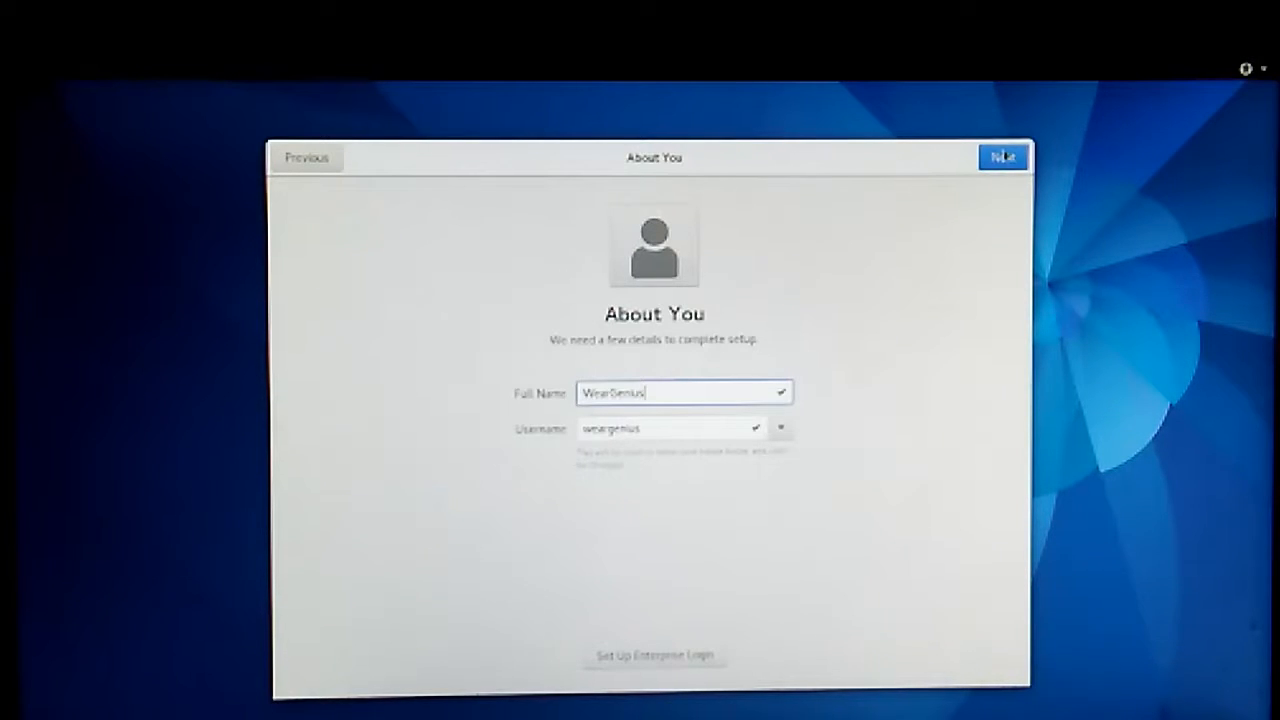
Confirm the full name and username, then enter and verify the account password
click(1001, 157)
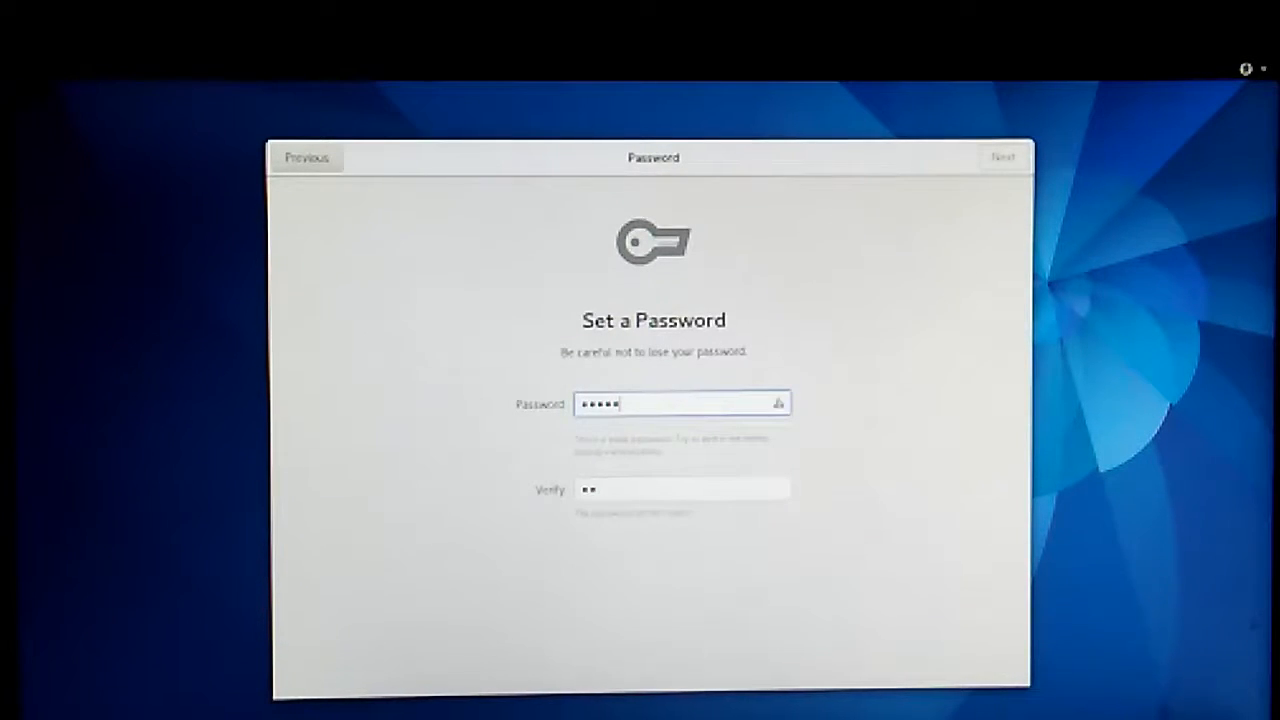
text(•)
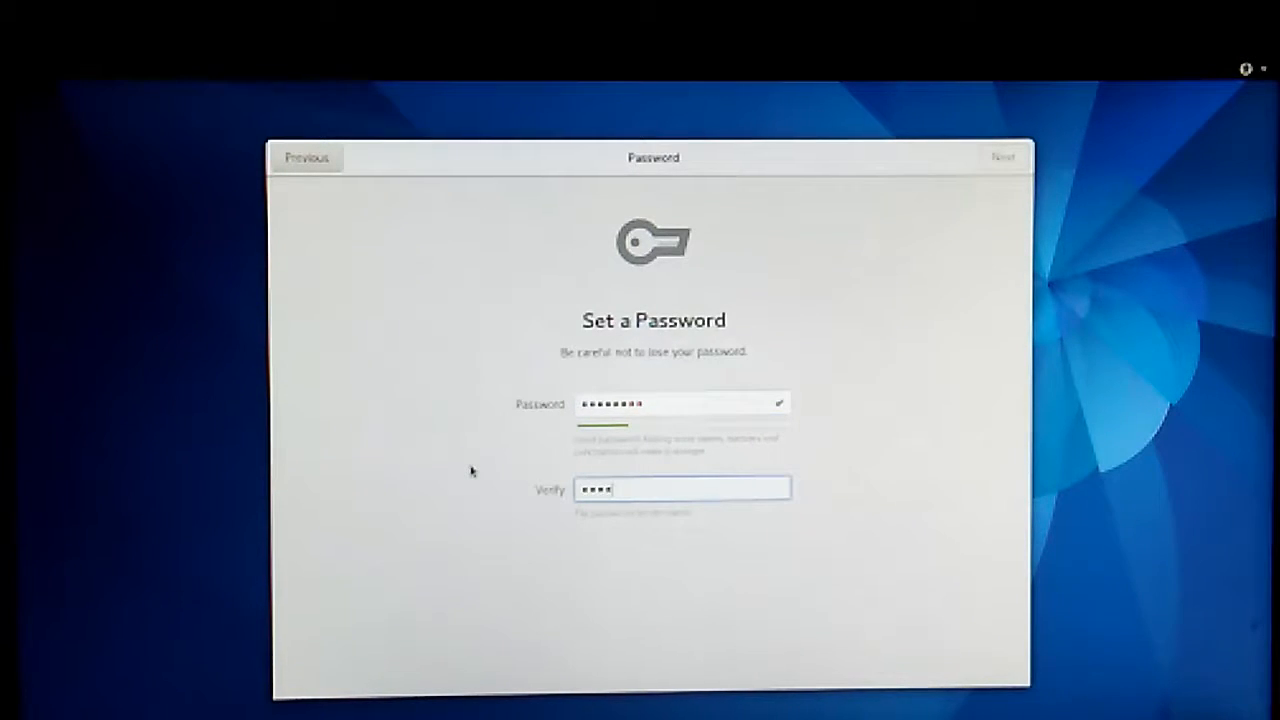
text(••••)
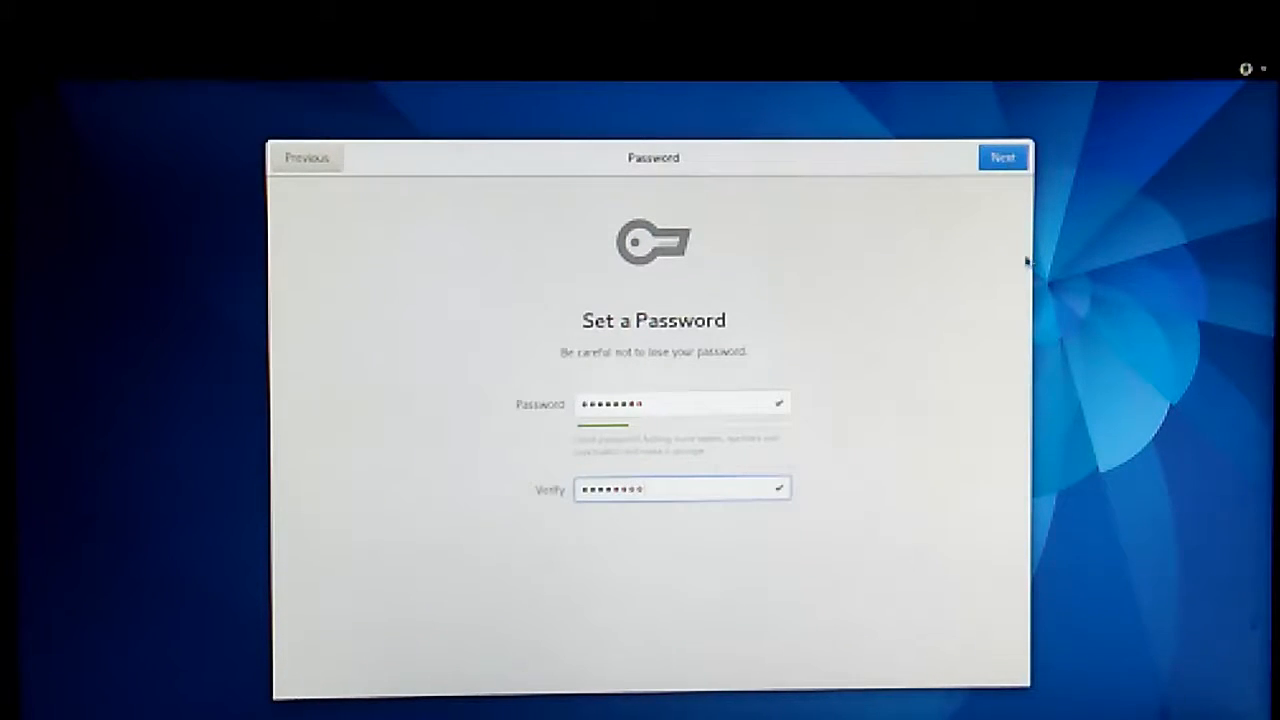
click(1002, 157)
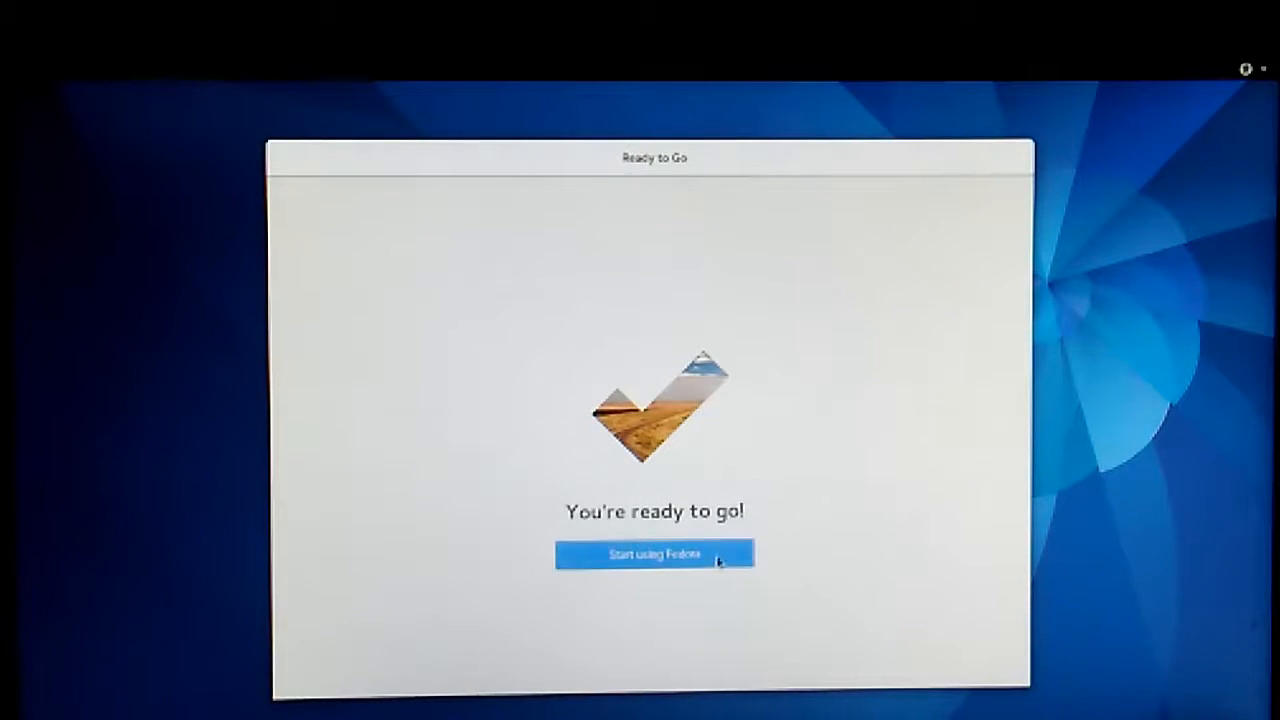
Click Start using Fedora to finish initial setup
click(655, 554)
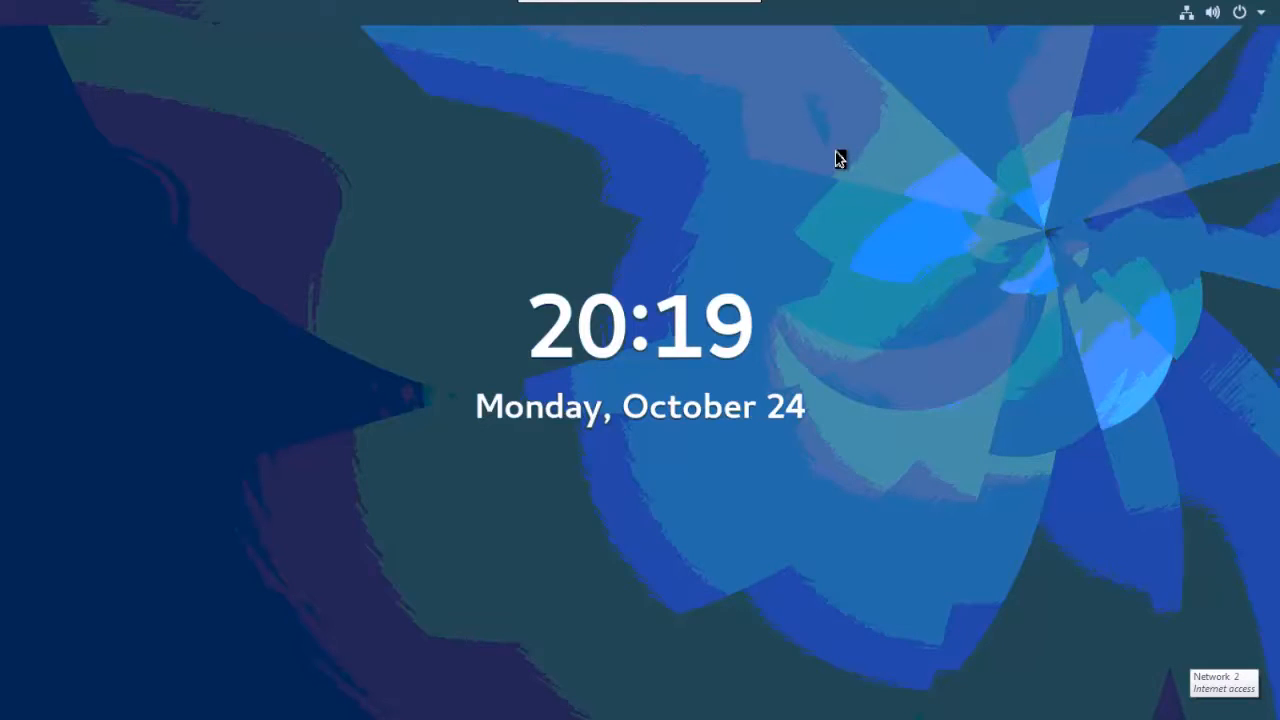
mouse_move(652, 72)
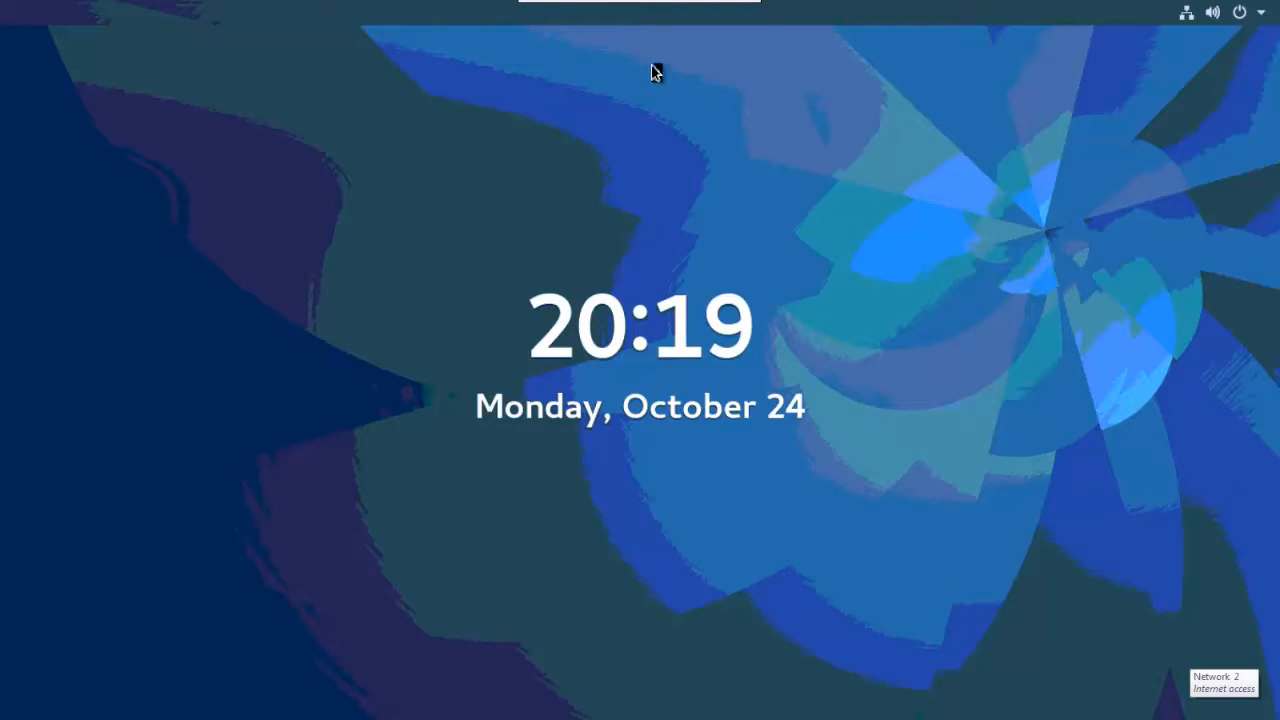
mouse_move(113, 421)
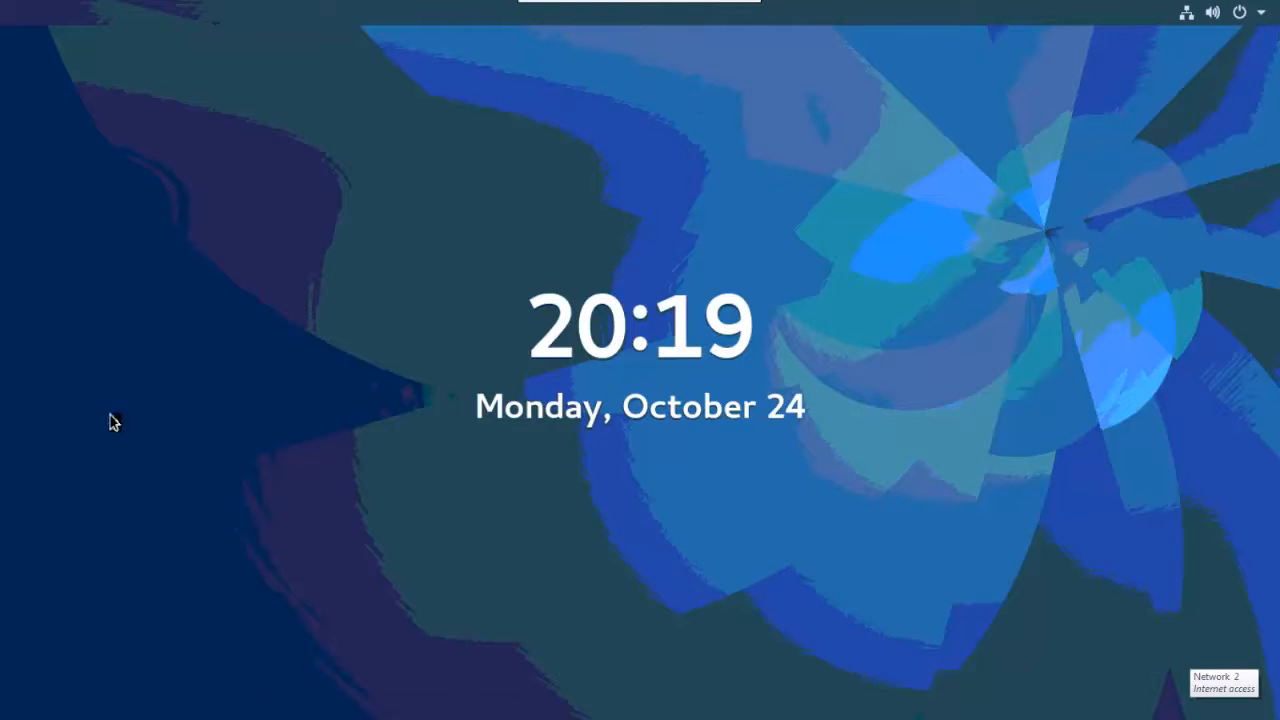
mouse_move(708, 702)
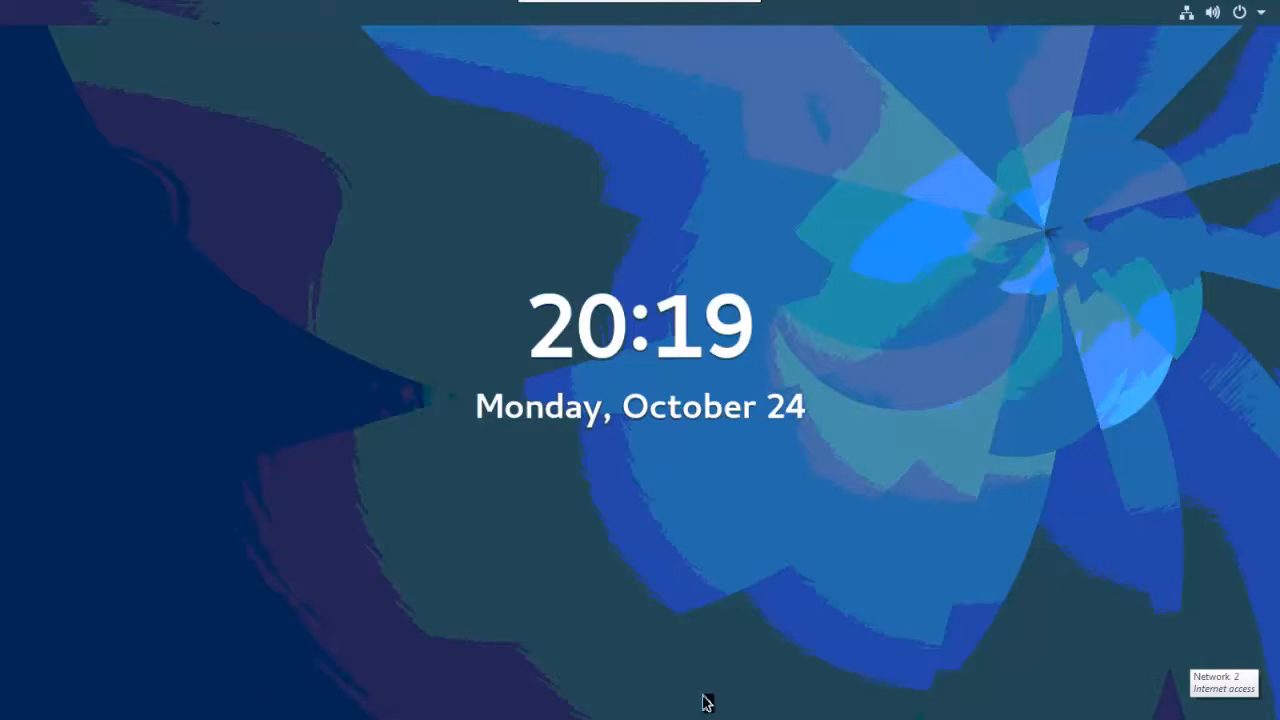
mouse_move(659, 552)
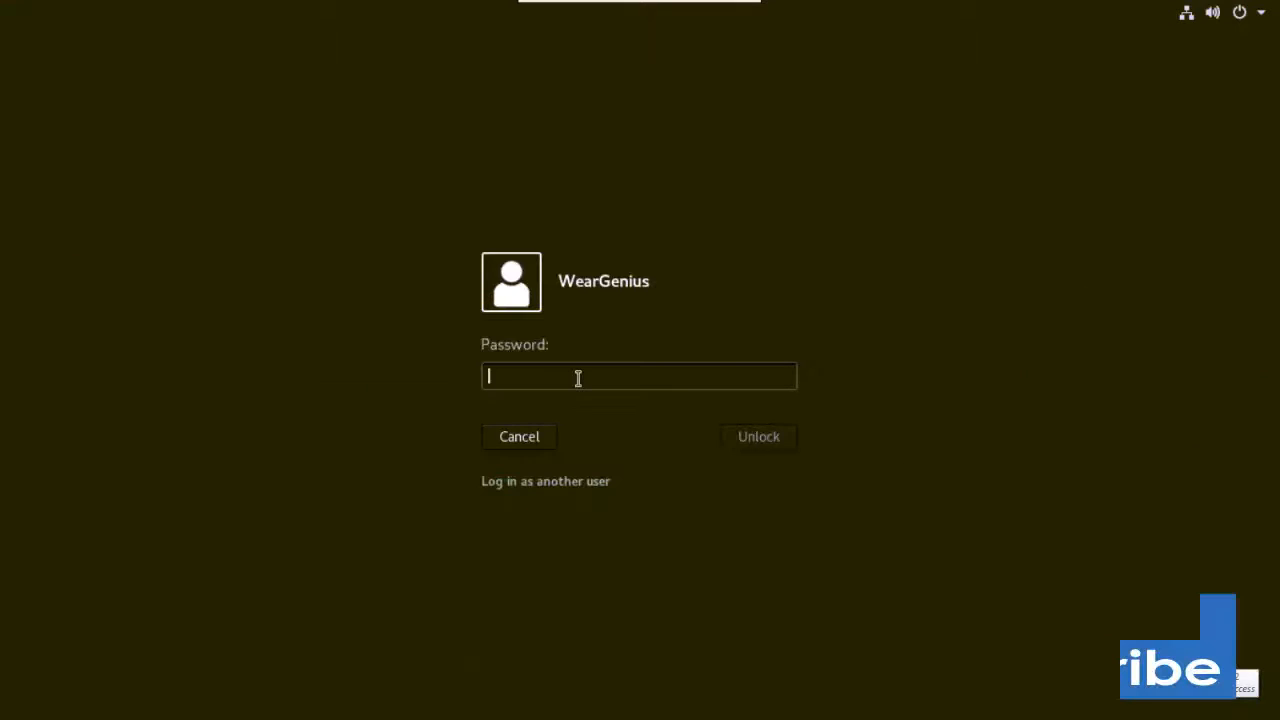
Enter the account password on the lock screen and unlock the session
text(•••)
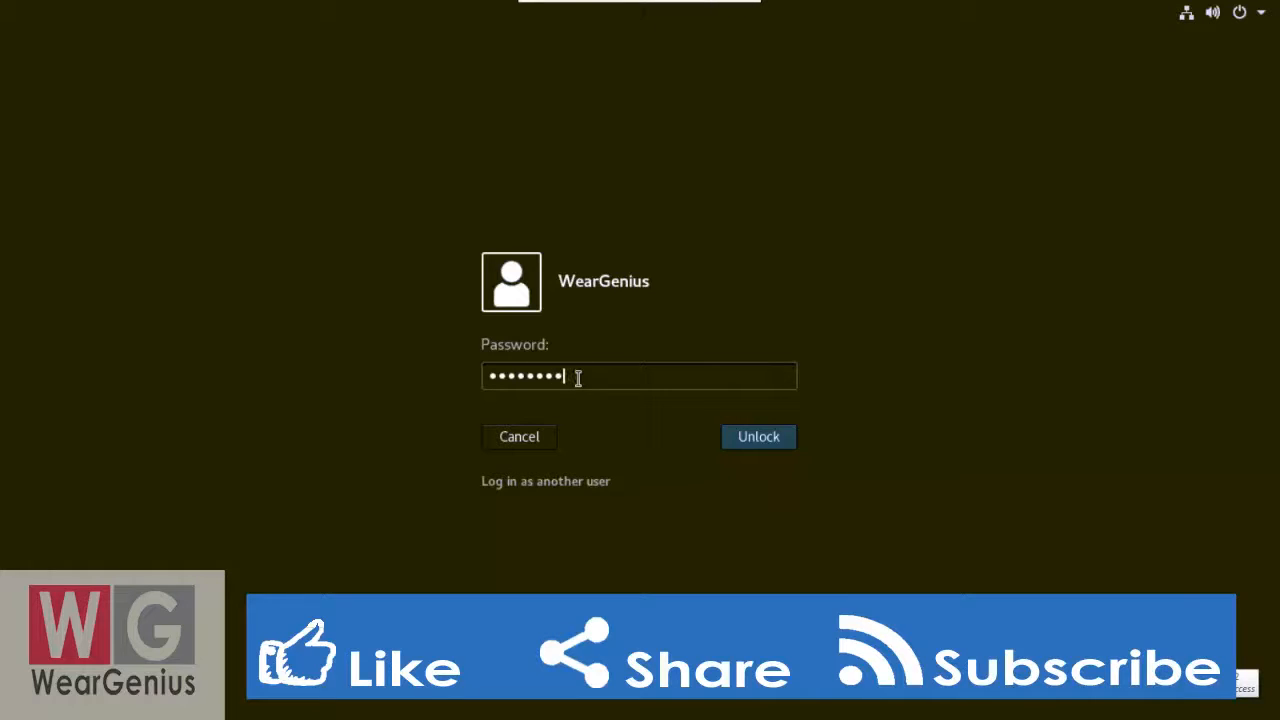
click(758, 436)
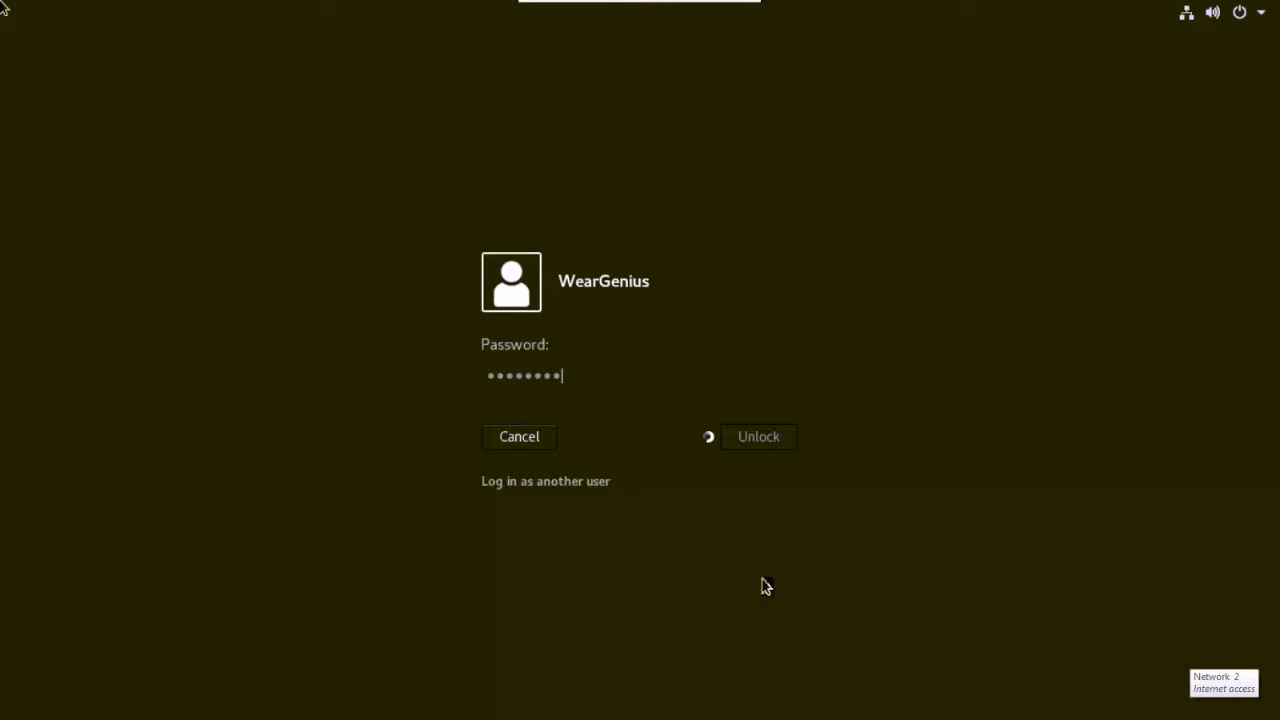
click(758, 436)
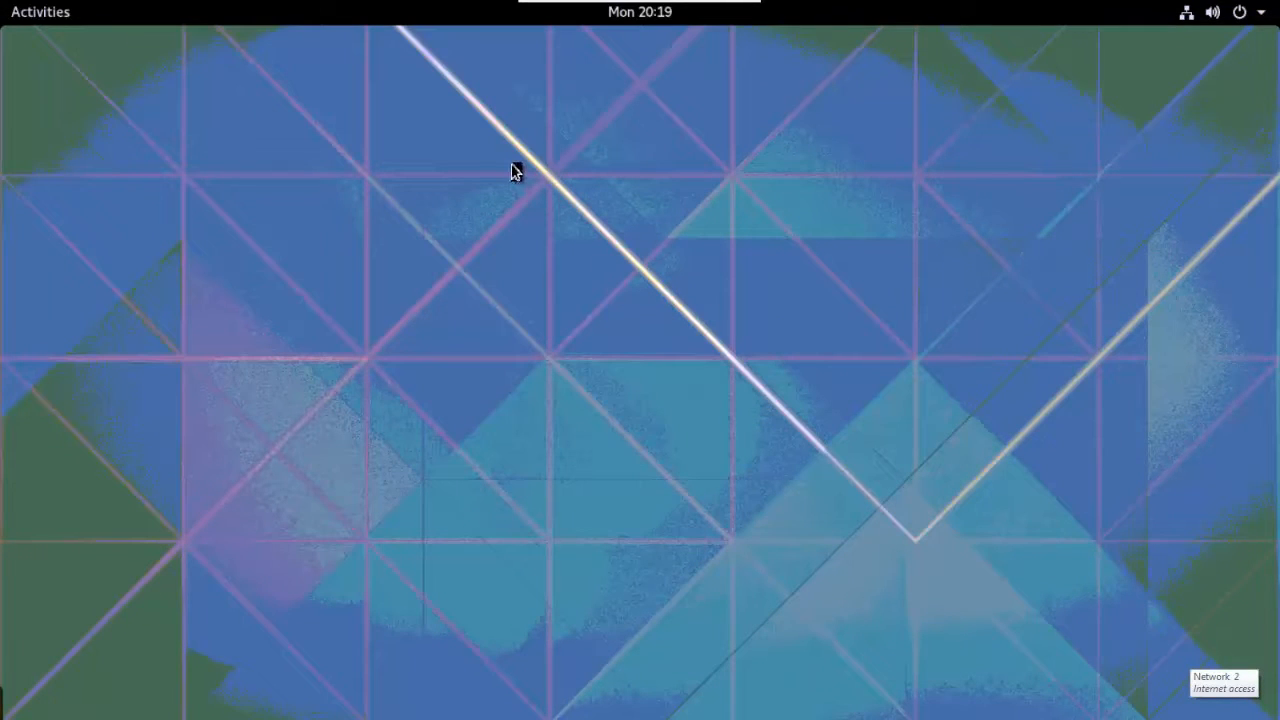
mouse_move(948, 106)
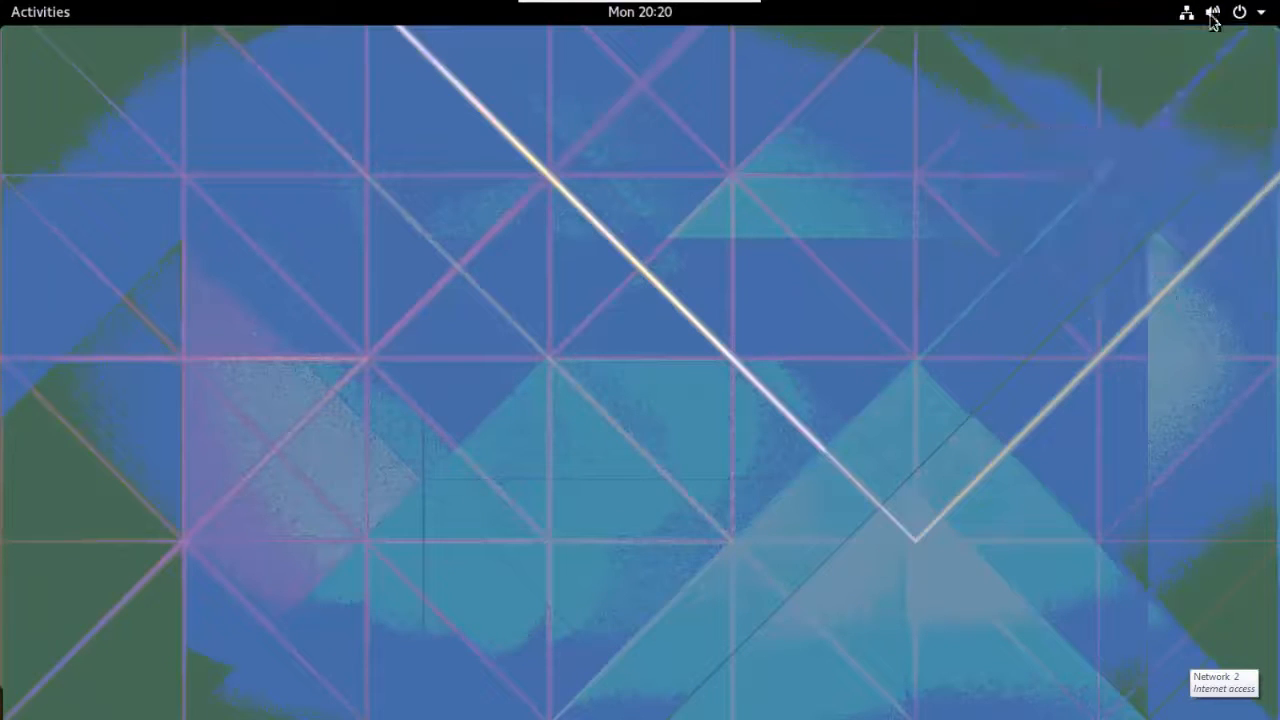
Open the Activities overview and show the grid of installed applications
click(1213, 11)
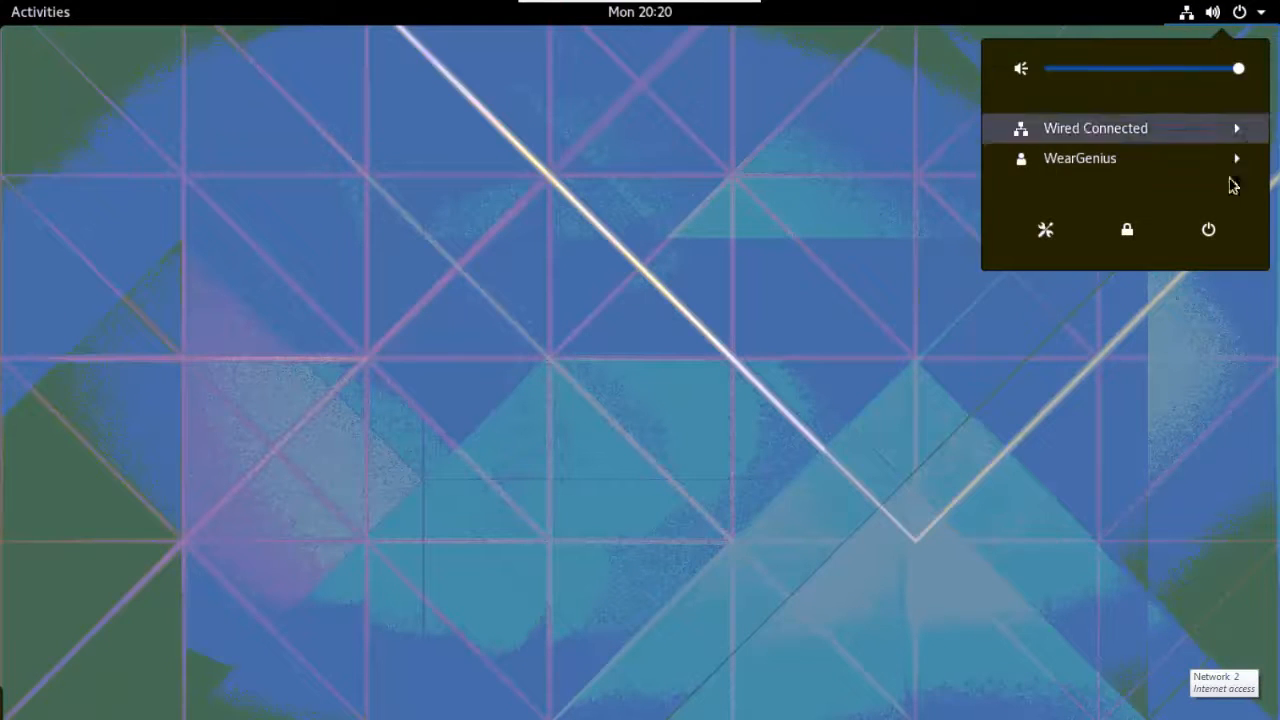
click(40, 11)
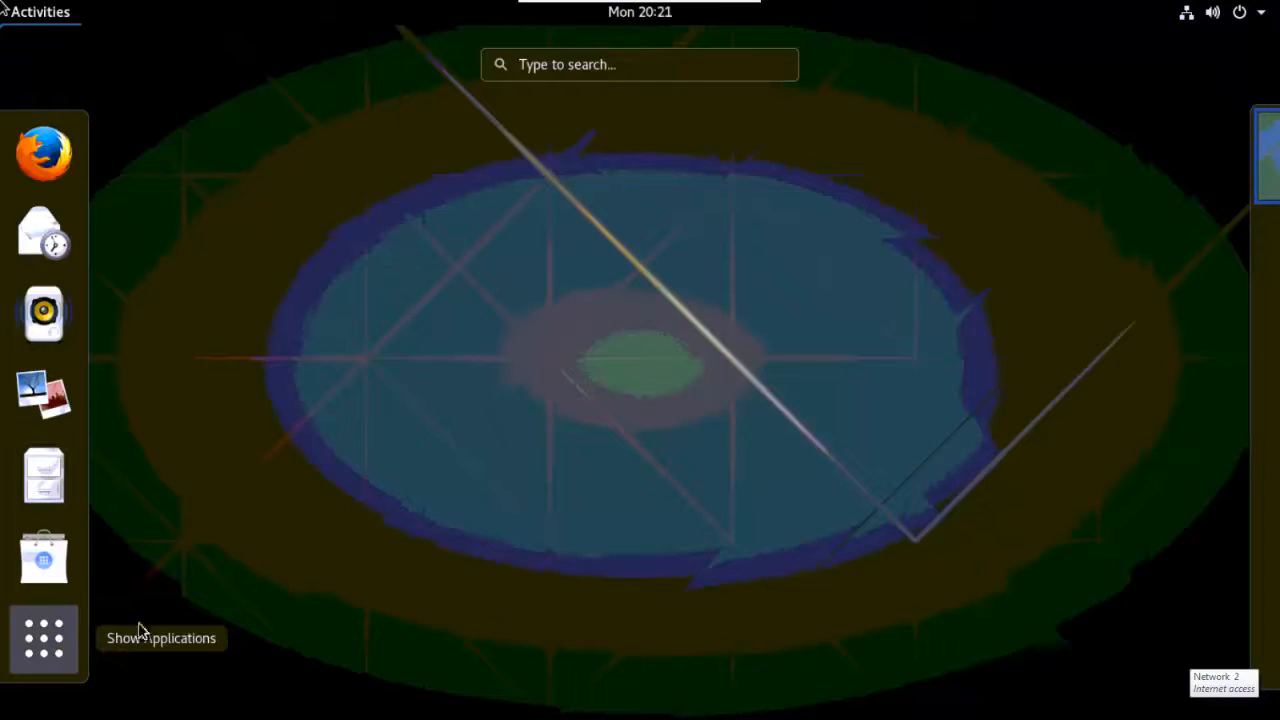
click(44, 638)
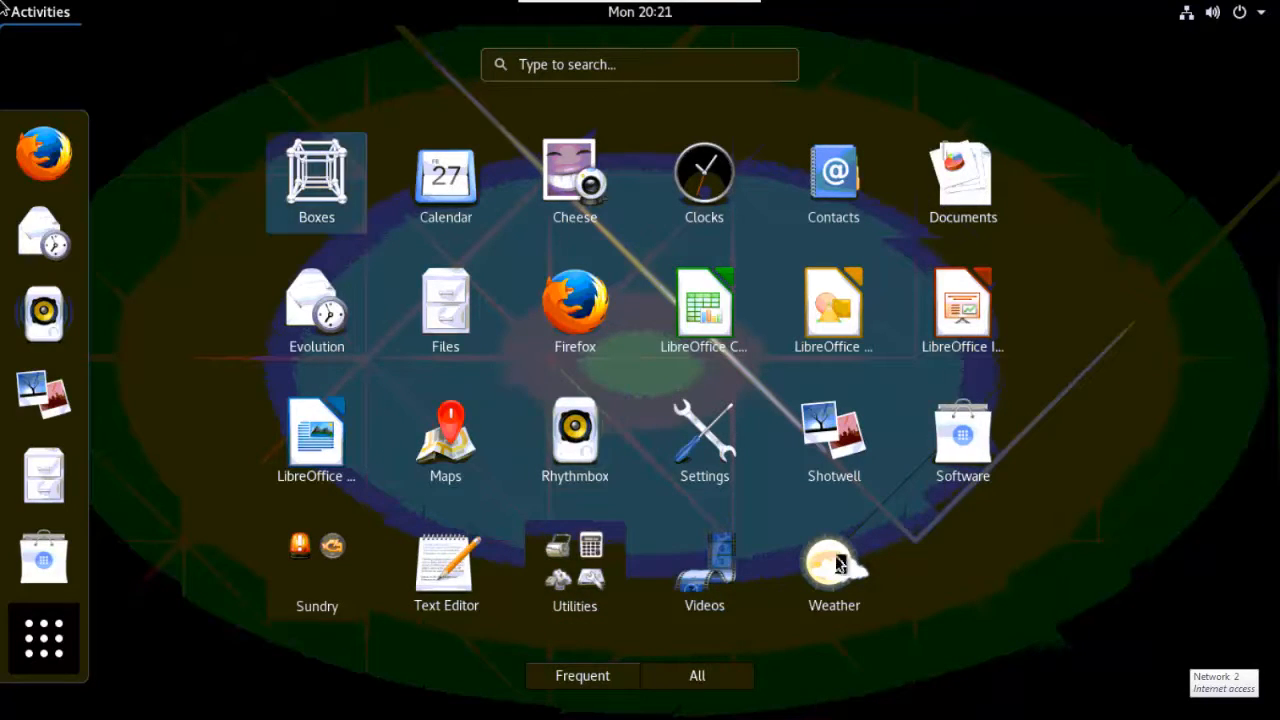
mouse_move(445, 435)
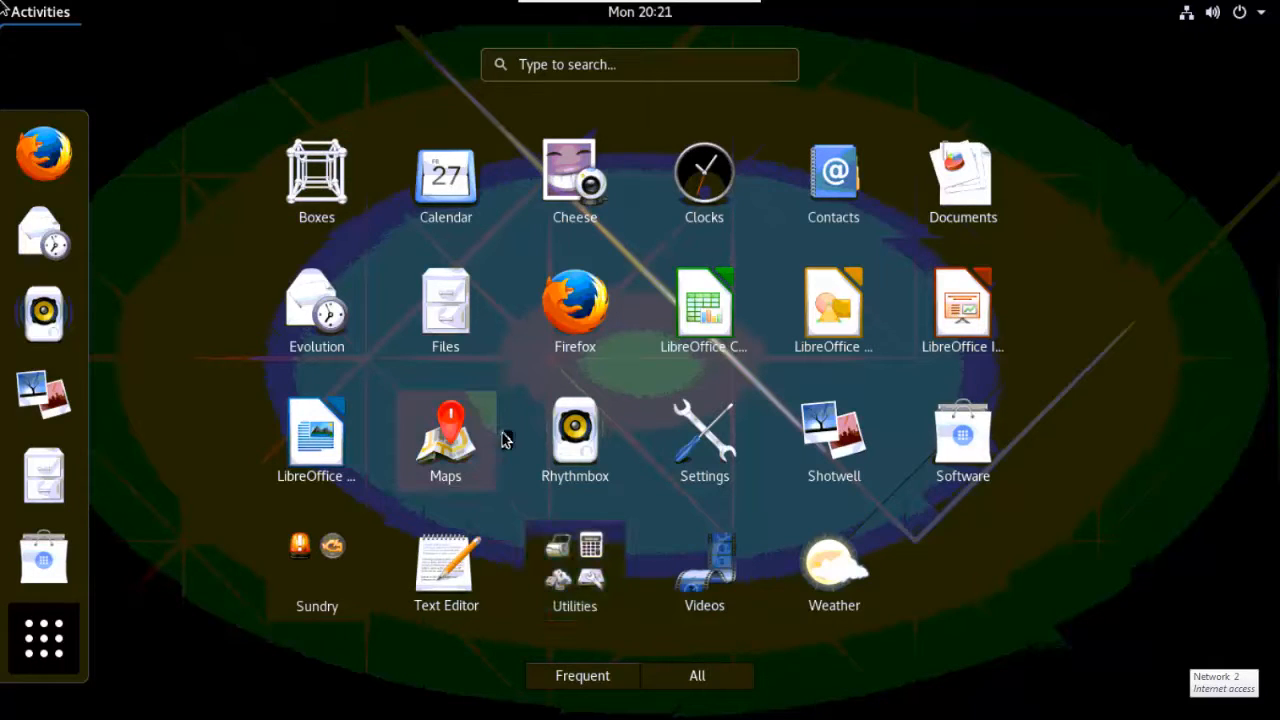
mouse_move(510, 430)
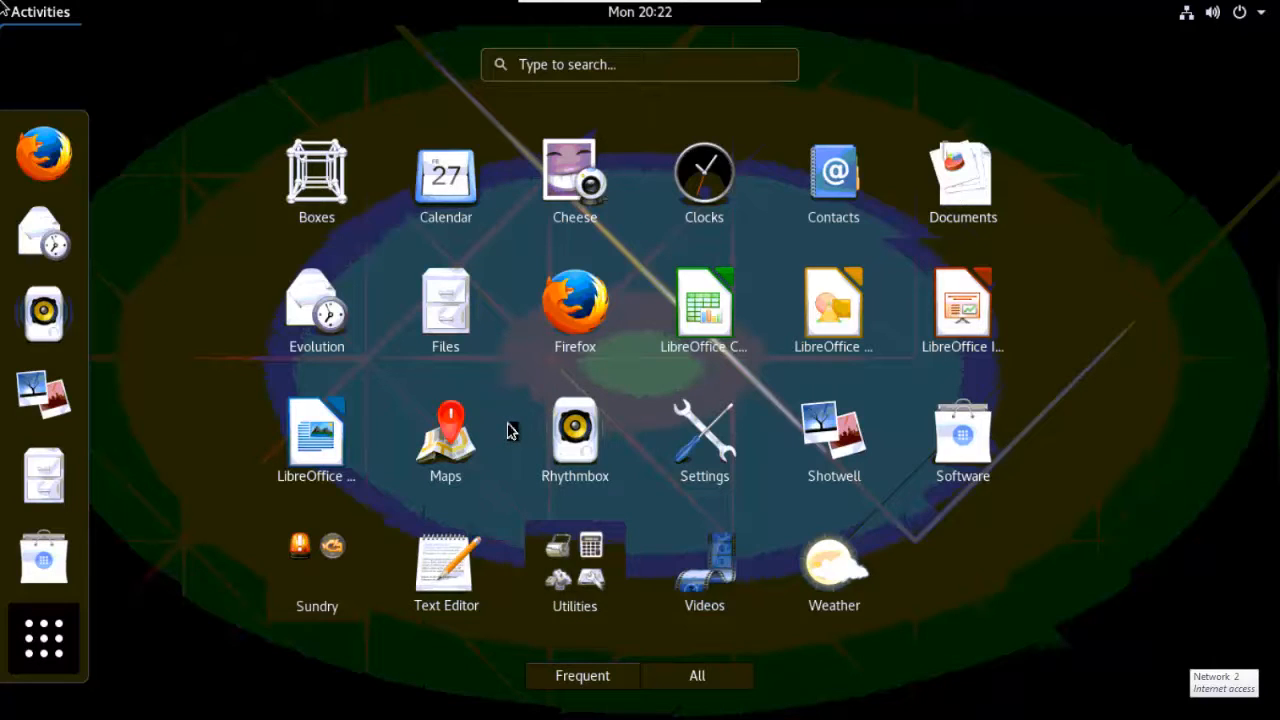
mouse_move(875, 614)
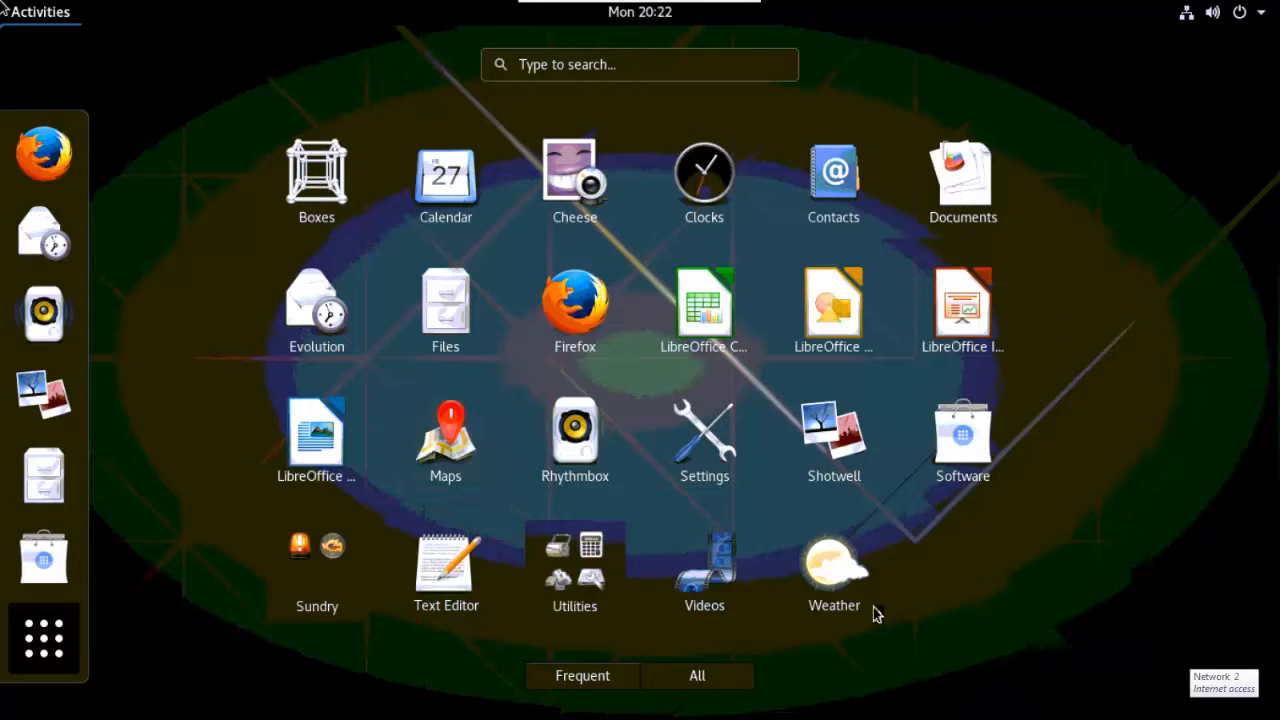
mouse_move(840, 275)
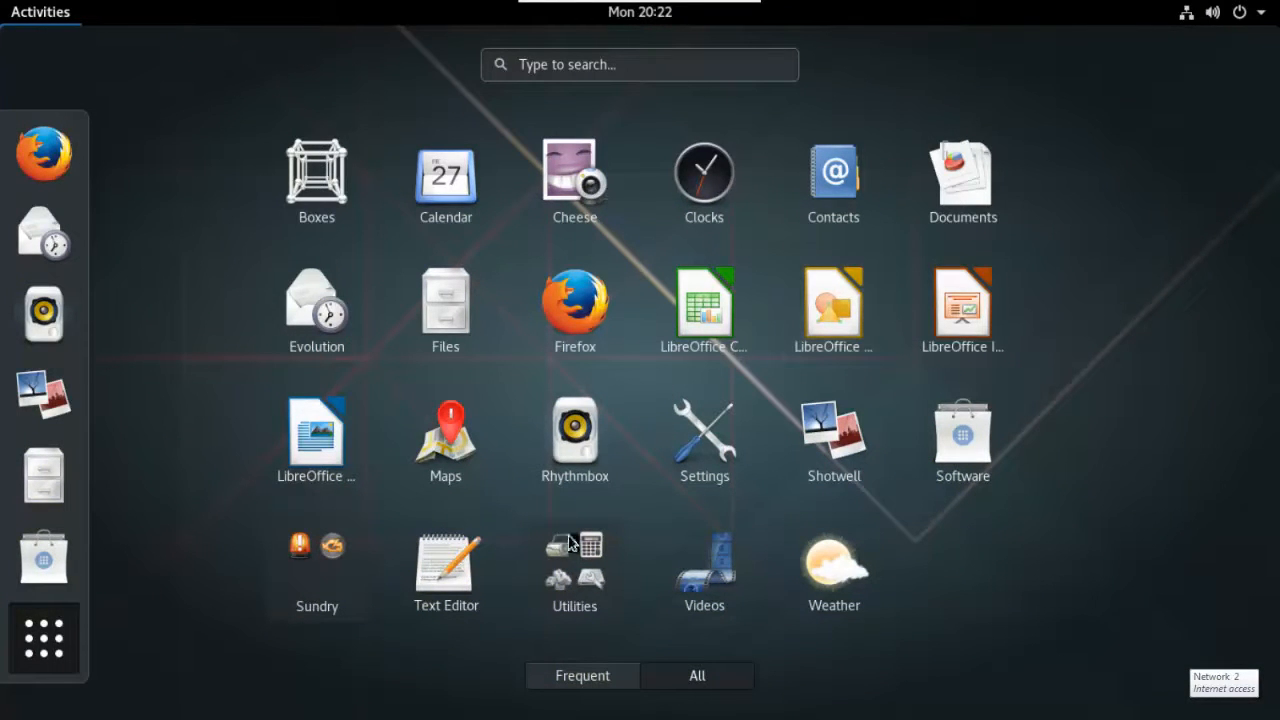
mouse_move(820, 410)
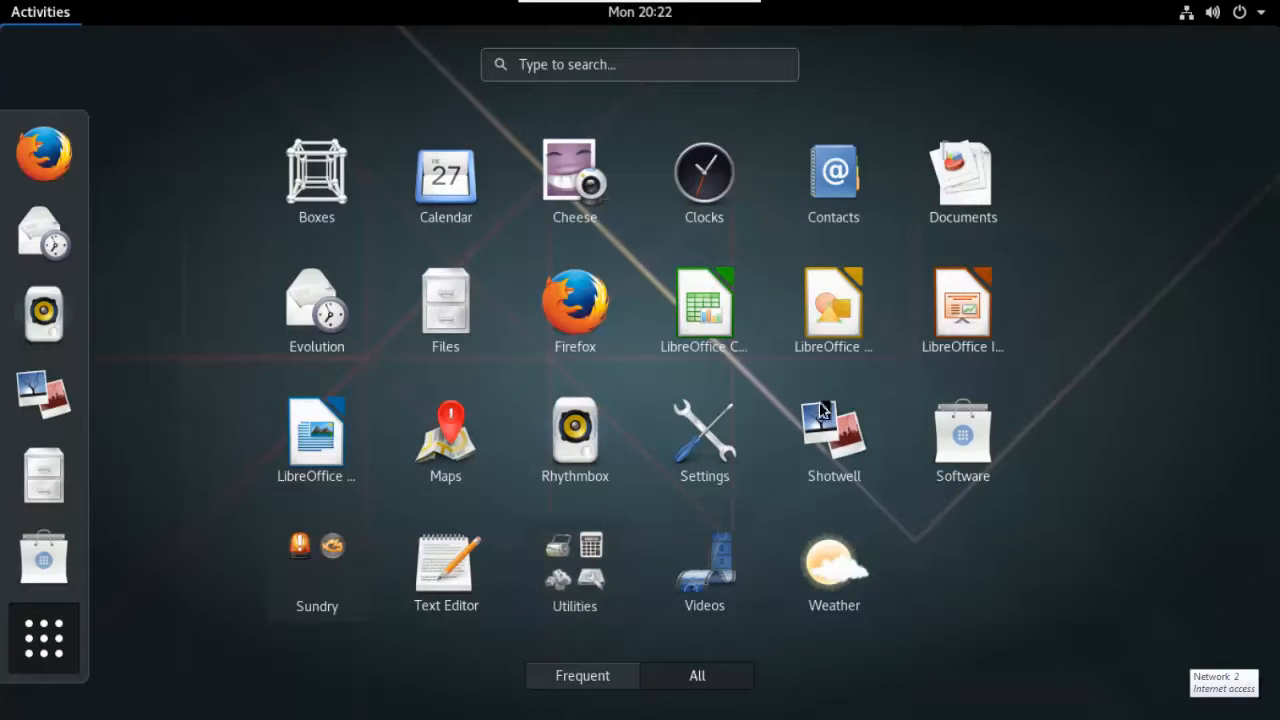
mouse_move(497, 592)
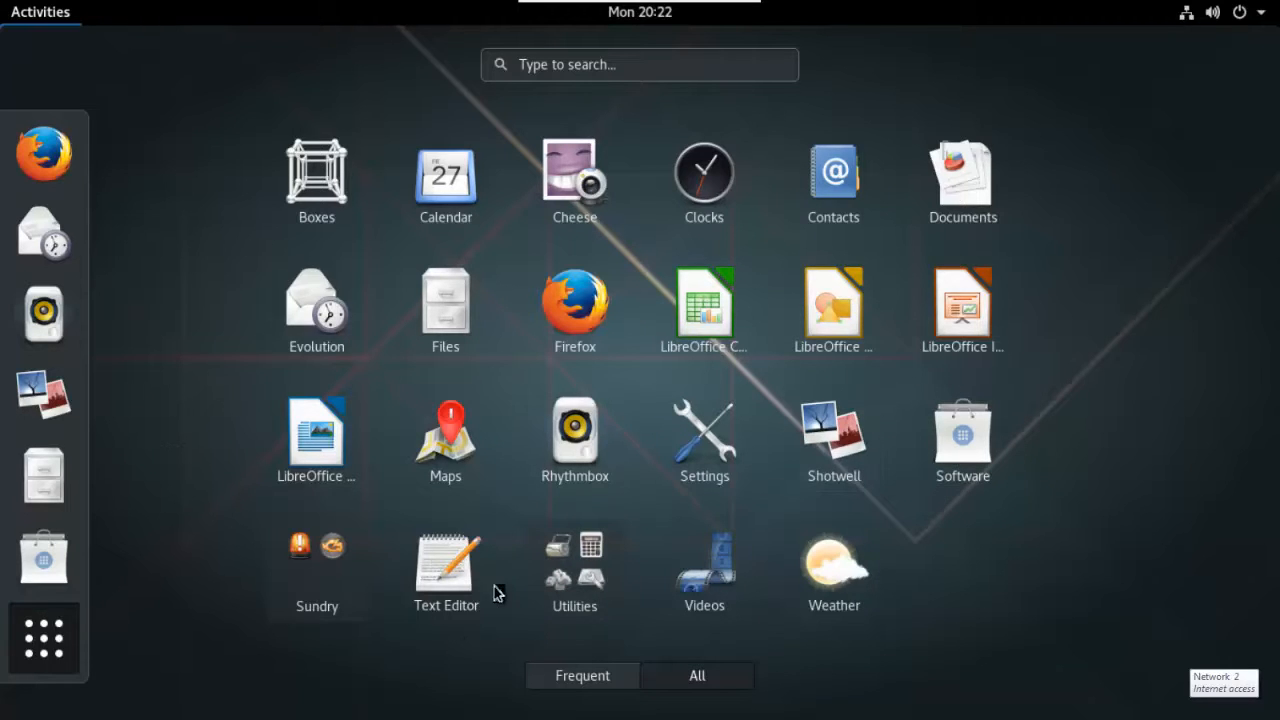
mouse_move(574, 570)
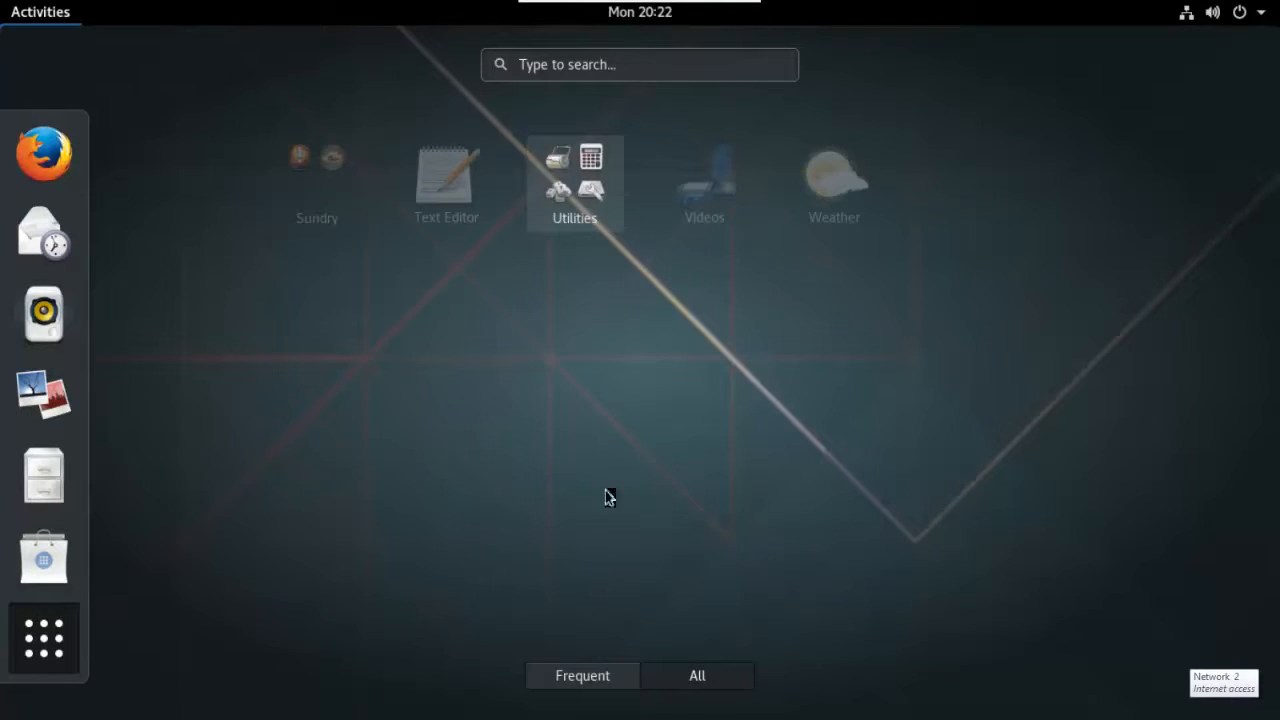
Open the Utilities folder in the applications grid
click(574, 183)
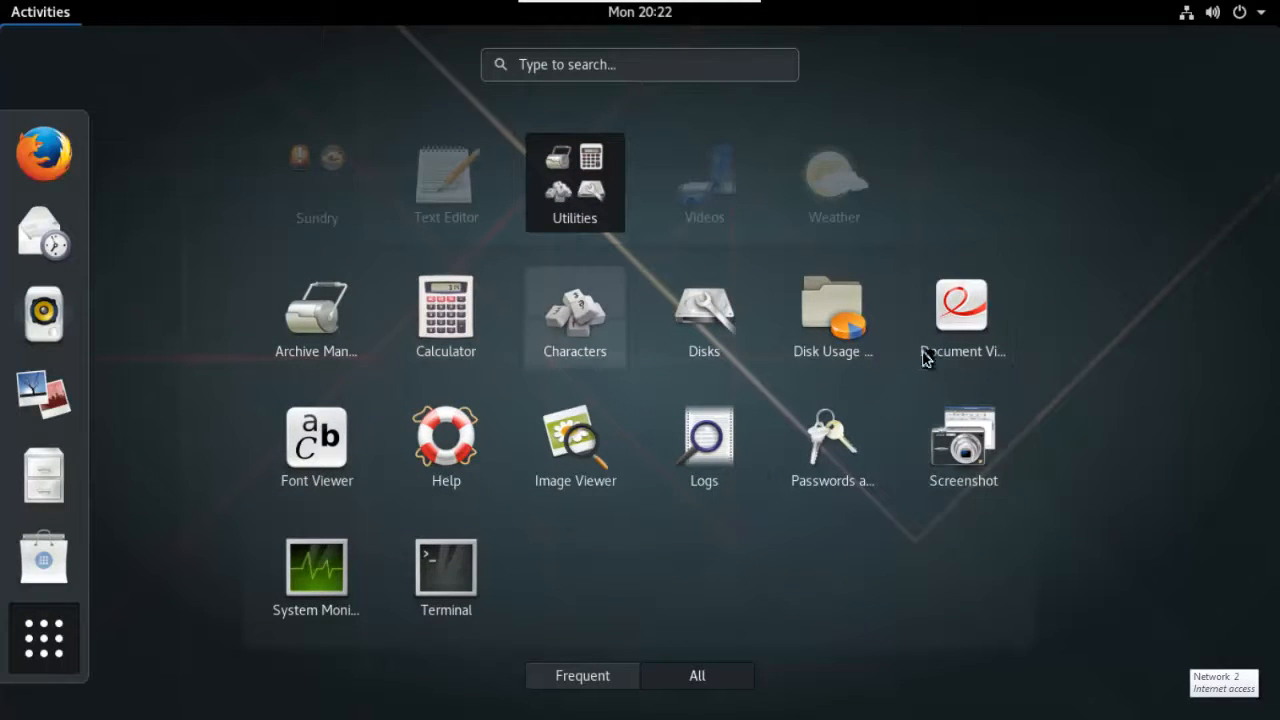
mouse_move(833, 315)
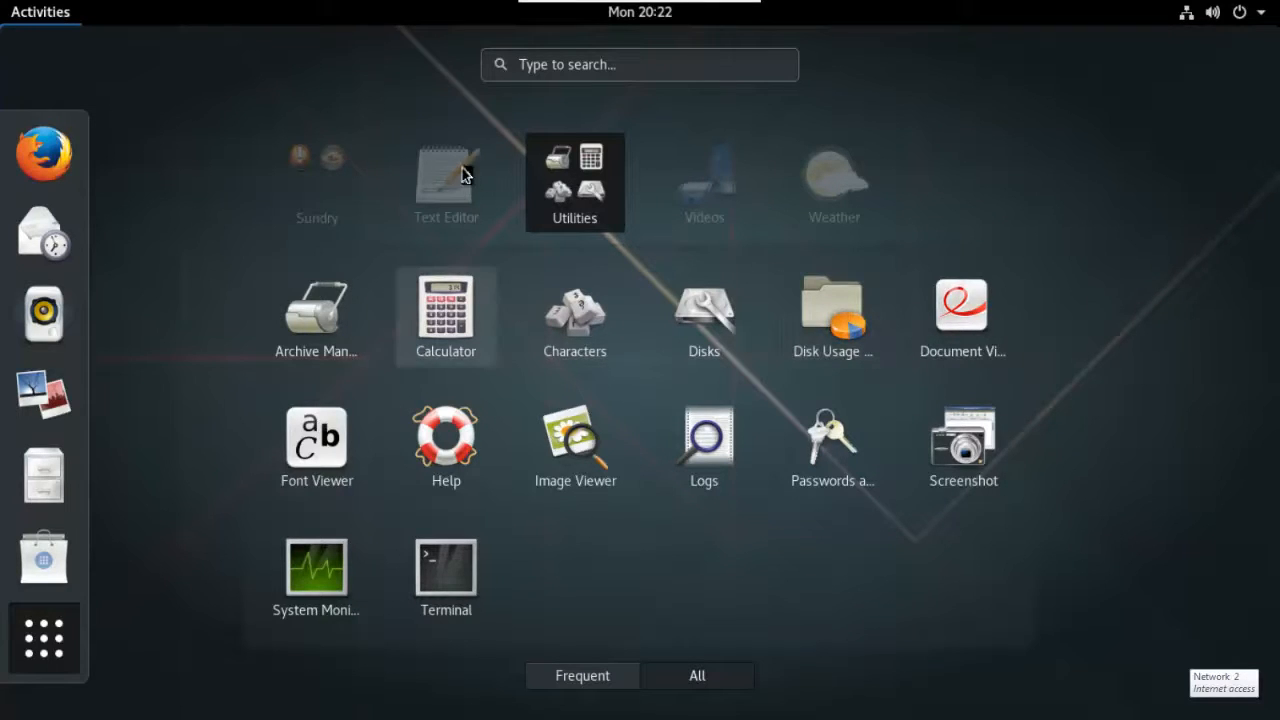
mouse_move(832, 445)
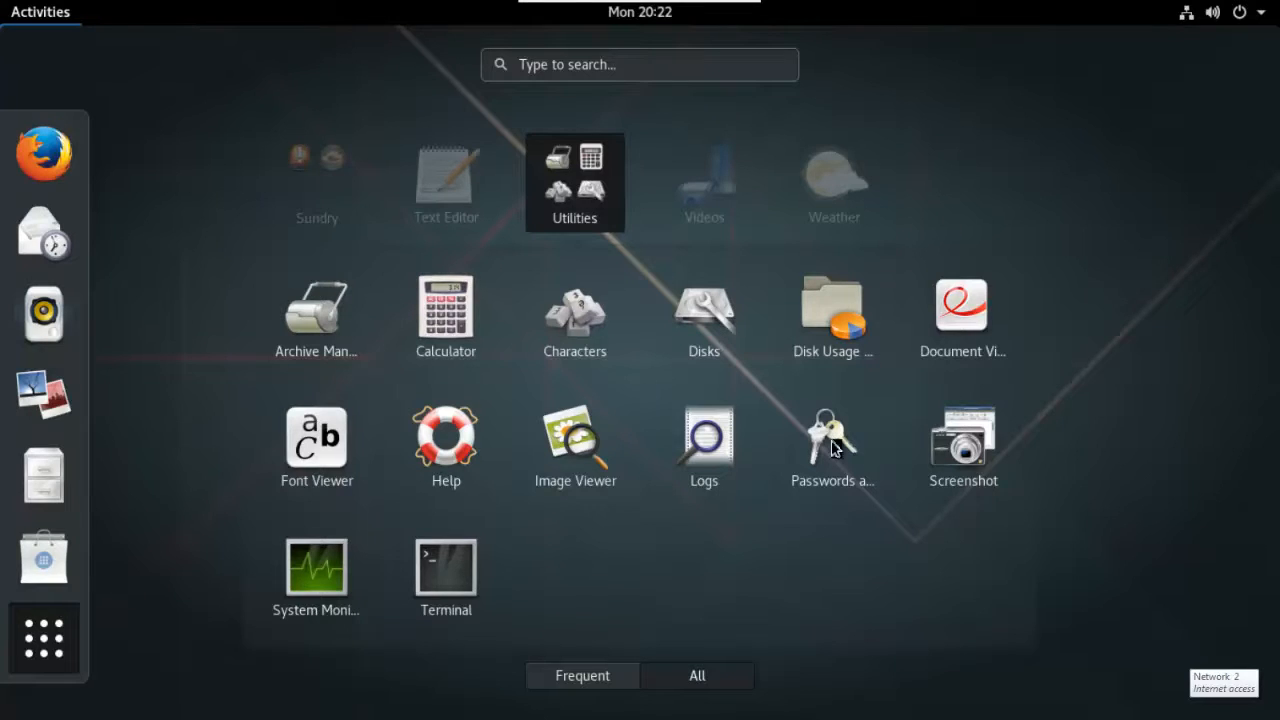
mouse_move(800, 435)
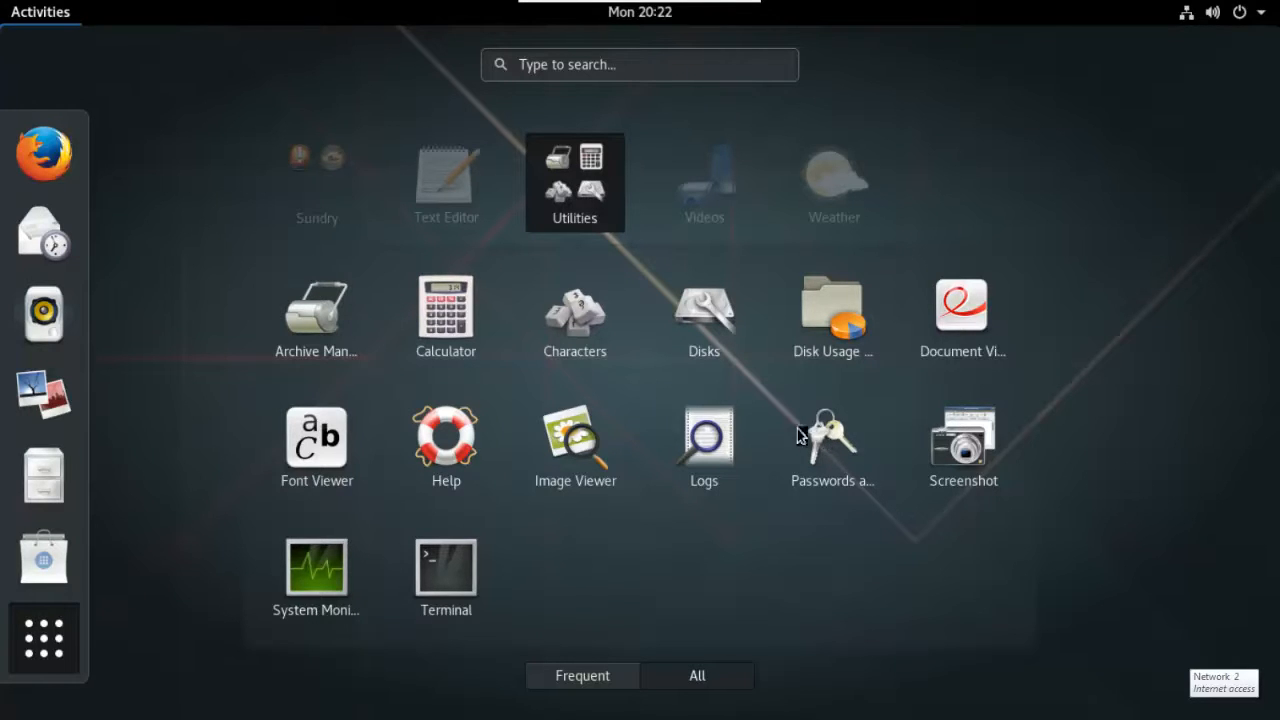
mouse_move(495, 372)
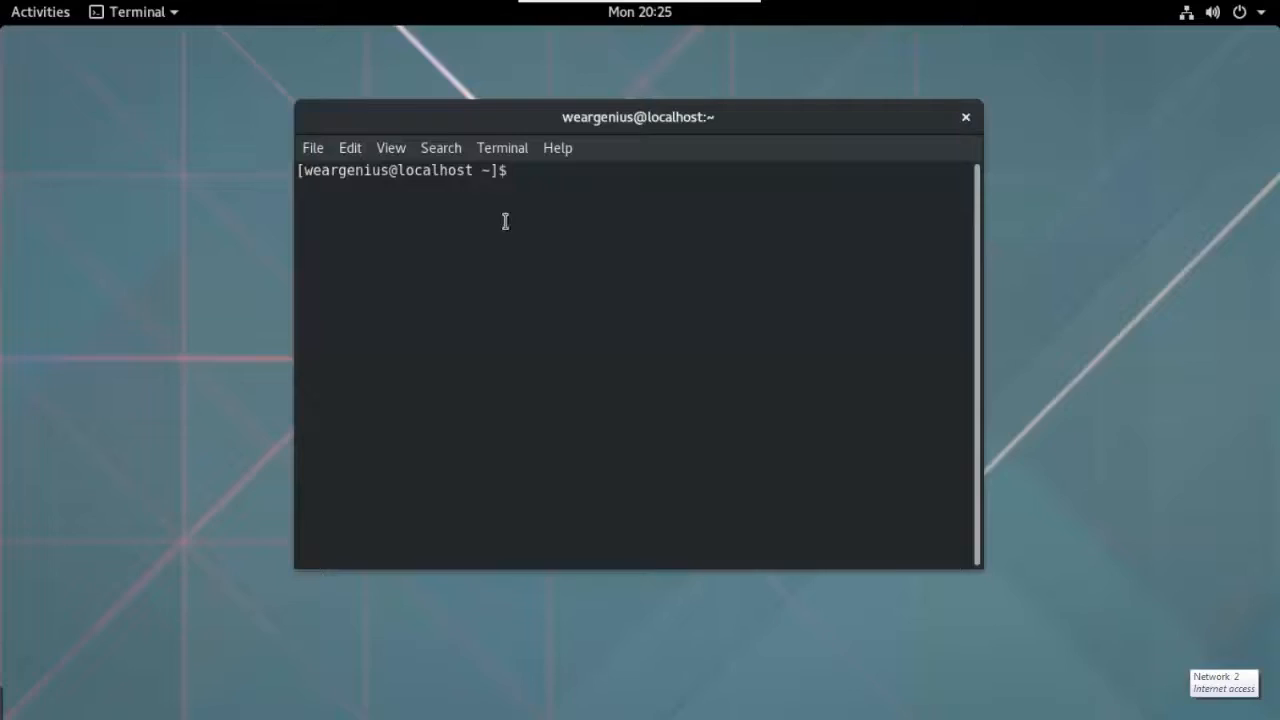
Try python, decline its package install, then run java with no arguments
text(pyh)
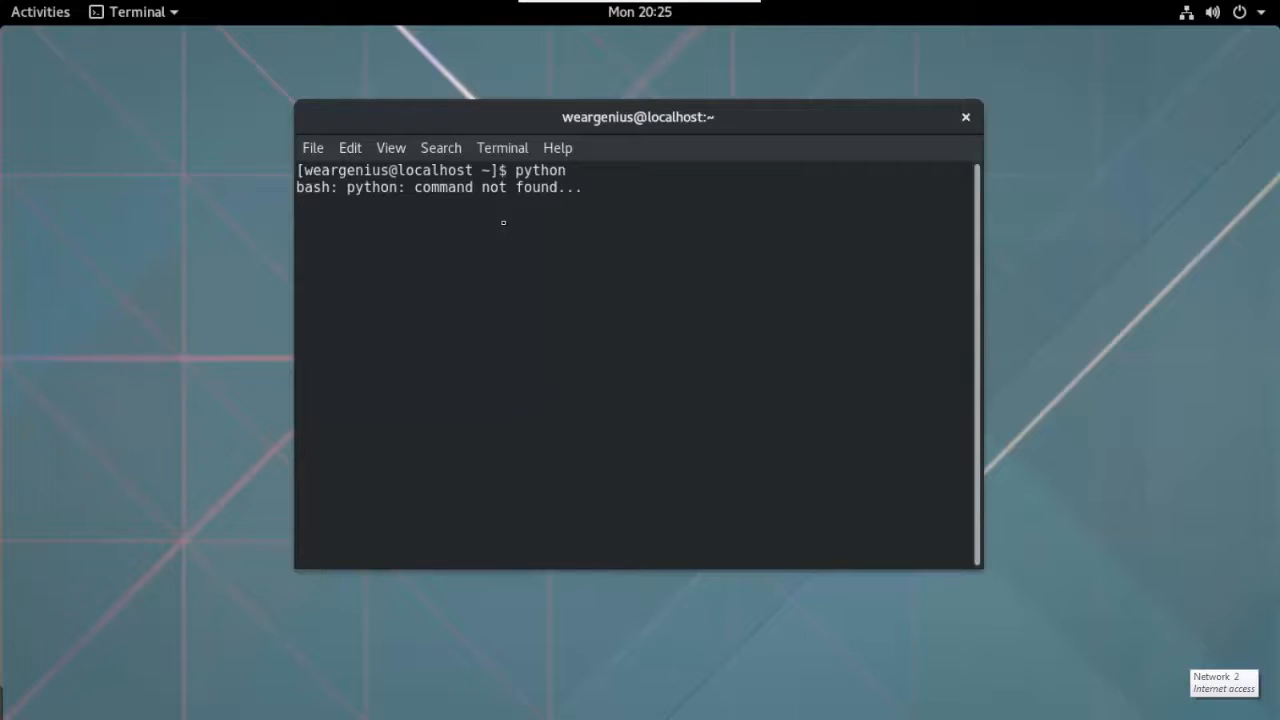
key(ctrl+c)
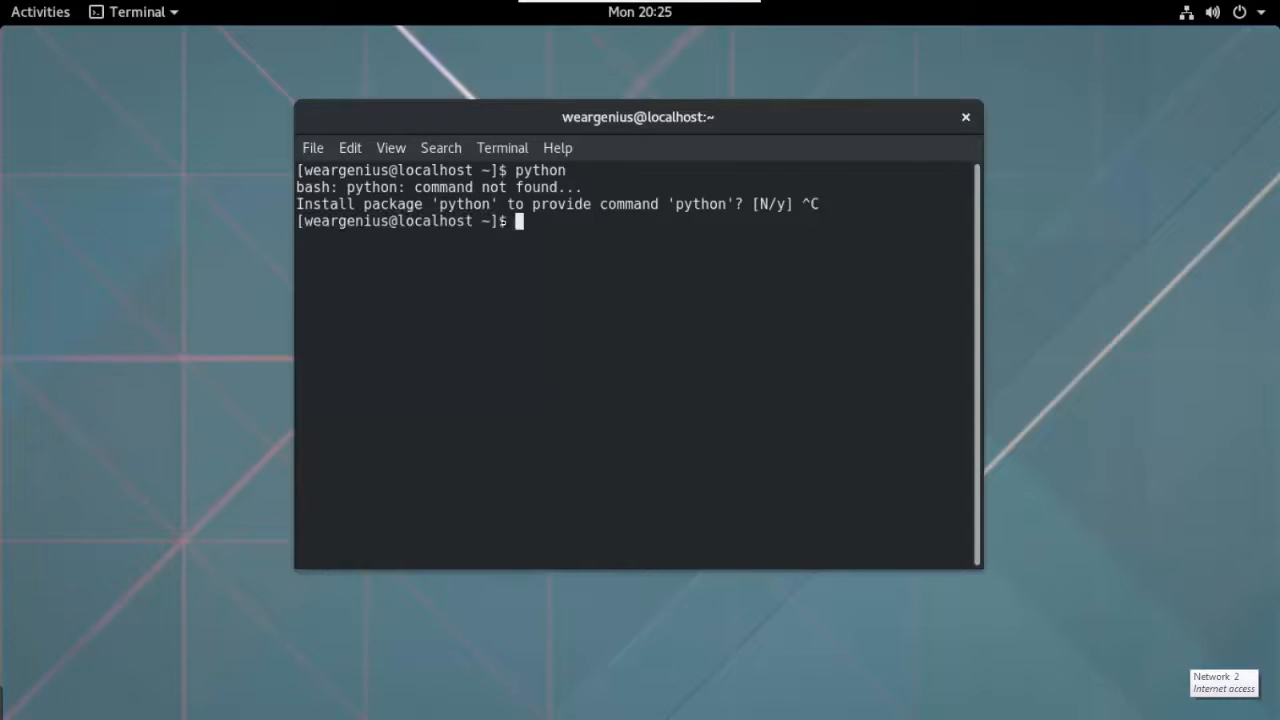
text(java)
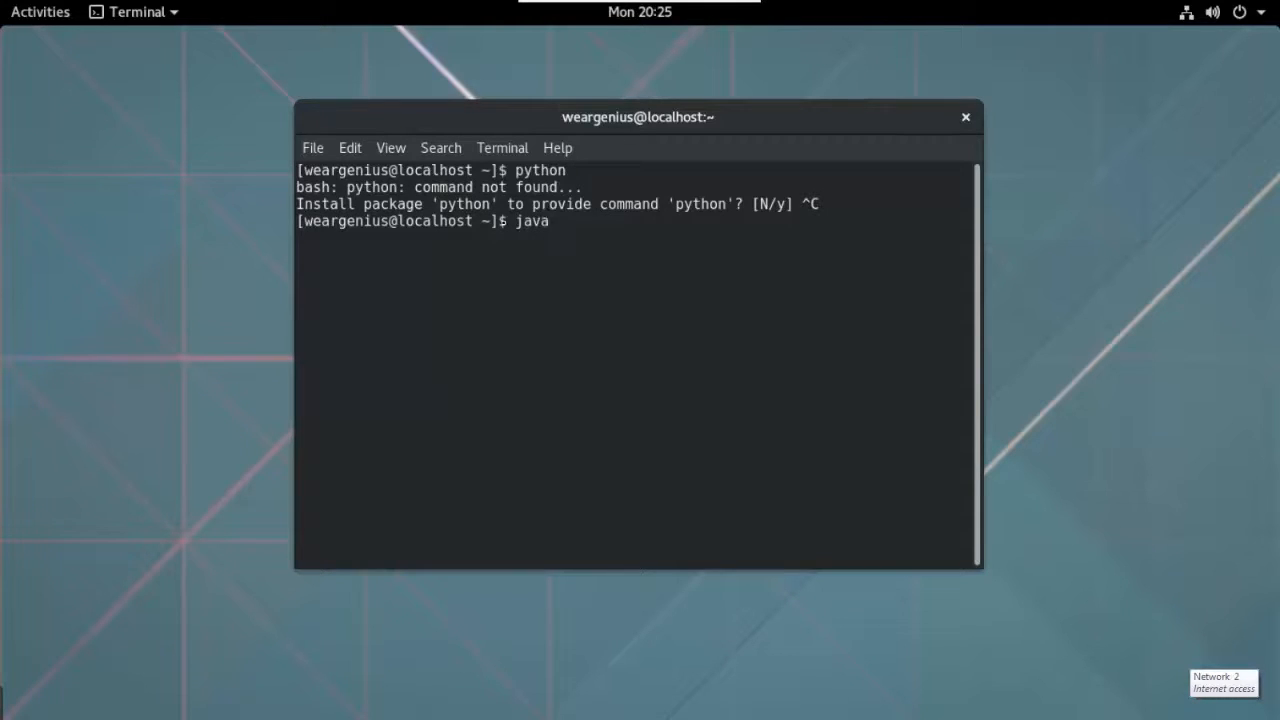
key(Return)
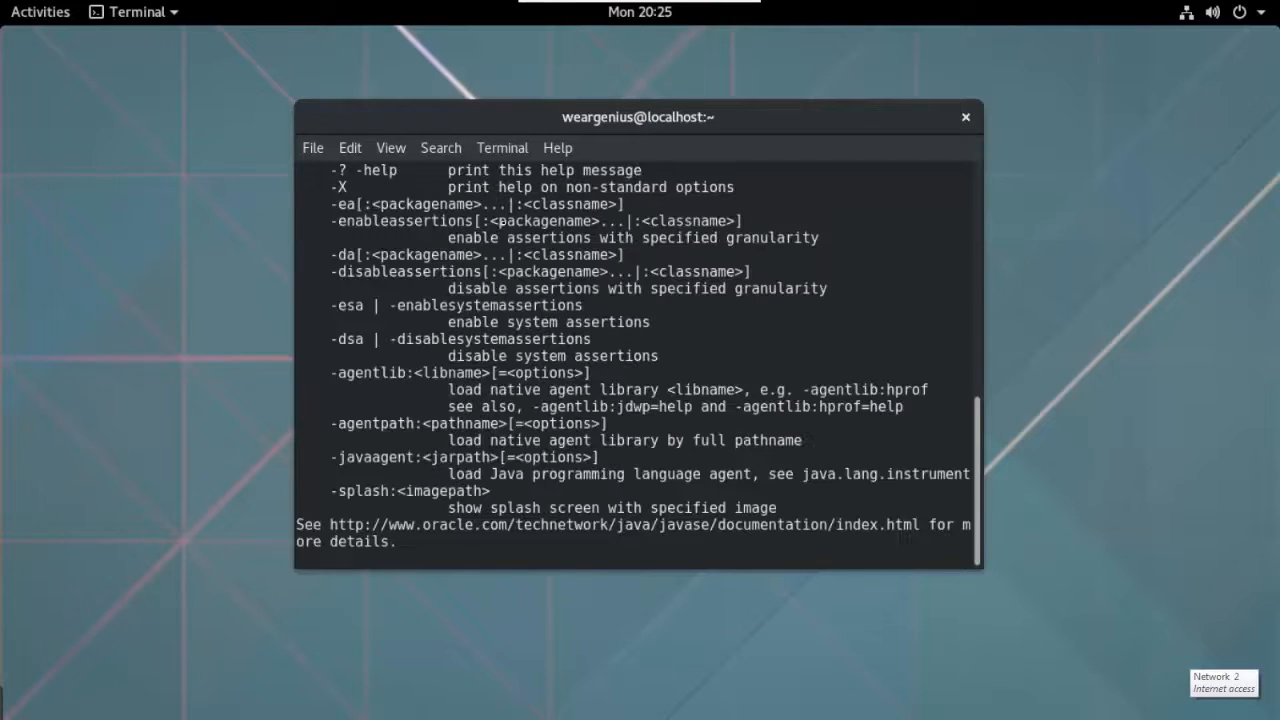
key(Return)
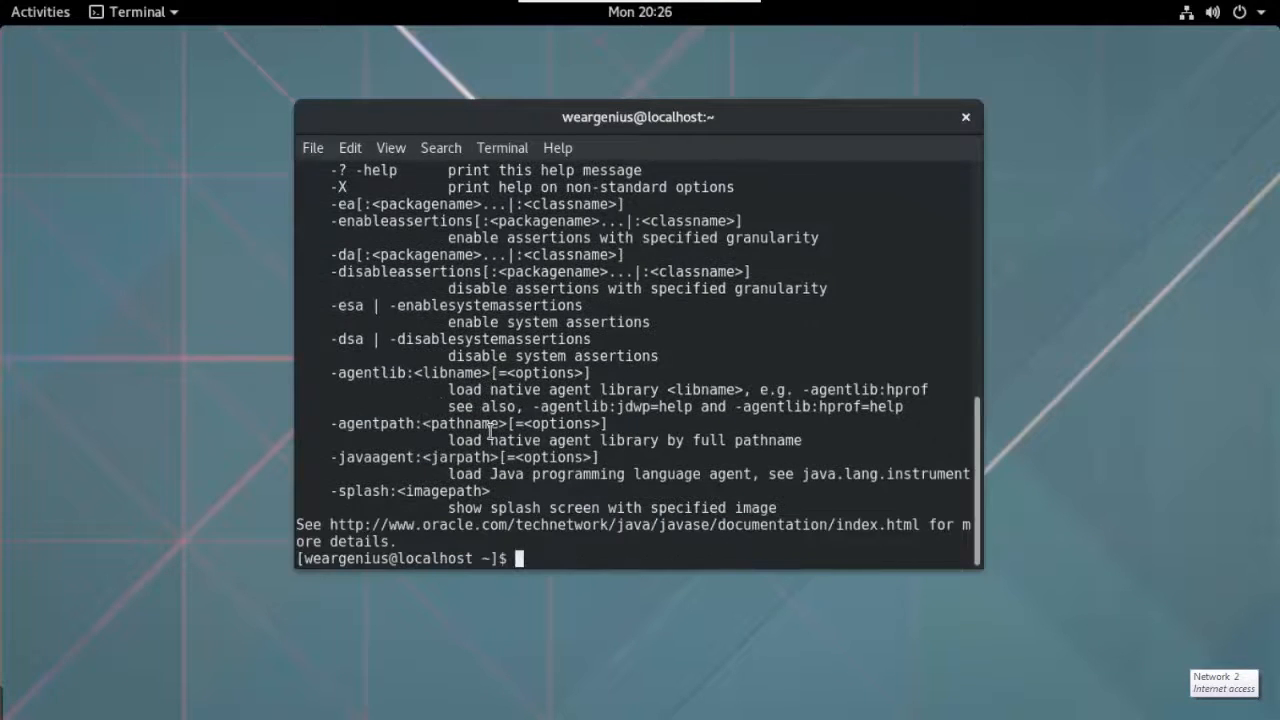
Confirm java -version reports OpenJDK 1.8.0_102, then request Power Off
text(java)
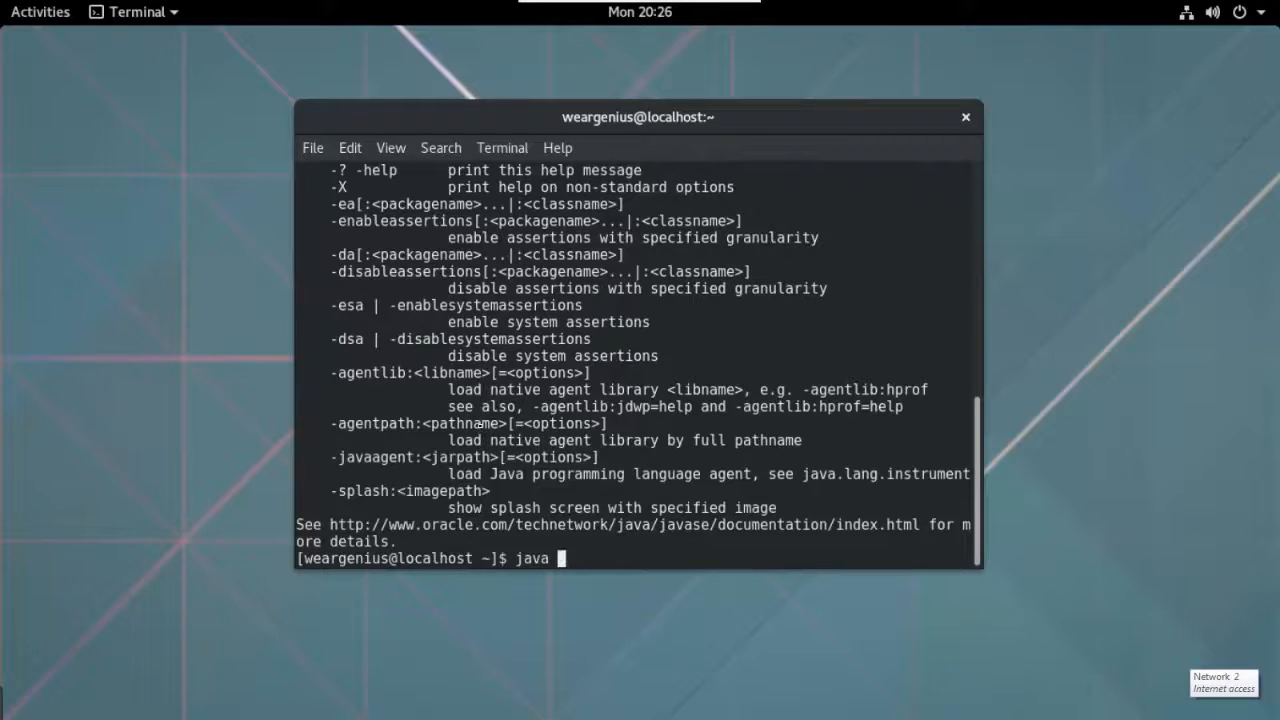
text(-version)
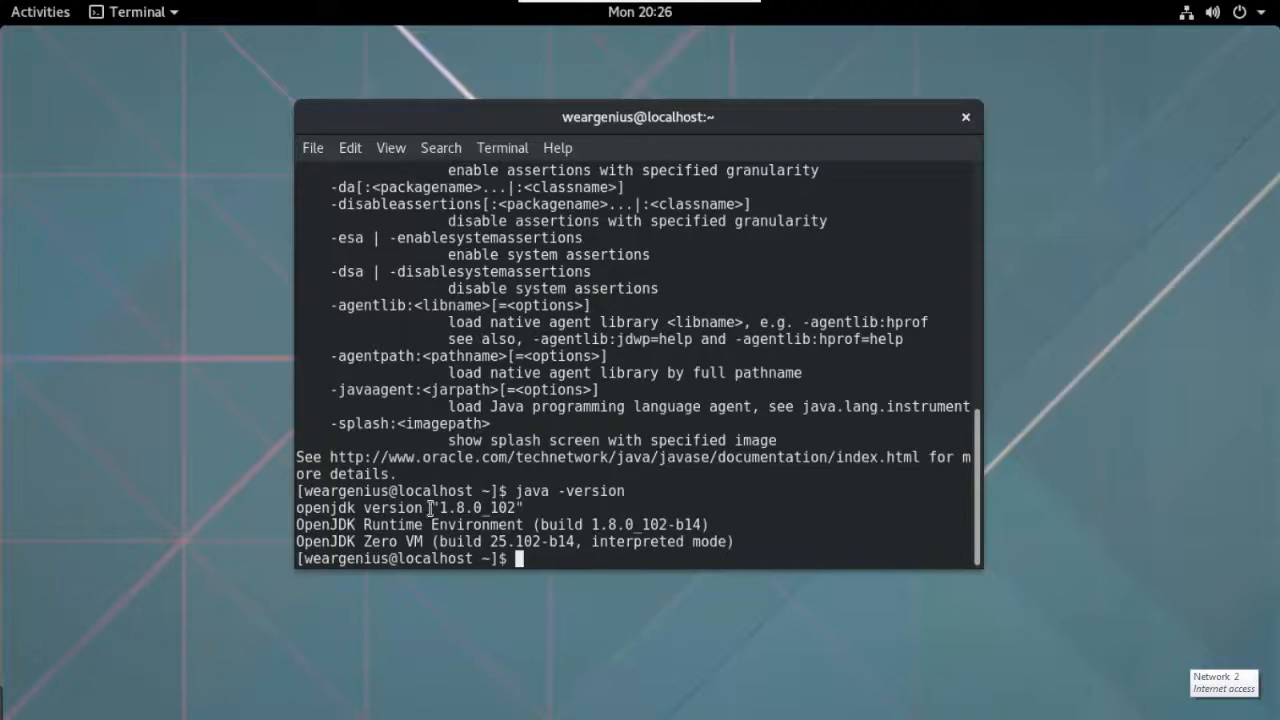
double_click(472, 507)
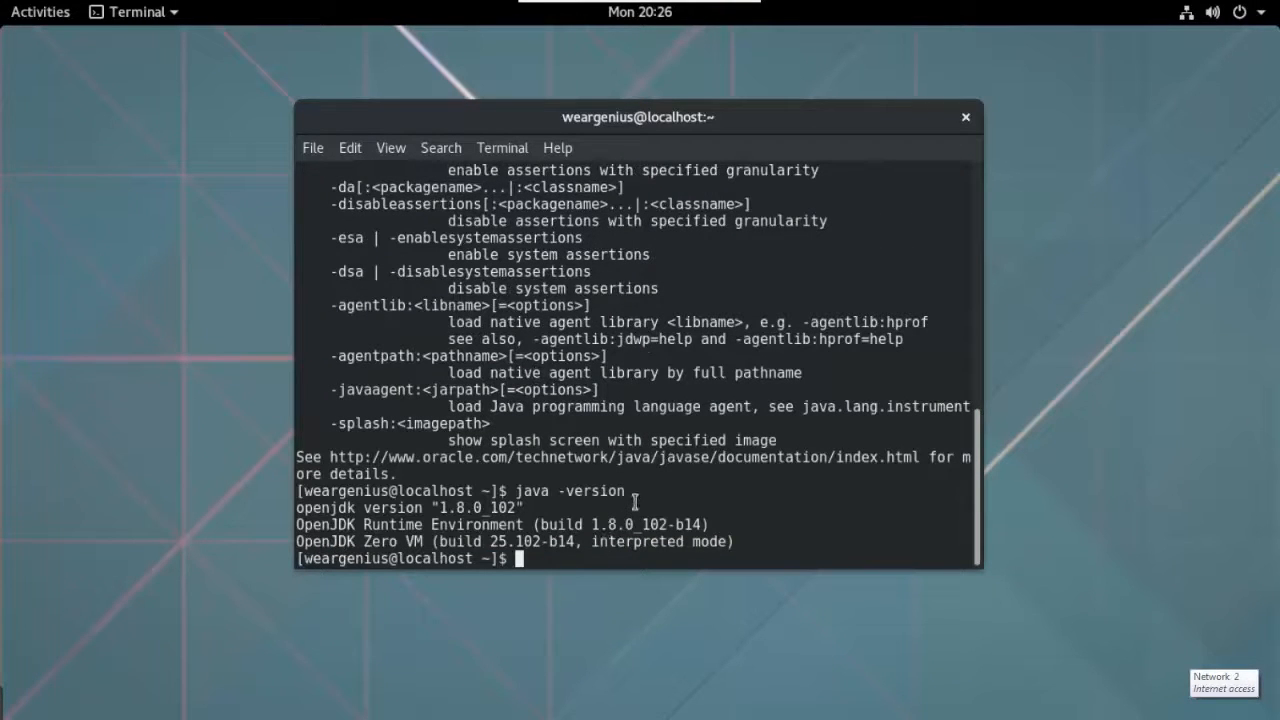
mouse_move(655, 423)
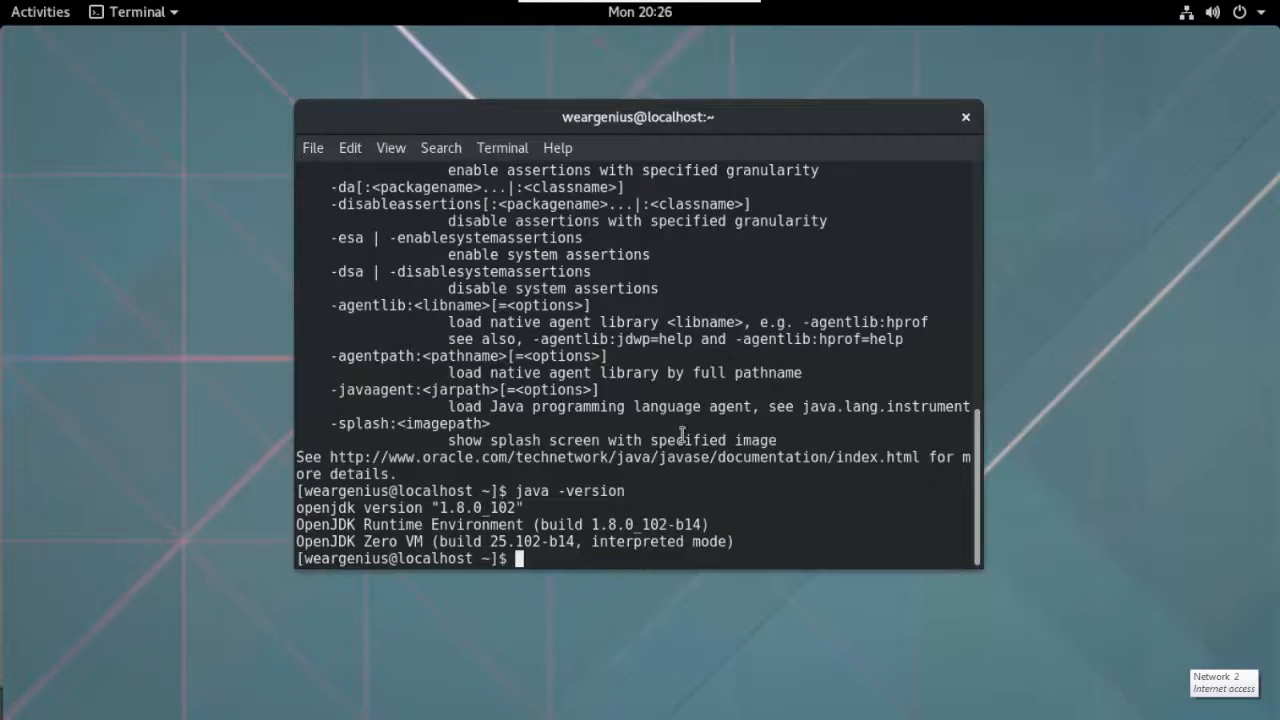
mouse_move(982, 518)
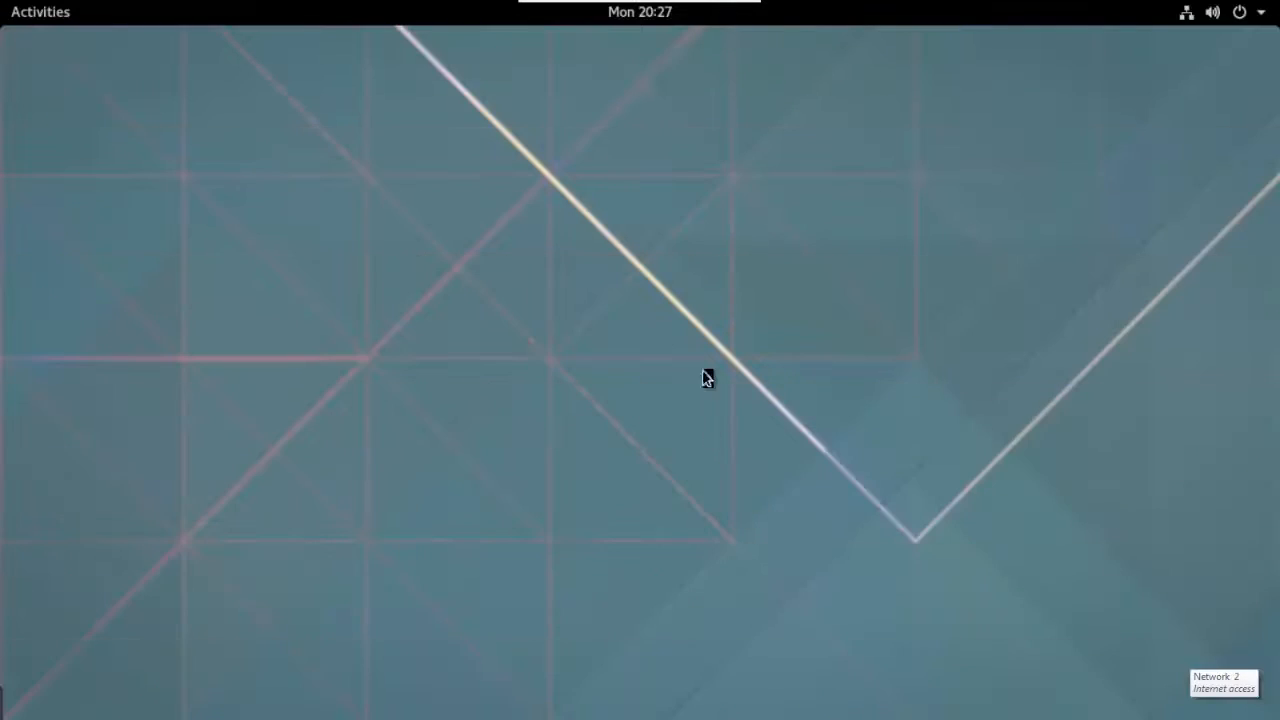
click(1239, 11)
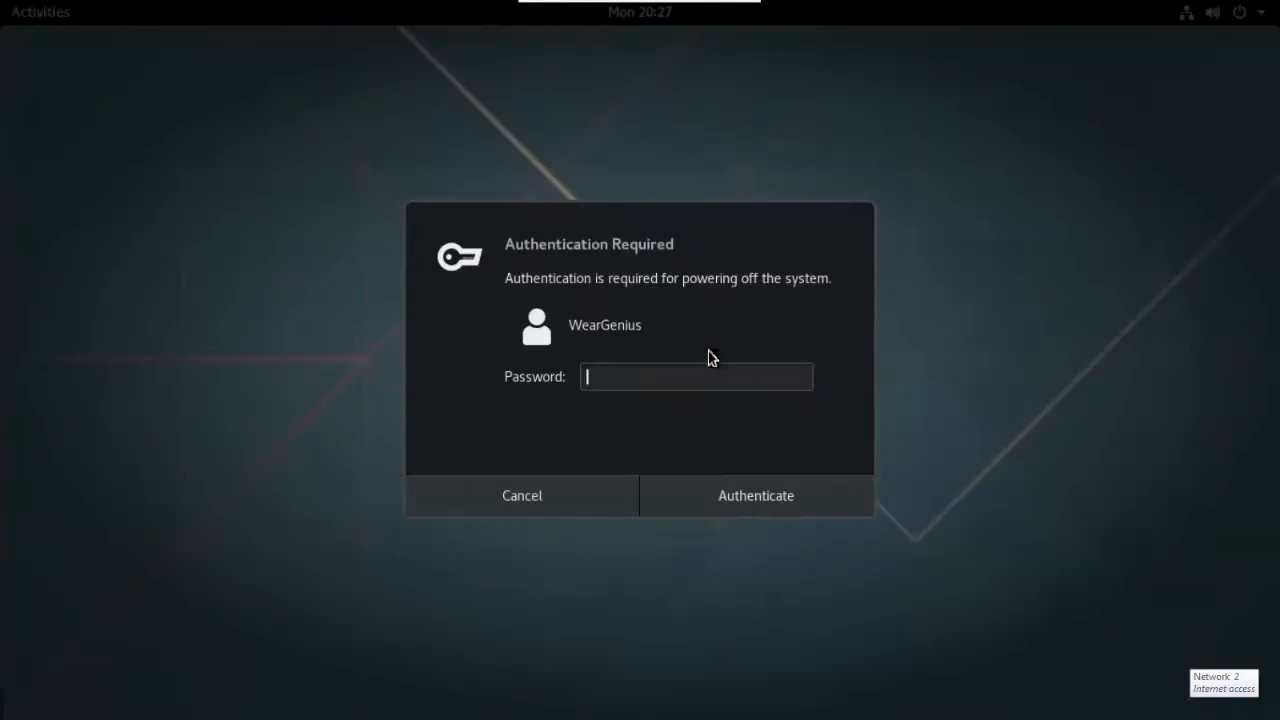